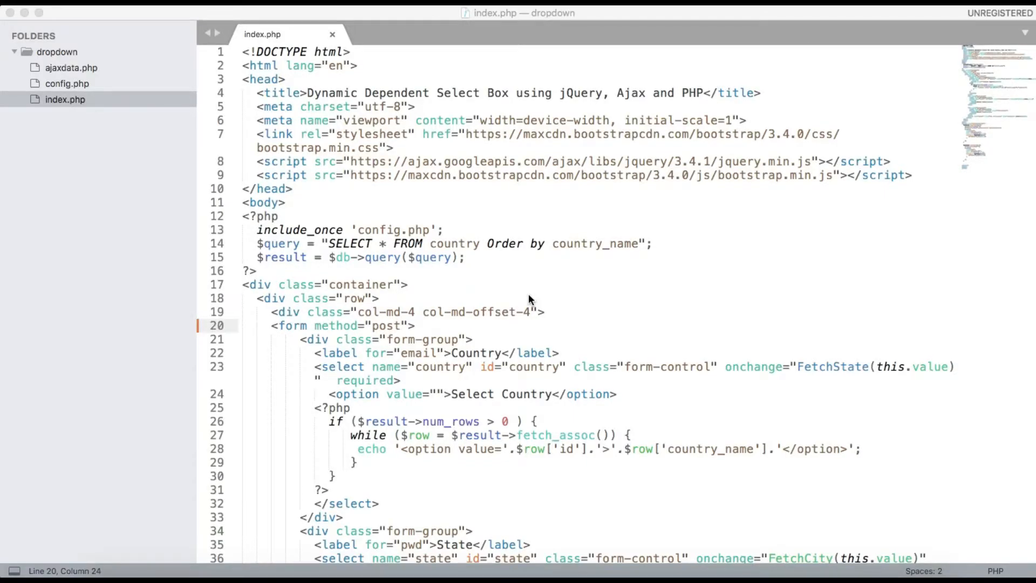
Add action="savedata.php" to the form's opening tag in index.php.
{"action": "scroll", "scroll_direction": "down", "scroll_amount": 3}
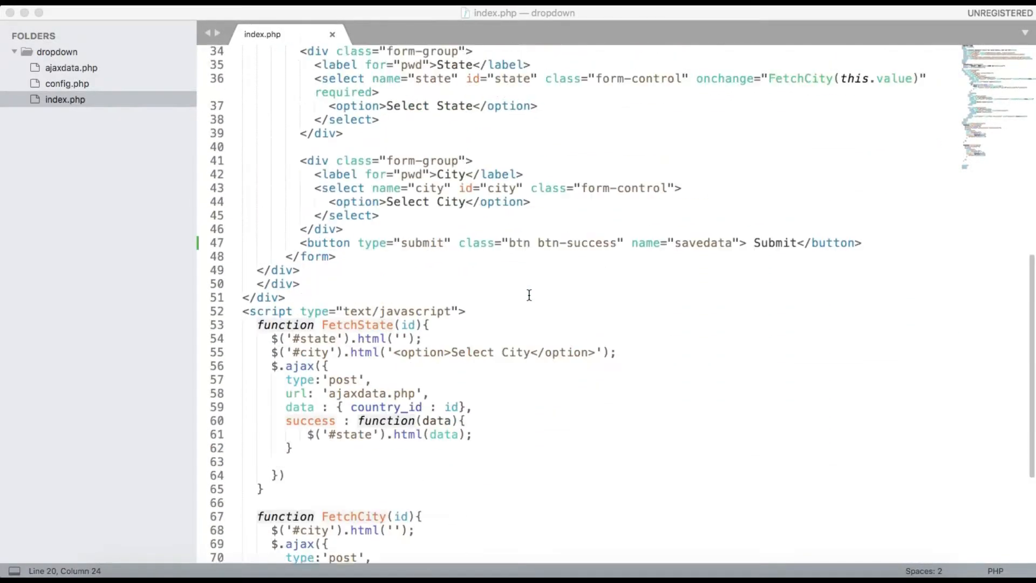
{"action": "scroll", "scroll_direction": "up", "scroll_amount": 3}
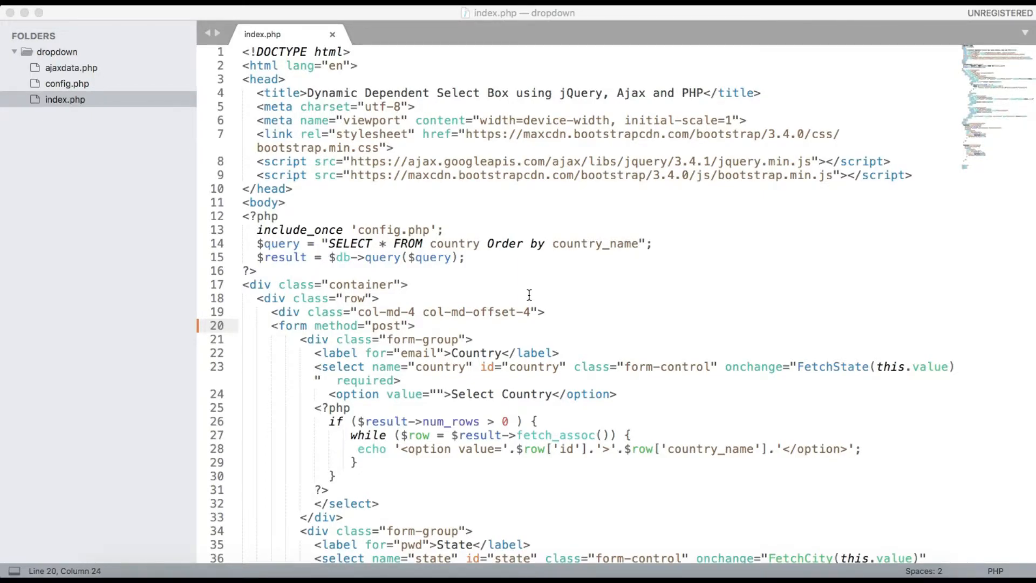
{"action": "scroll", "scroll_direction": "down", "scroll_amount": 3}
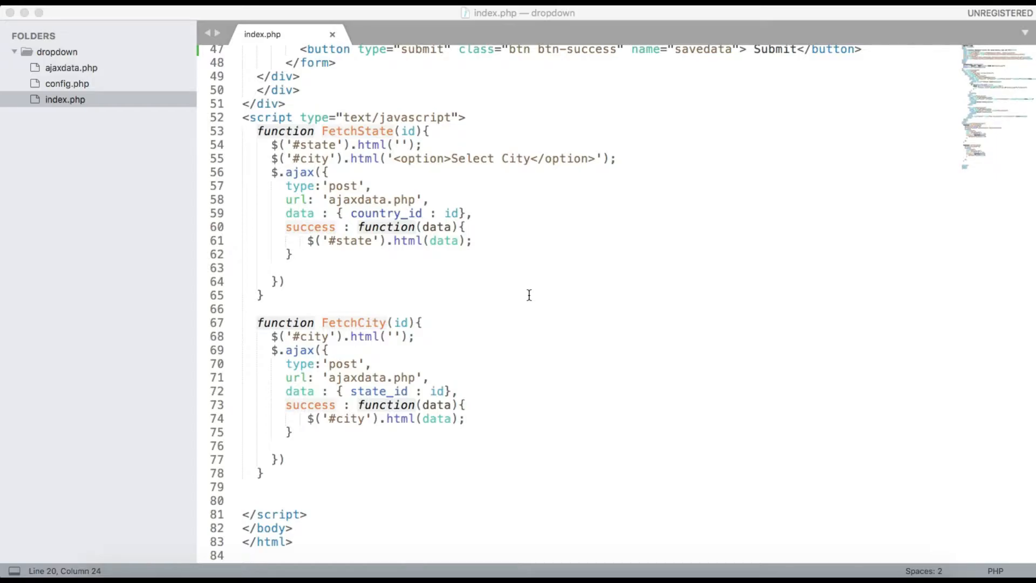
{"action": "scroll", "scroll_direction": "up", "scroll_amount": 3}
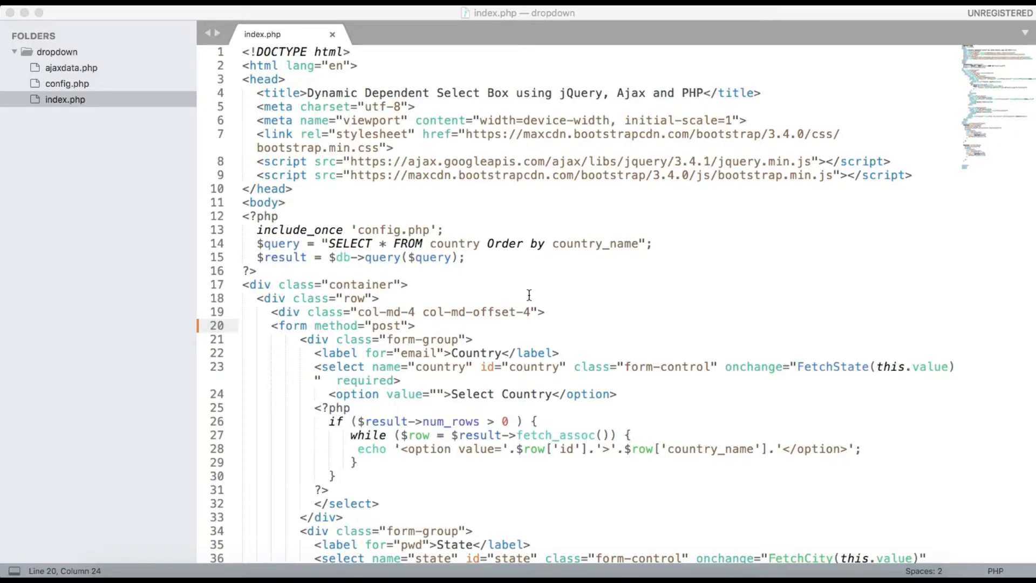
{"action": "scroll", "scroll_direction": "down", "scroll_amount": 3}
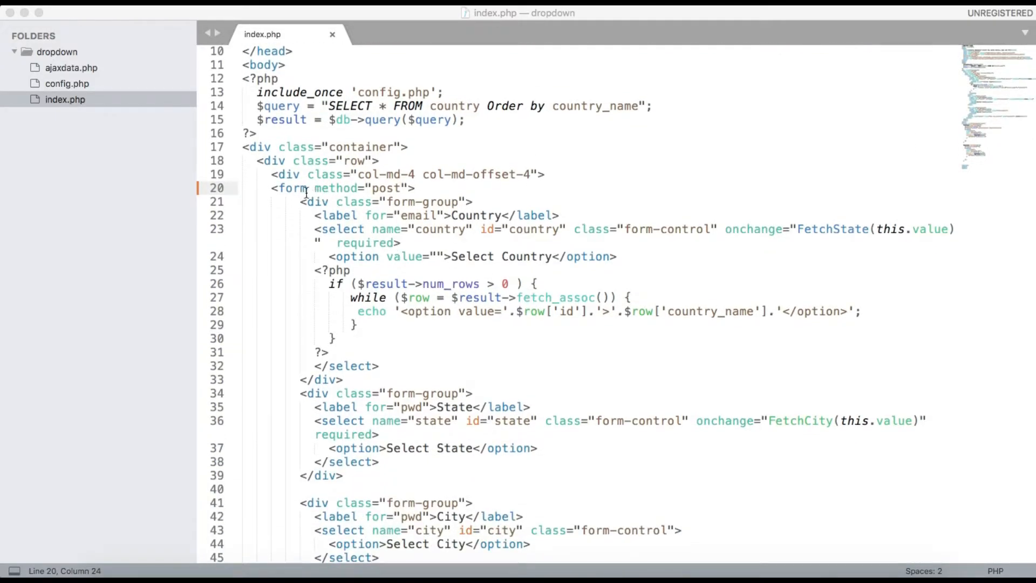
{"action": "double_click", "coordinate": [335, 188]}
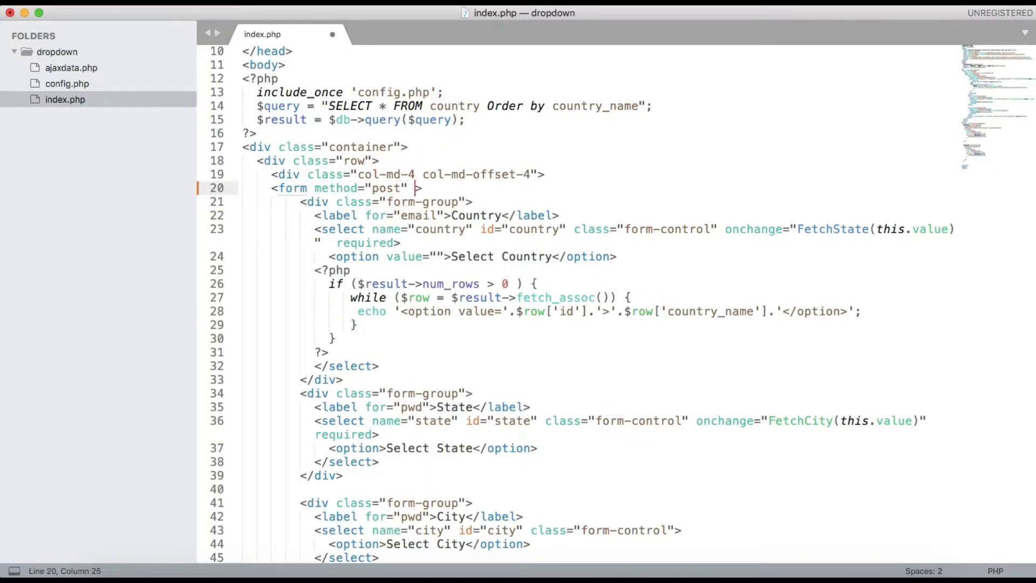
{"action": "type", "text": "action=\"save\""}
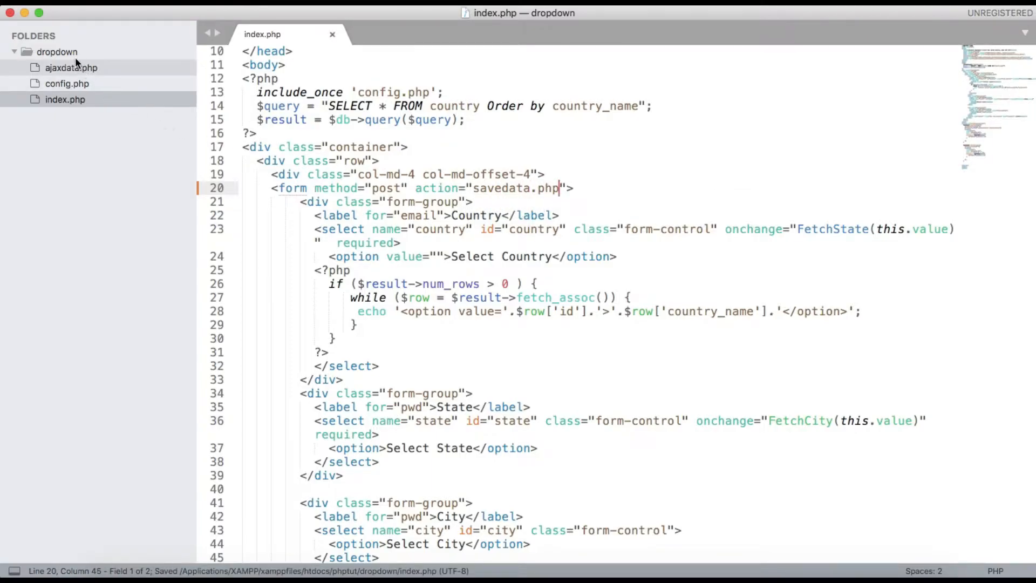
Create a new file in the dropdown folder and save it as savedata.php.
{"action": "right_click", "coordinate": [58, 51]}
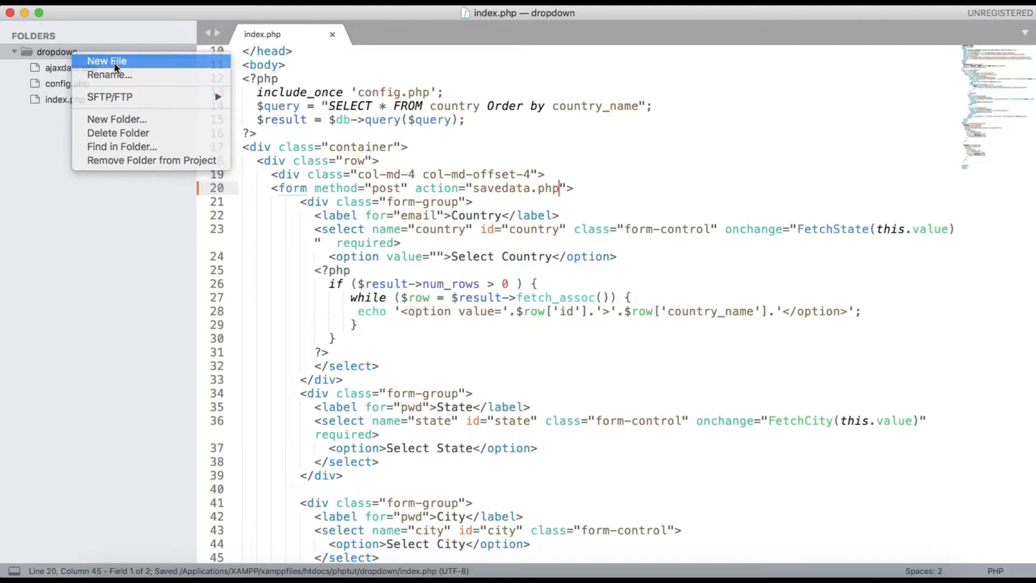
{"action": "left_click", "coordinate": [107, 61]}
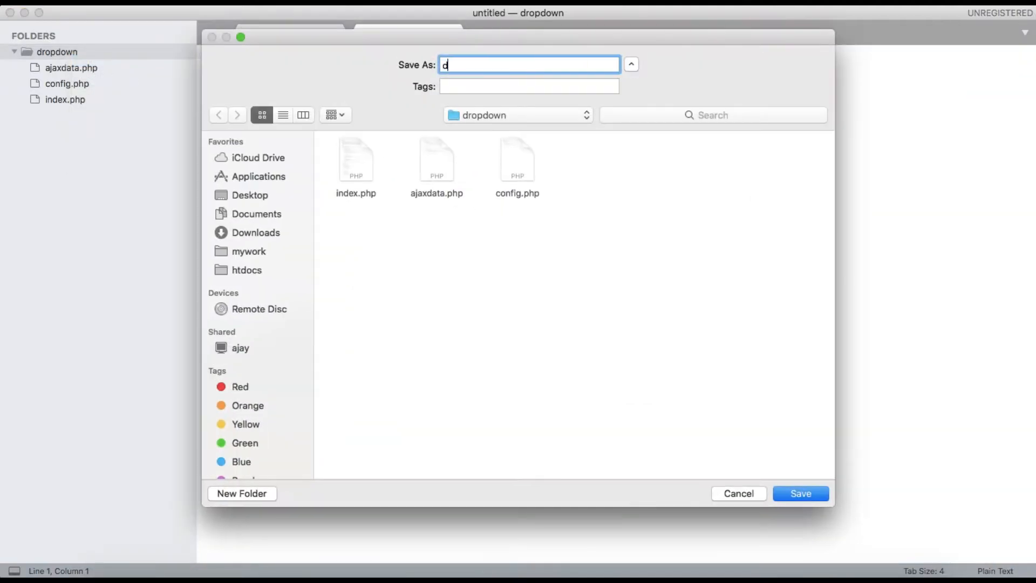
{"action": "type", "text": "avedata."}
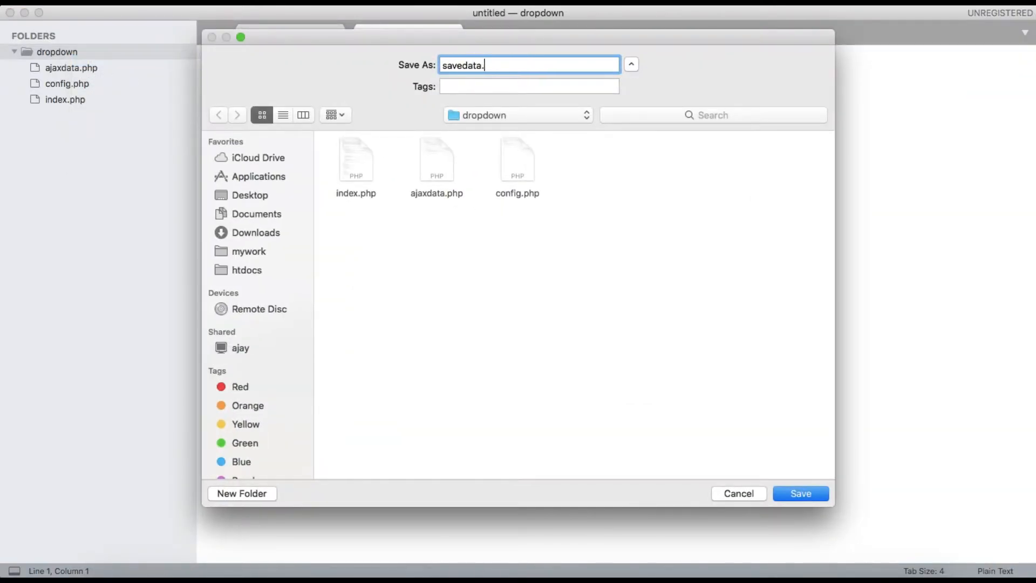
{"action": "left_click", "coordinate": [799, 493]}
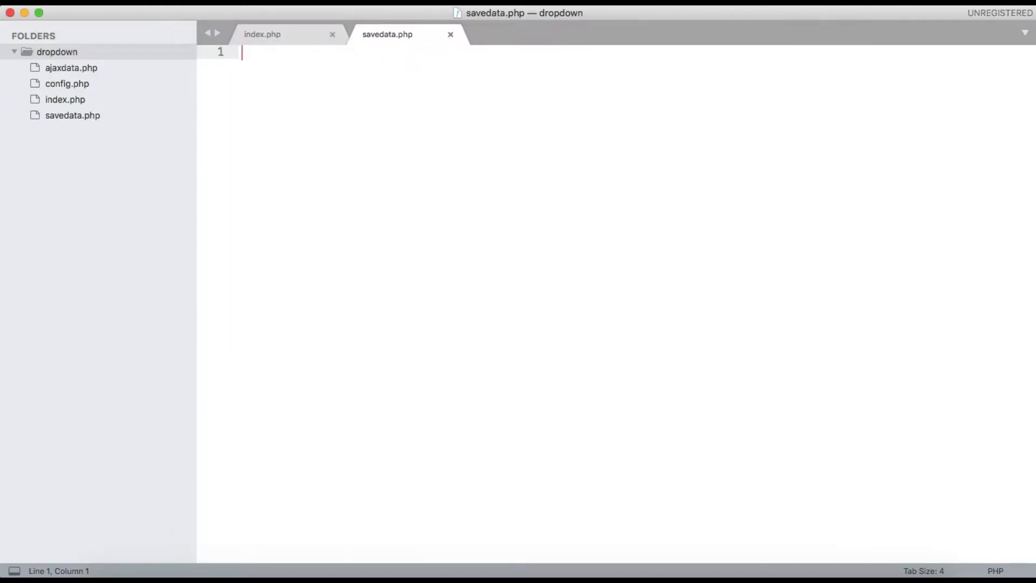
Start a PHP block in savedata.php with include_once 'config.php';.
{"action": "type", "text": "<??"}
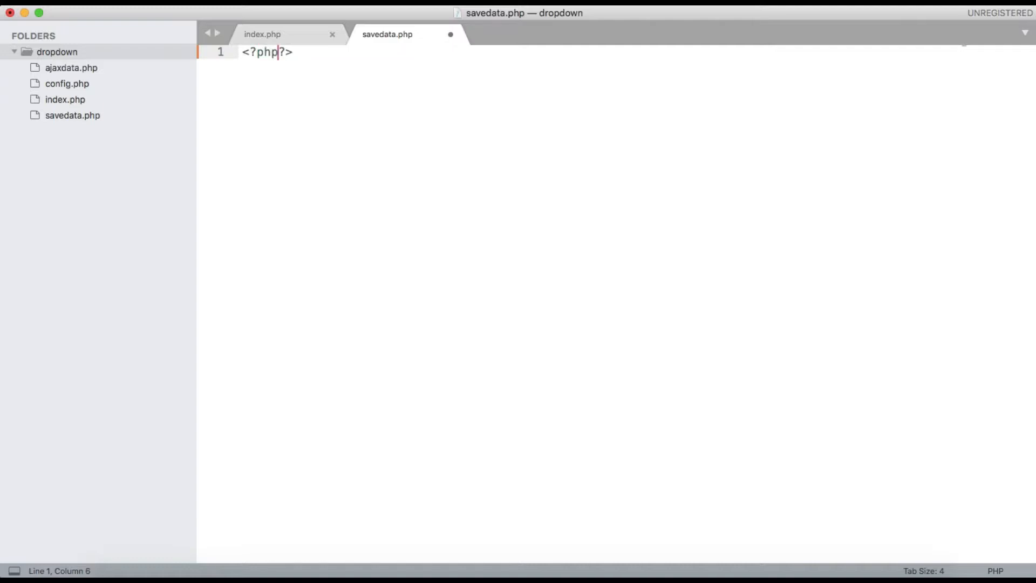
{"action": "type", "text": "include_once 'co"}
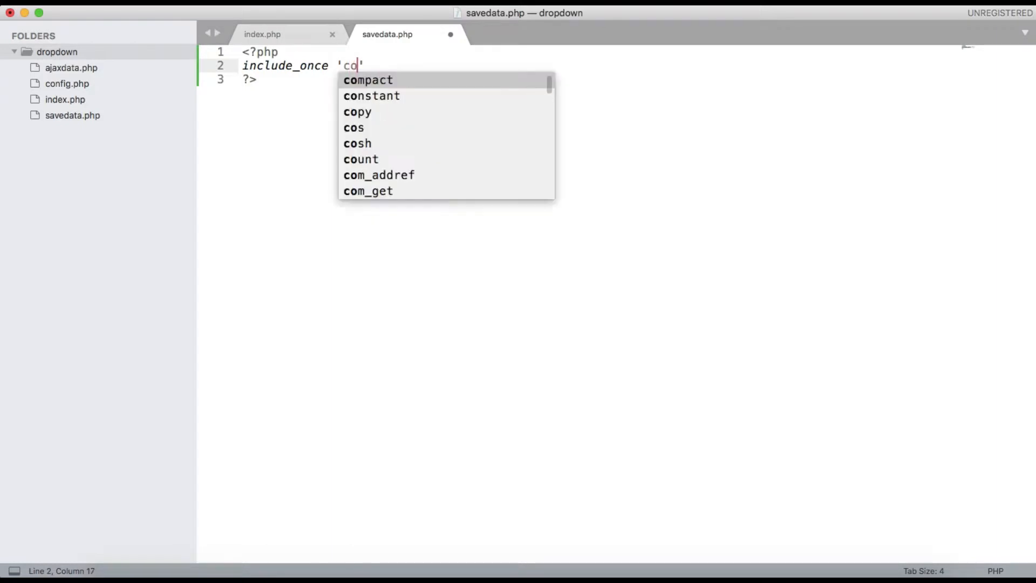
{"action": "type", "text": "nfing"}
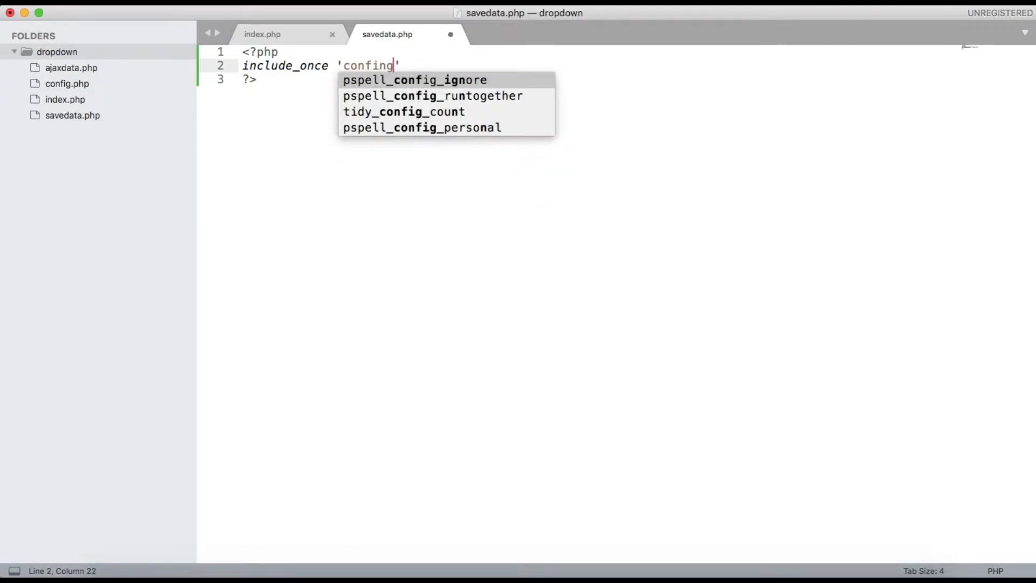
{"action": "type", "text": "config.php"}
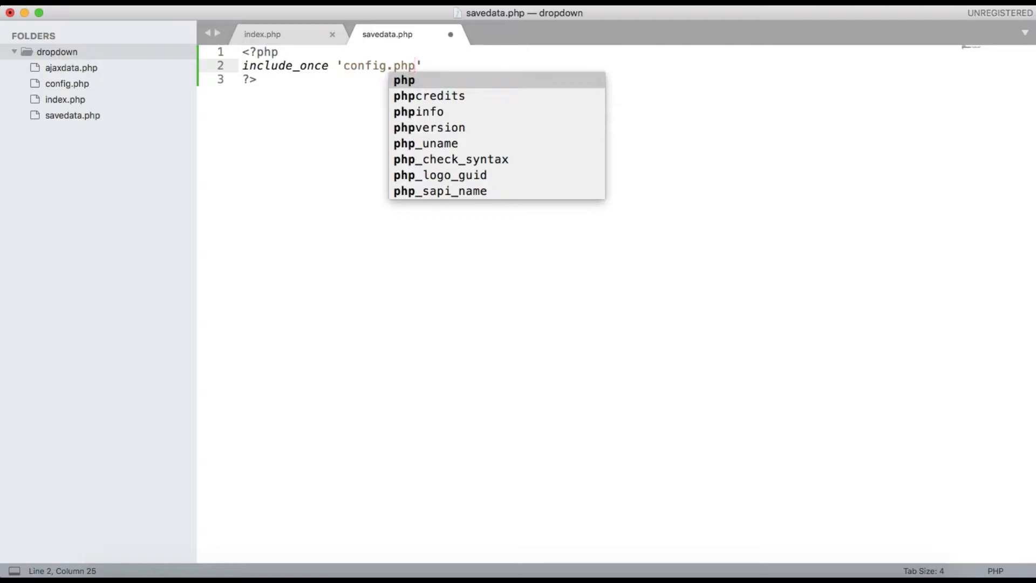
{"action": "type", "text": ";"}
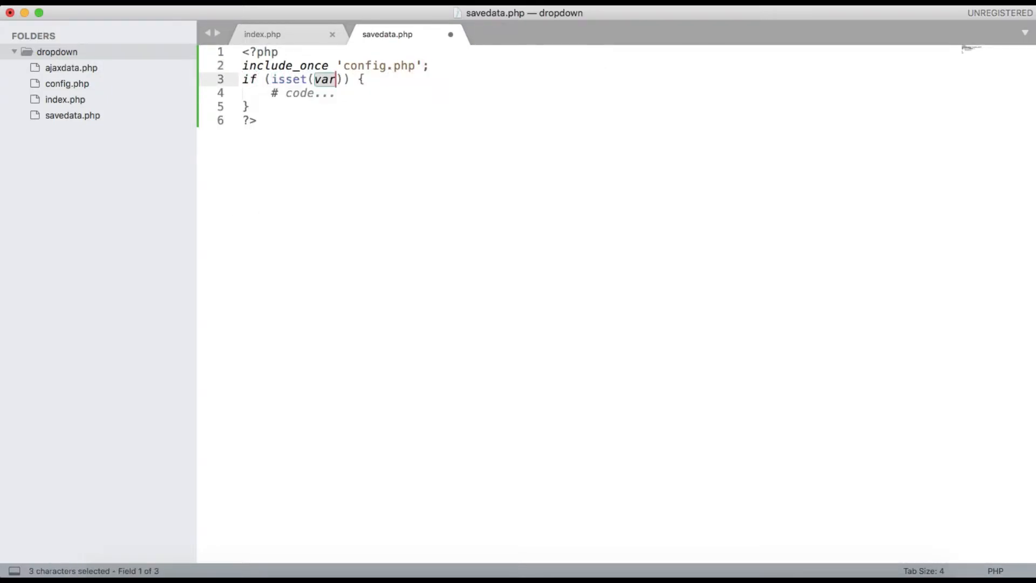
Begin an if isset check on a $_POST[''] field below the include.
{"action": "type", "text": "$_SPO"}
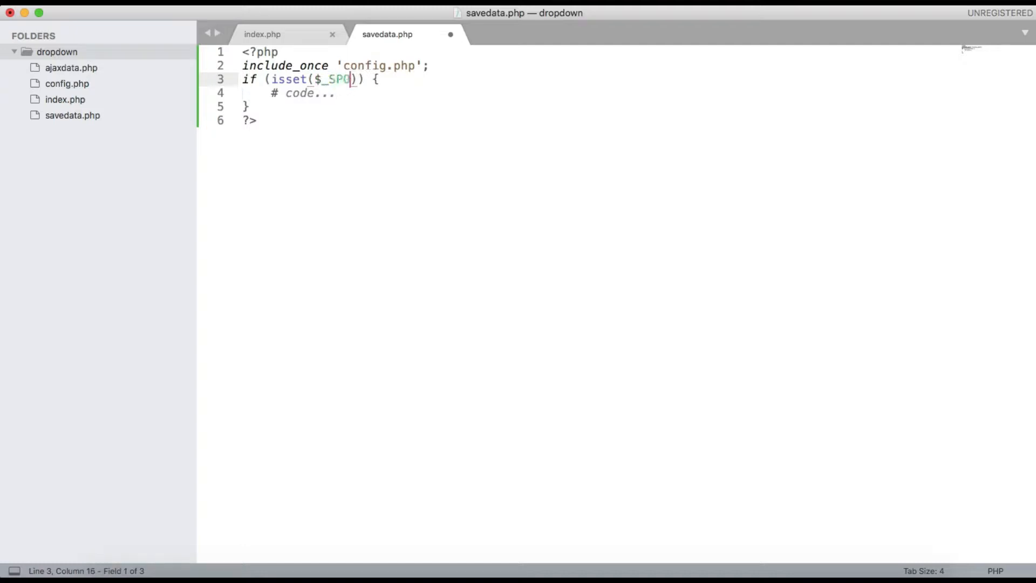
{"action": "key", "text": "Backspace"}
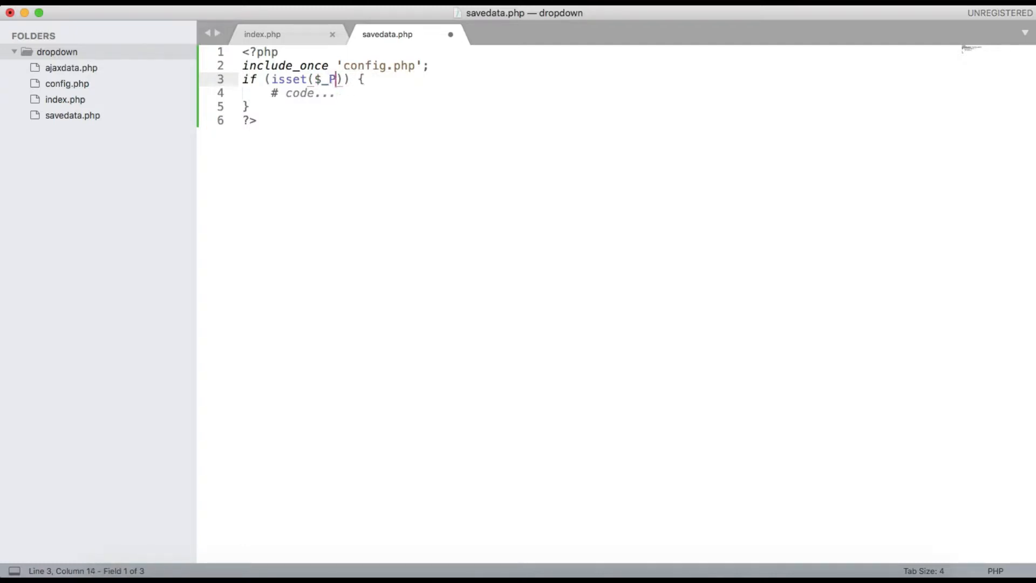
{"action": "type", "text": "OST['']"}
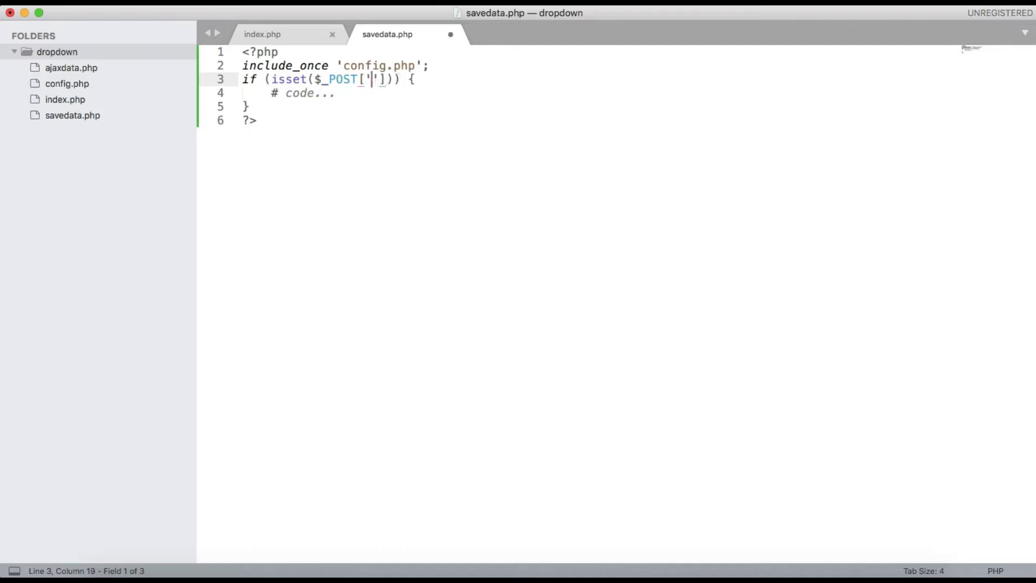
Copy the submit button's name savedata from index.php into the $_POST[''] check.
{"action": "left_click", "coordinate": [262, 33]}
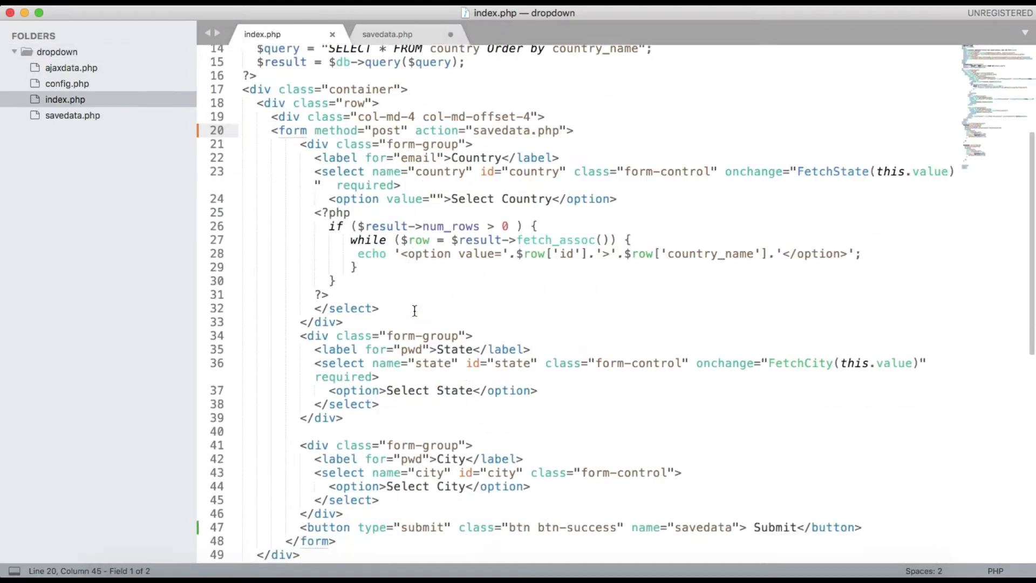
{"action": "scroll", "scroll_direction": "down", "scroll_amount": 3}
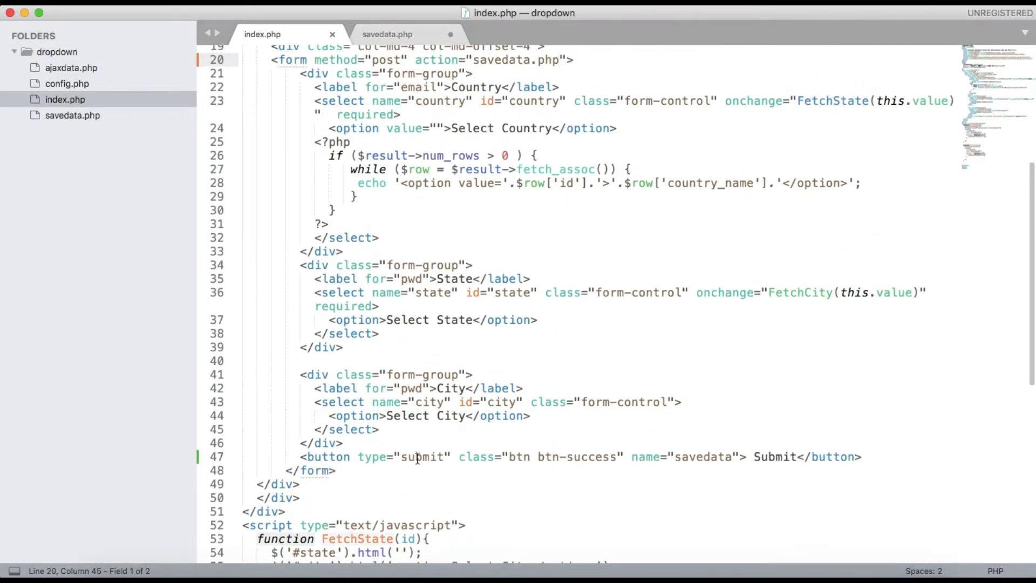
{"action": "double_click", "coordinate": [422, 456]}
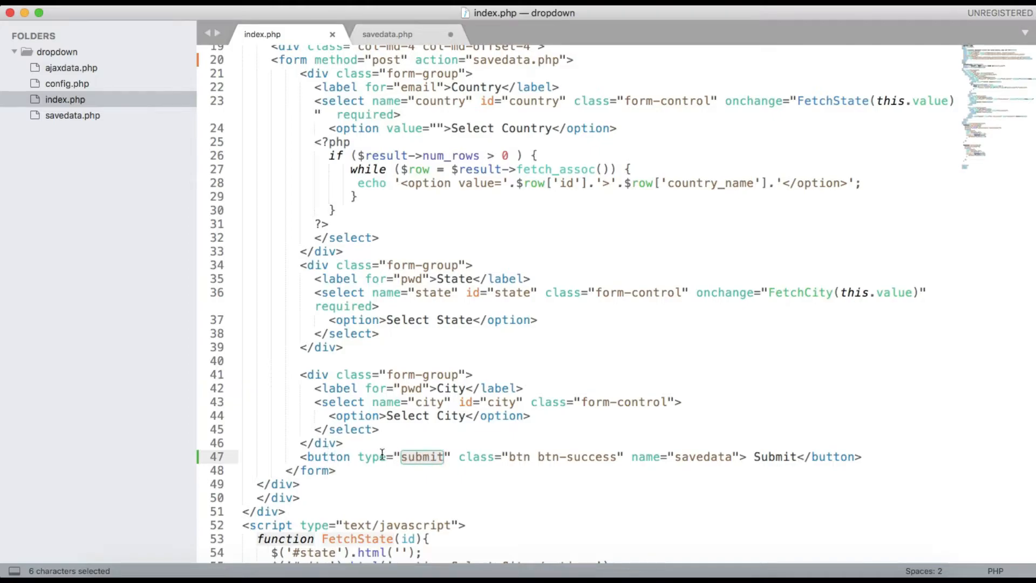
{"action": "mouse_move", "coordinate": [634, 473]}
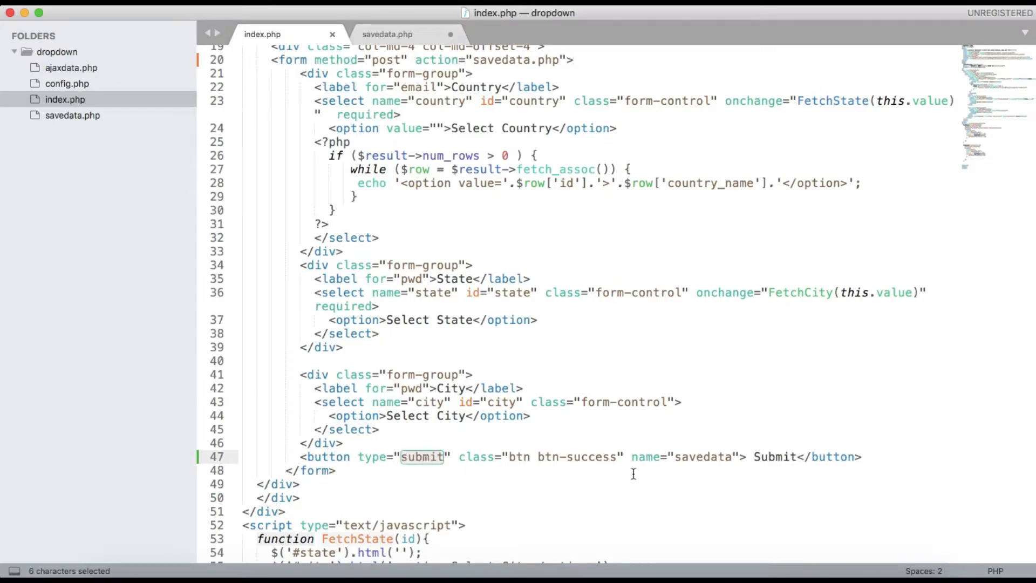
{"action": "double_click", "coordinate": [703, 437]}
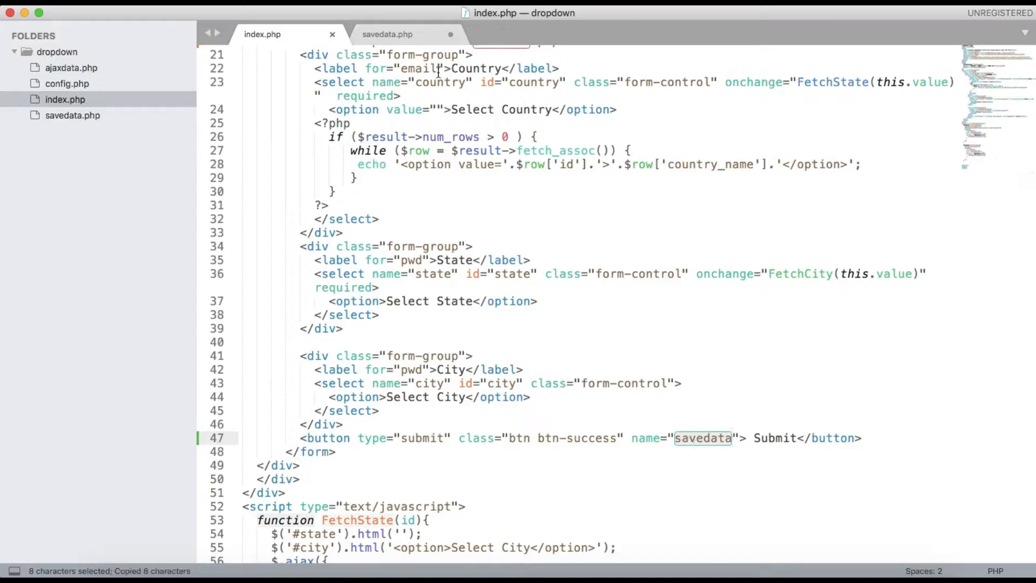
{"action": "left_click", "coordinate": [387, 34]}
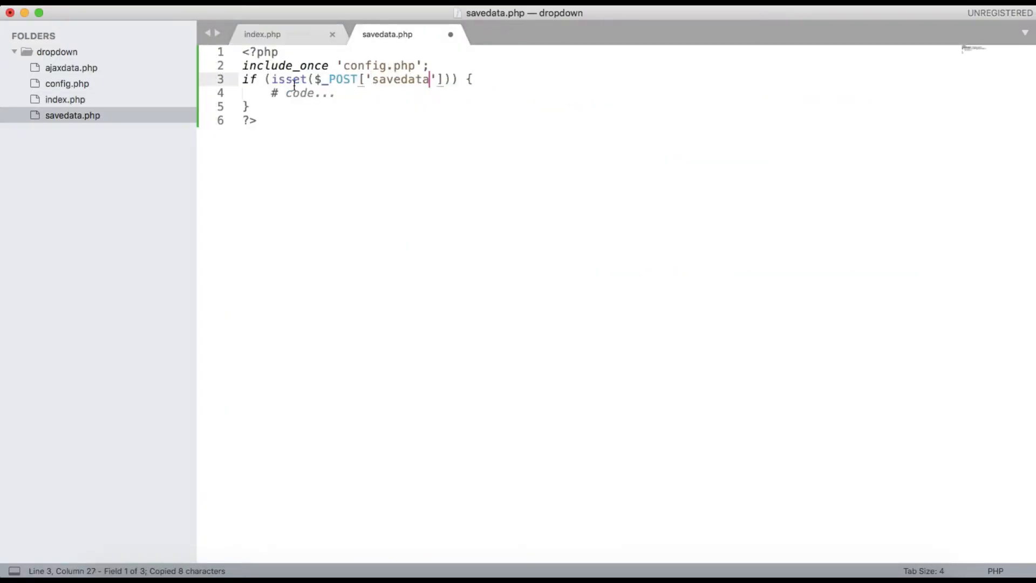
Replace the placeholder comment with print_r($_POST); inside the isset block, then go to index.php.
{"action": "double_click", "coordinate": [299, 93]}
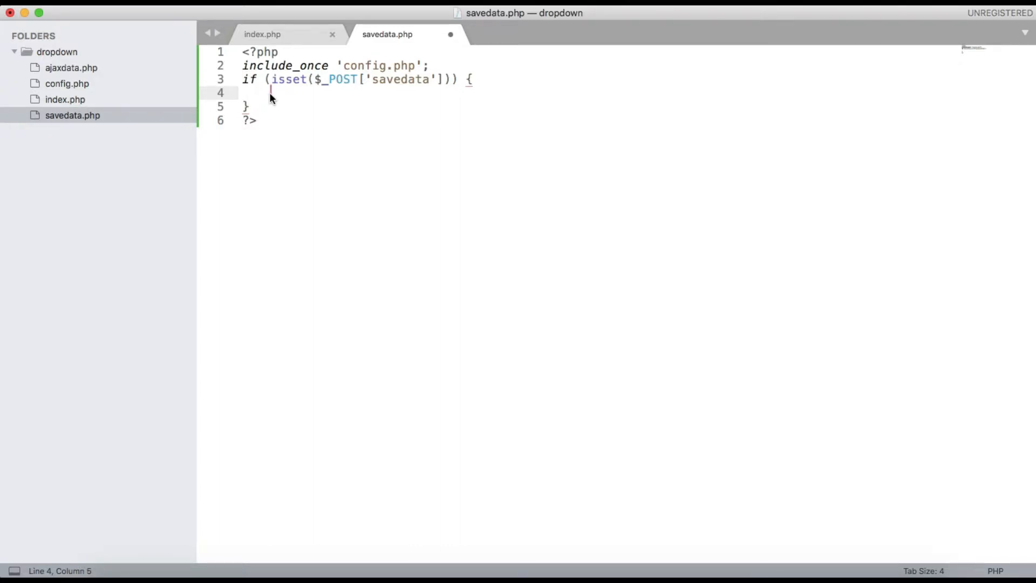
{"action": "type", "text": "print_r(expression"}
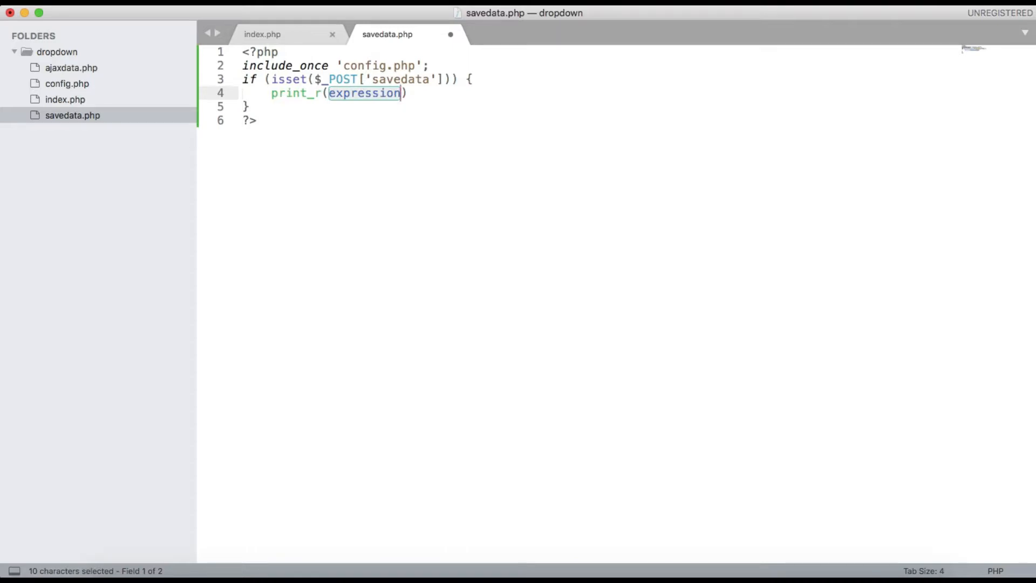
{"action": "type", "text": "$_POST"}
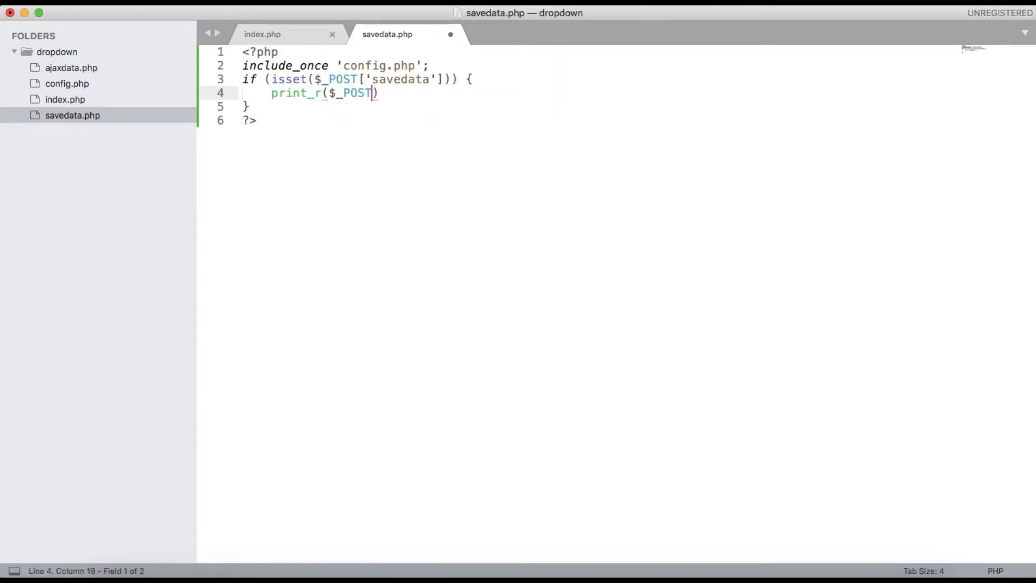
{"action": "type", "text": ";"}
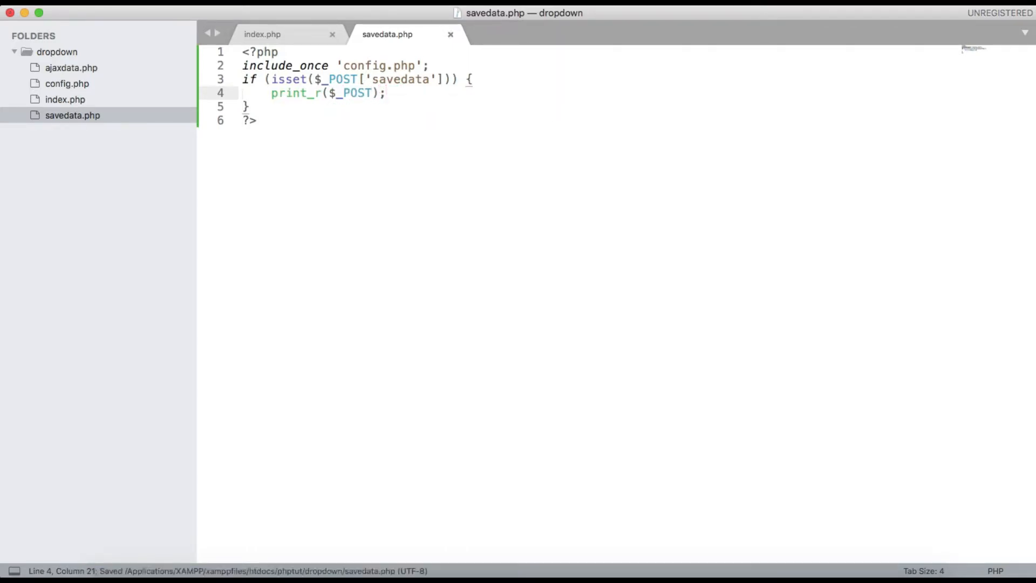
{"action": "double_click", "coordinate": [355, 93]}
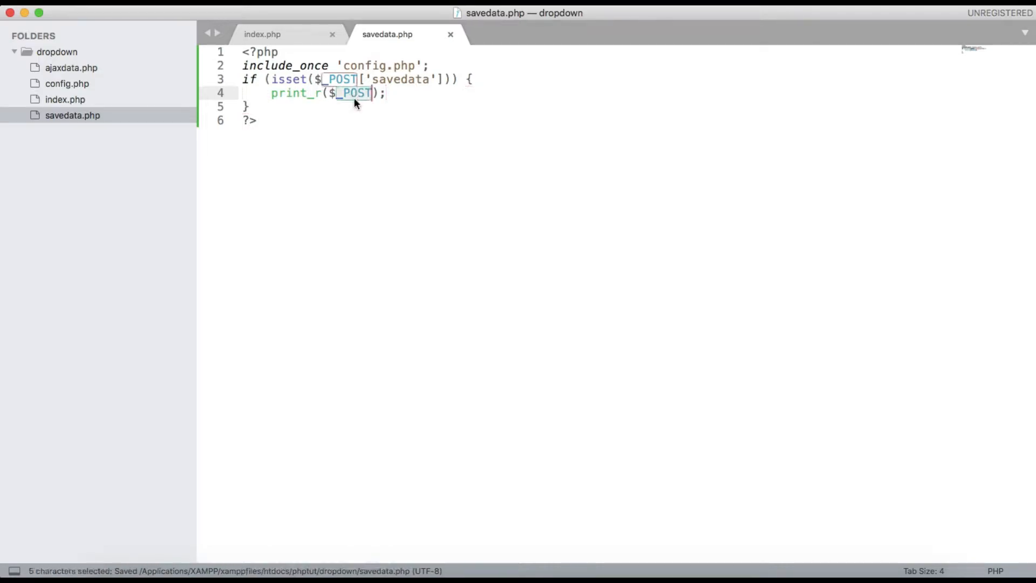
{"action": "left_click", "coordinate": [262, 34]}
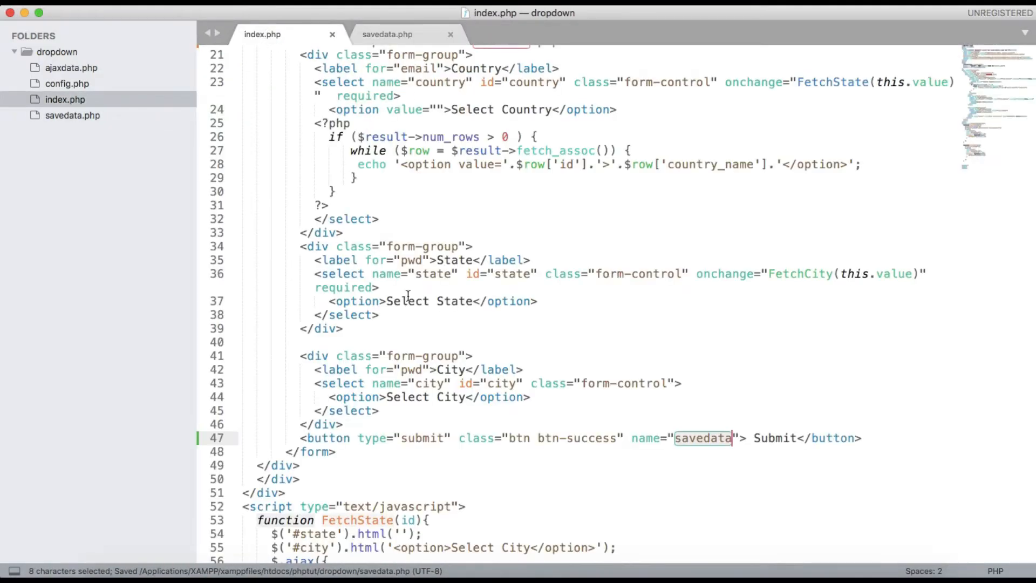
Choose Australia as country and South Australia as state on the dropdown page.
{"action": "scroll", "scroll_direction": "up", "scroll_amount": 3}
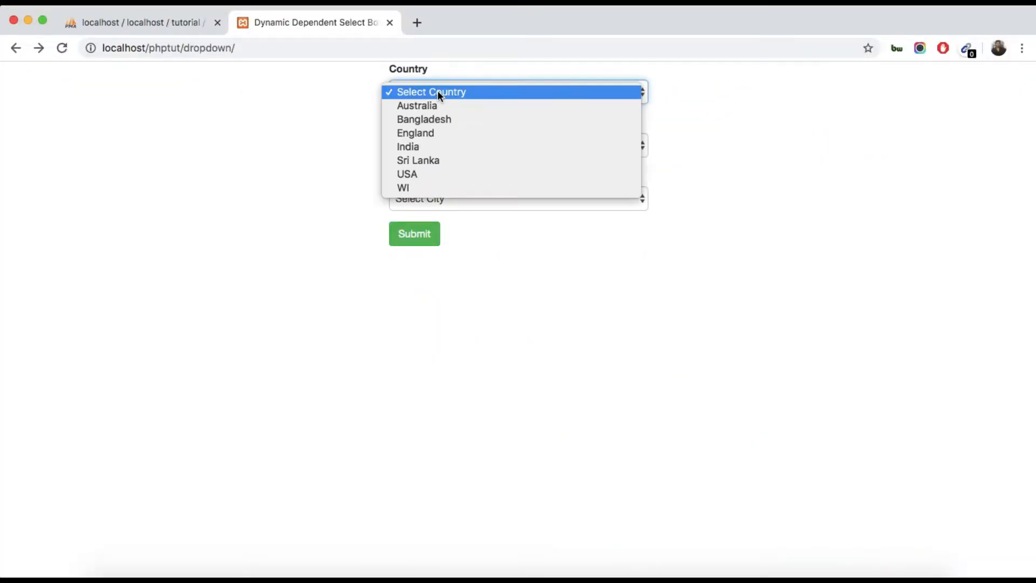
{"action": "left_click", "coordinate": [417, 105]}
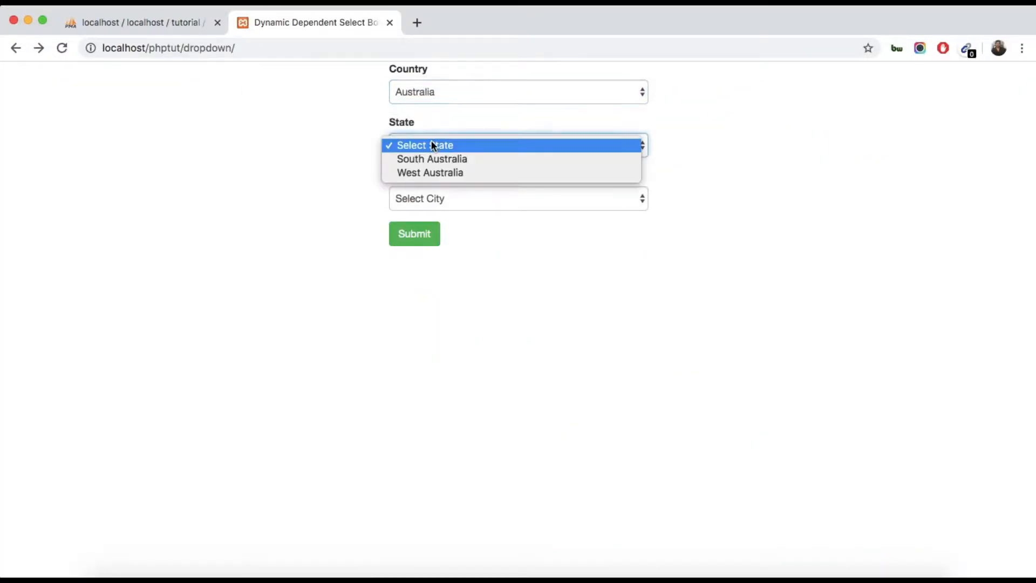
{"action": "left_click", "coordinate": [432, 159]}
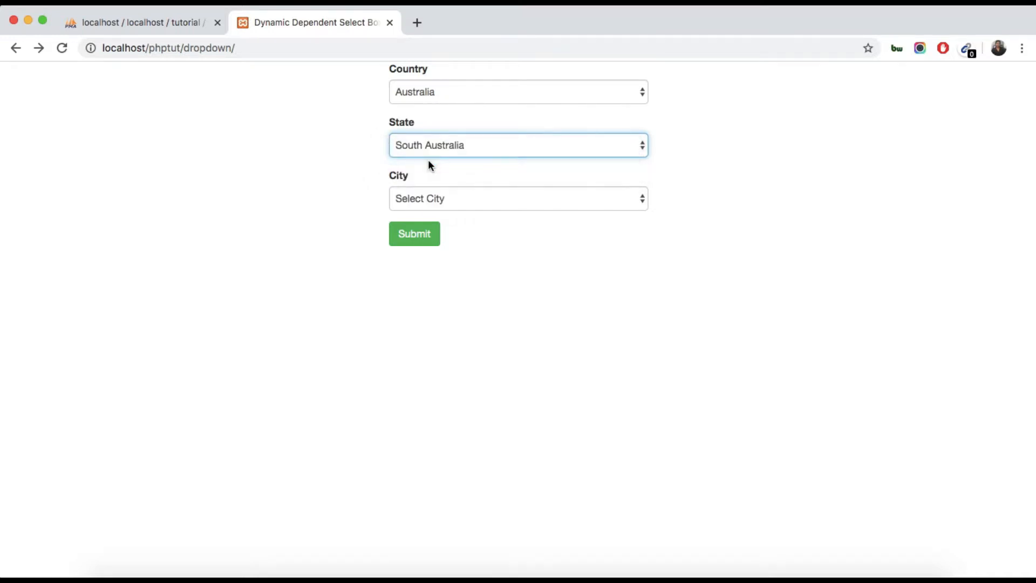
{"action": "left_click", "coordinate": [517, 198]}
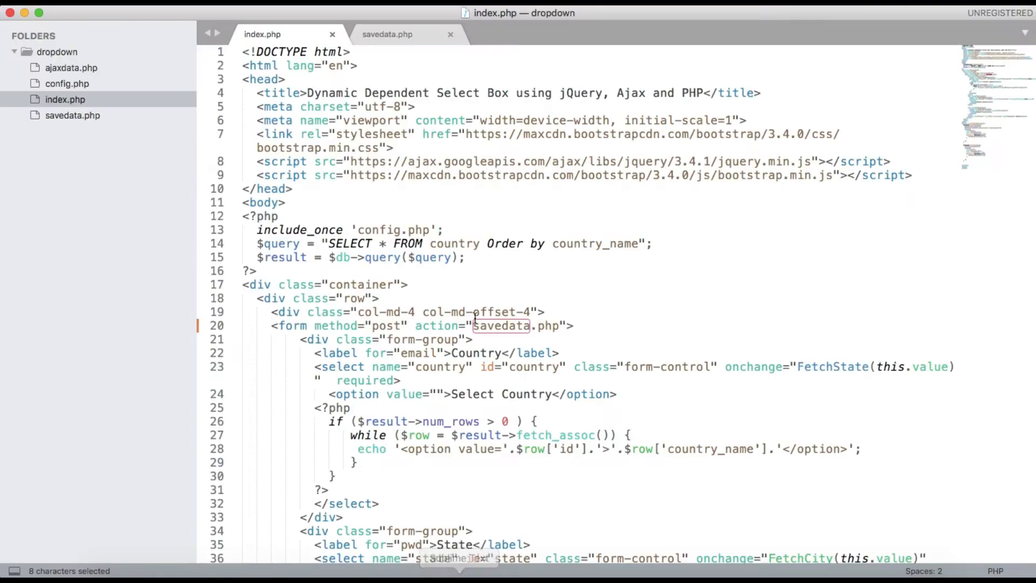
Check the state and city select names in index.php, then return to the browser form.
{"action": "scroll", "scroll_direction": "down", "scroll_amount": 3}
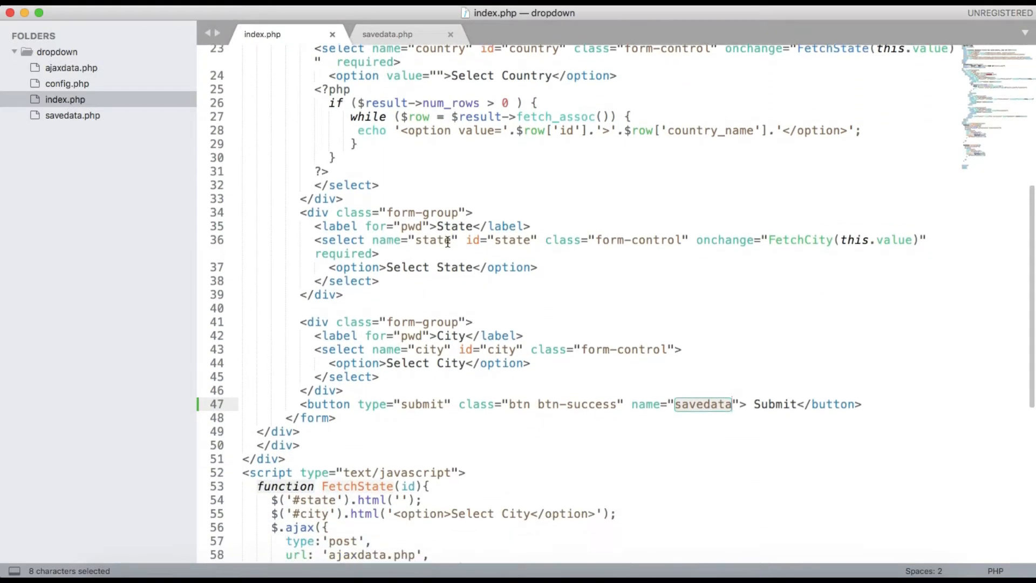
{"action": "scroll", "scroll_direction": "up", "scroll_amount": 3}
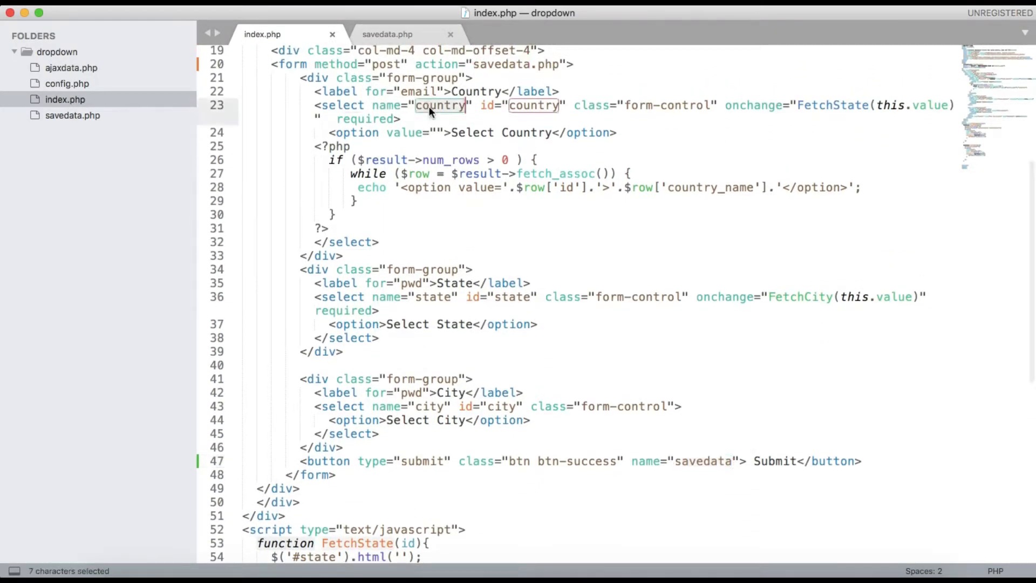
{"action": "double_click", "coordinate": [432, 296]}
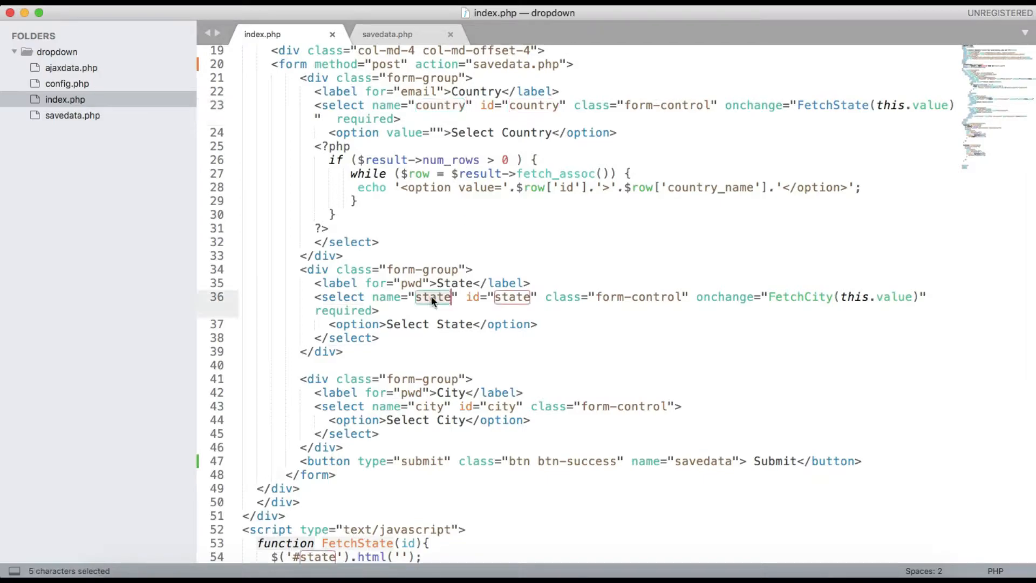
{"action": "scroll", "scroll_direction": "down", "scroll_amount": 3}
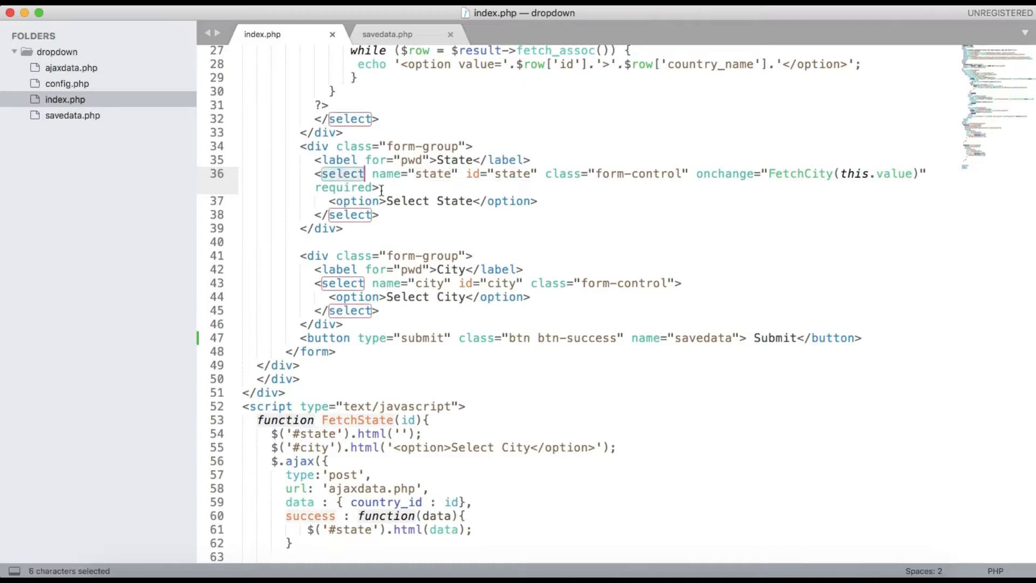
{"action": "double_click", "coordinate": [451, 268]}
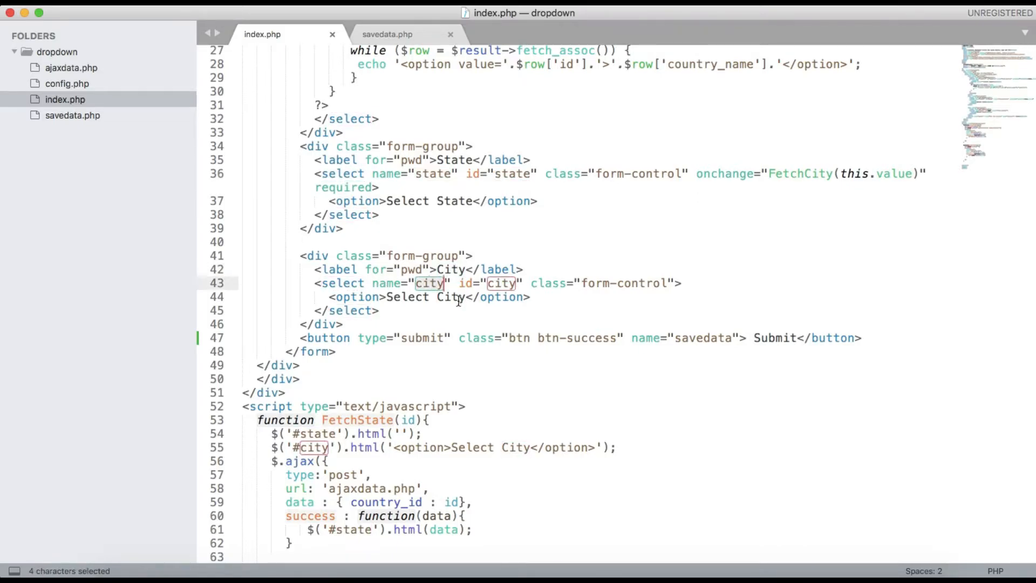
{"action": "left_click", "coordinate": [387, 33]}
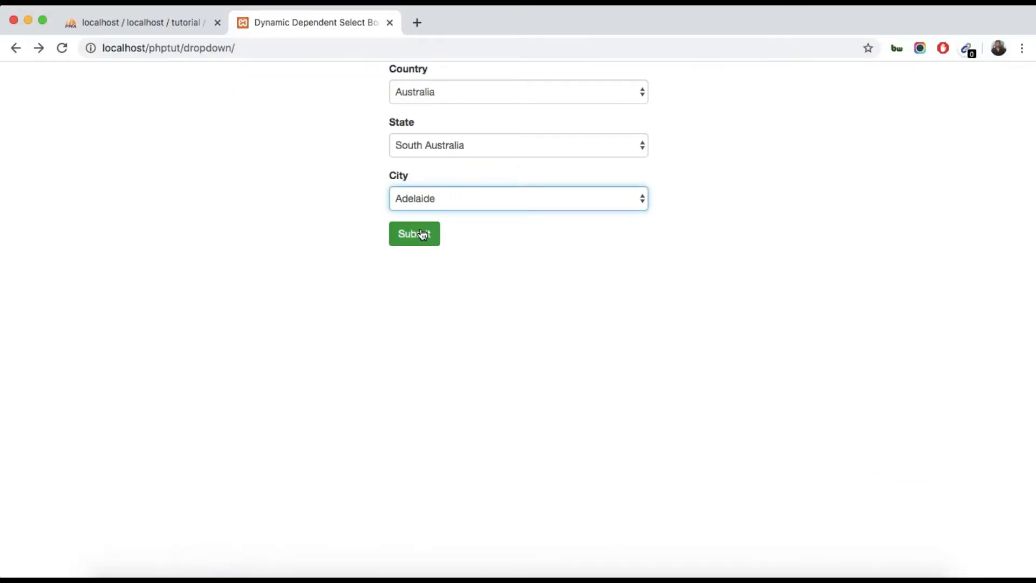
Submit the form and read the printed $_POST array on savedata.php.
{"action": "left_click", "coordinate": [414, 234]}
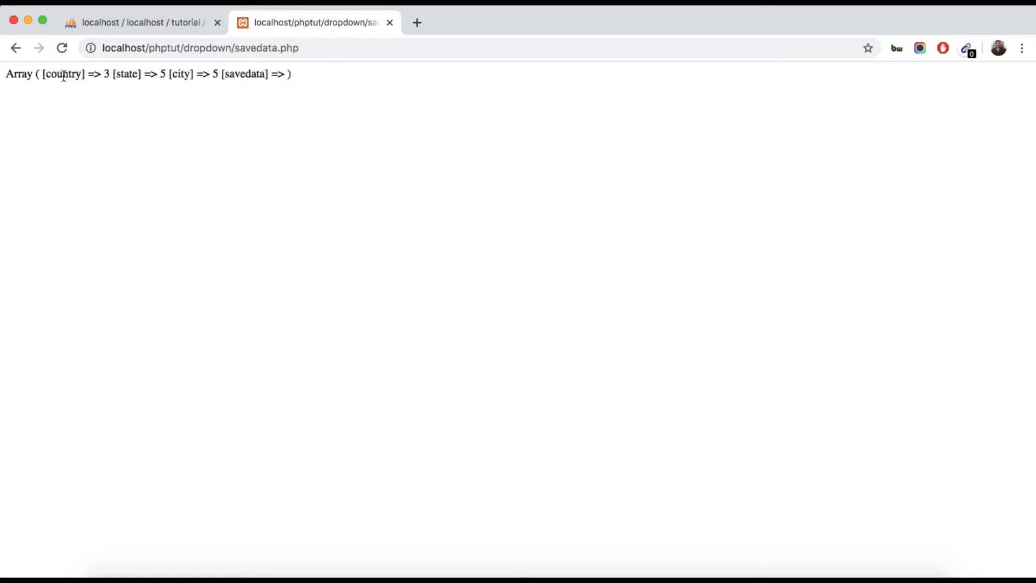
{"action": "double_click", "coordinate": [181, 74]}
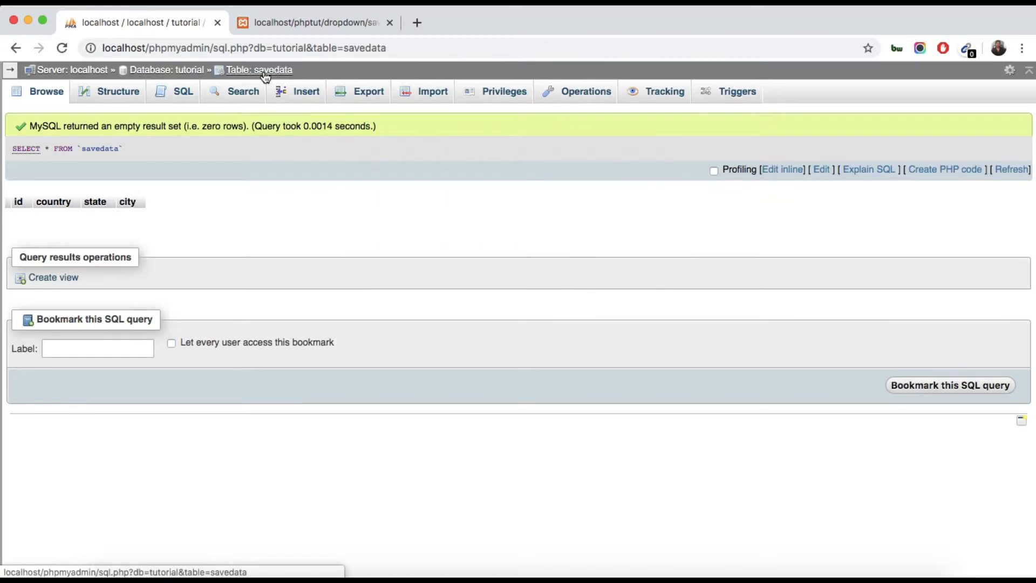
Inspect the savedata table's column structure in phpMyAdmin, then return to savedata.php.
{"action": "left_click", "coordinate": [118, 90]}
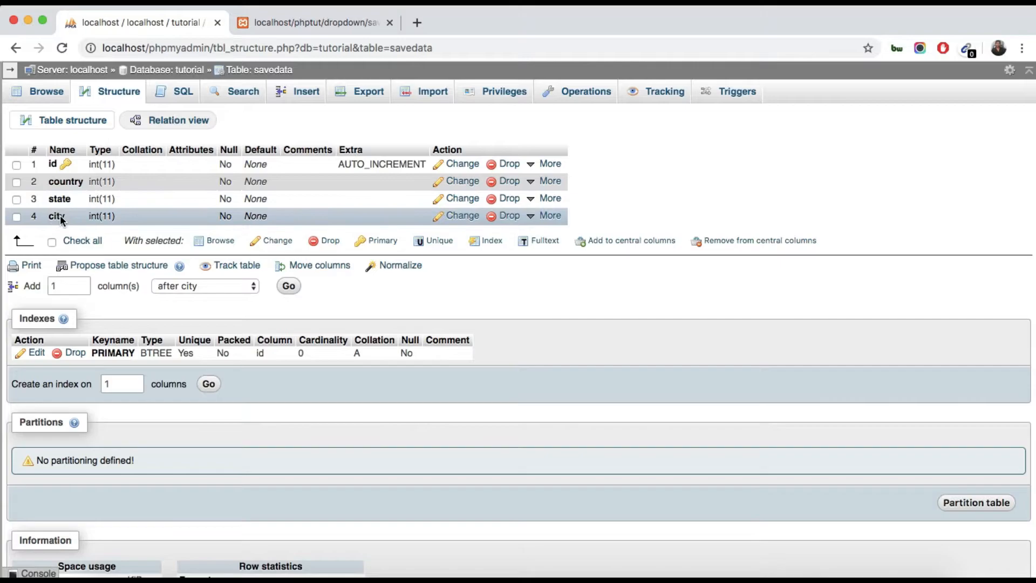
{"action": "left_click", "coordinate": [46, 91]}
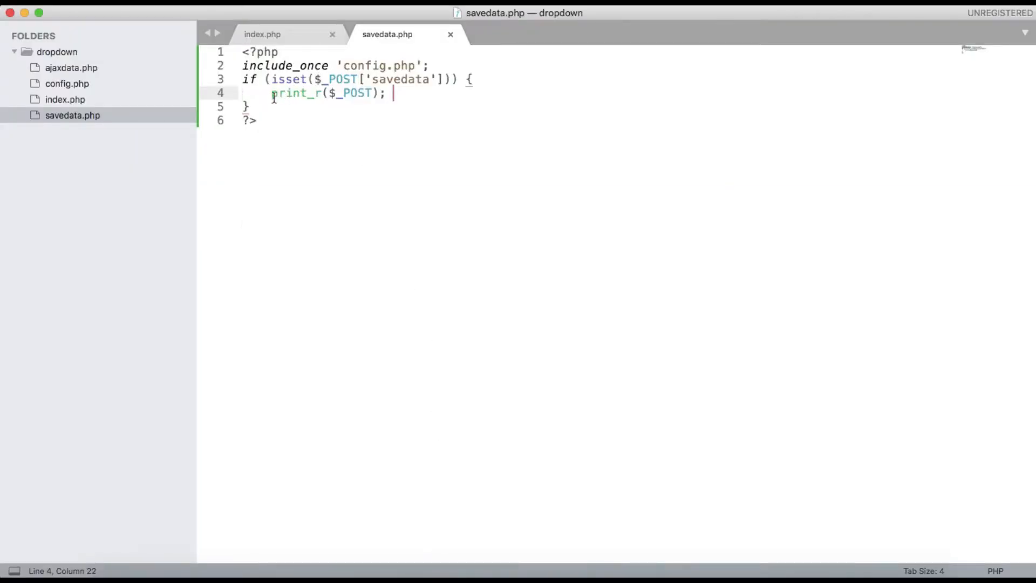
Write $country = $_POST['country']; in place of the debug print.
{"action": "type", "text": "$"}
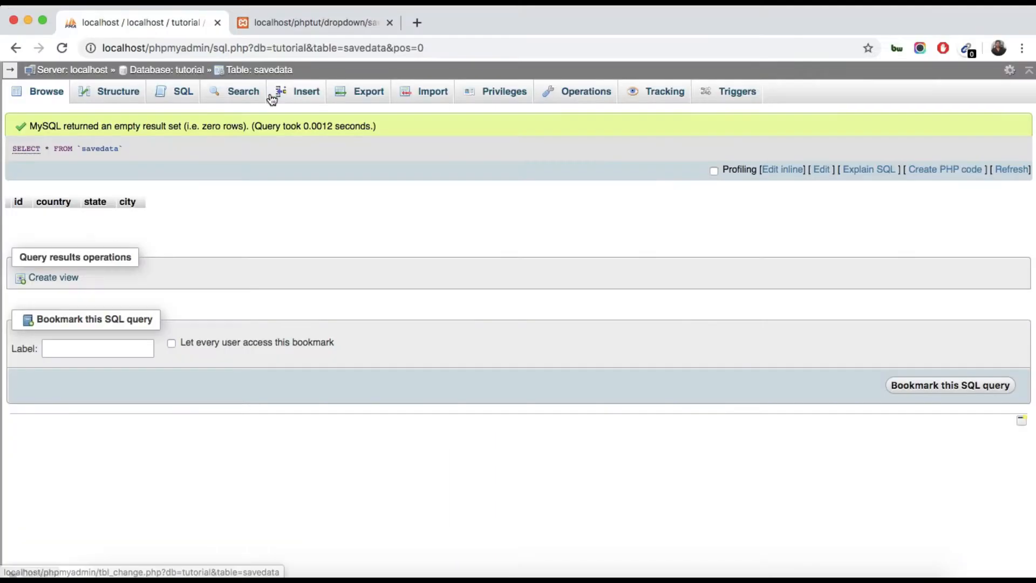
{"action": "left_click", "coordinate": [317, 21]}
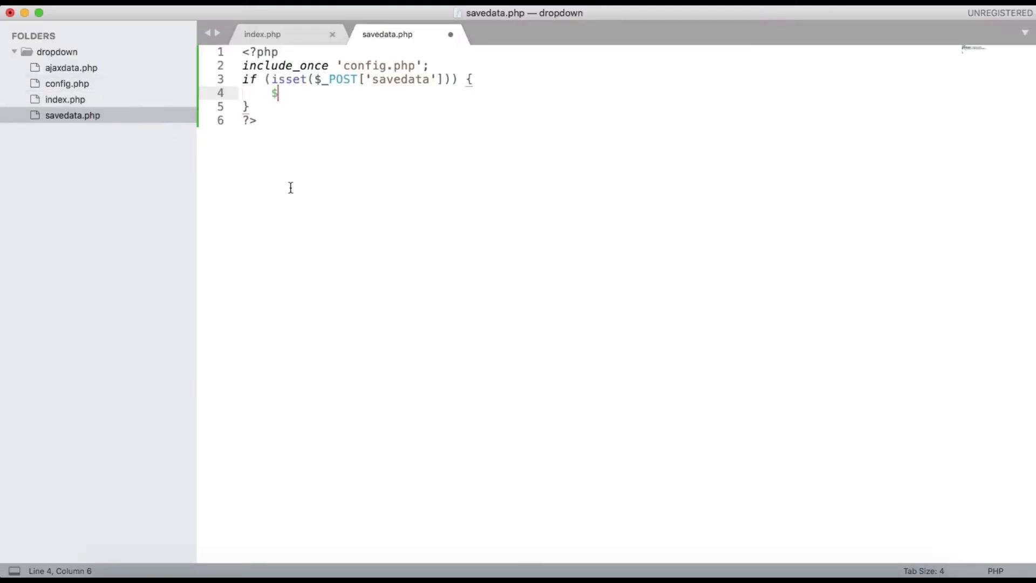
{"action": "type", "text": "country = $"}
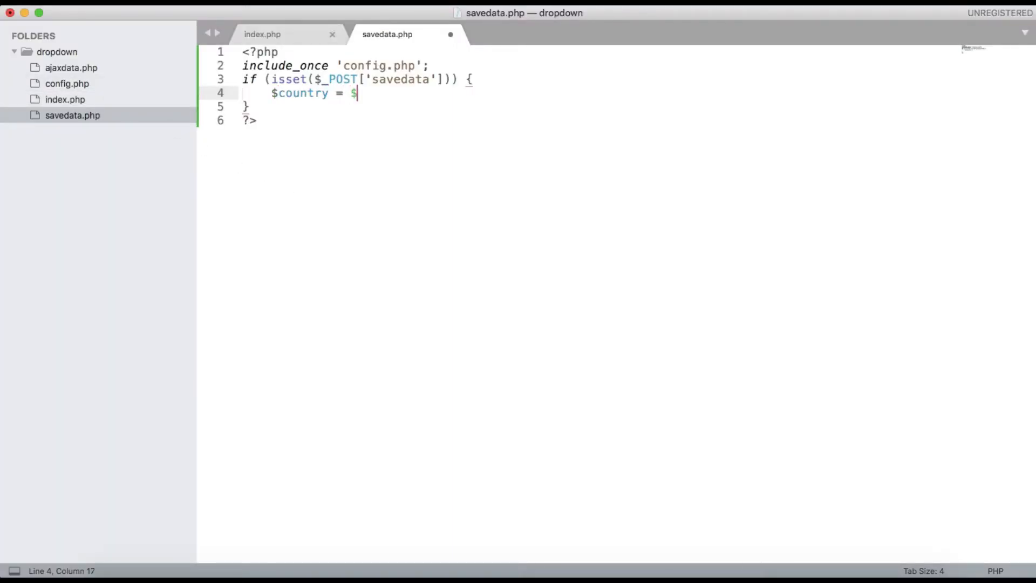
{"action": "type", "text": "_POST"}
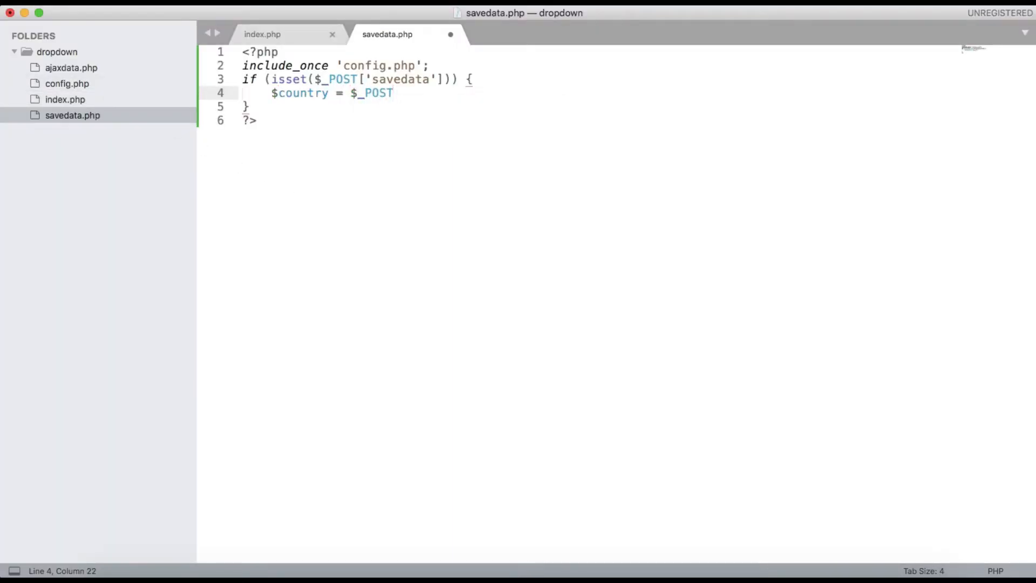
{"action": "type", "text": "['country'];"}
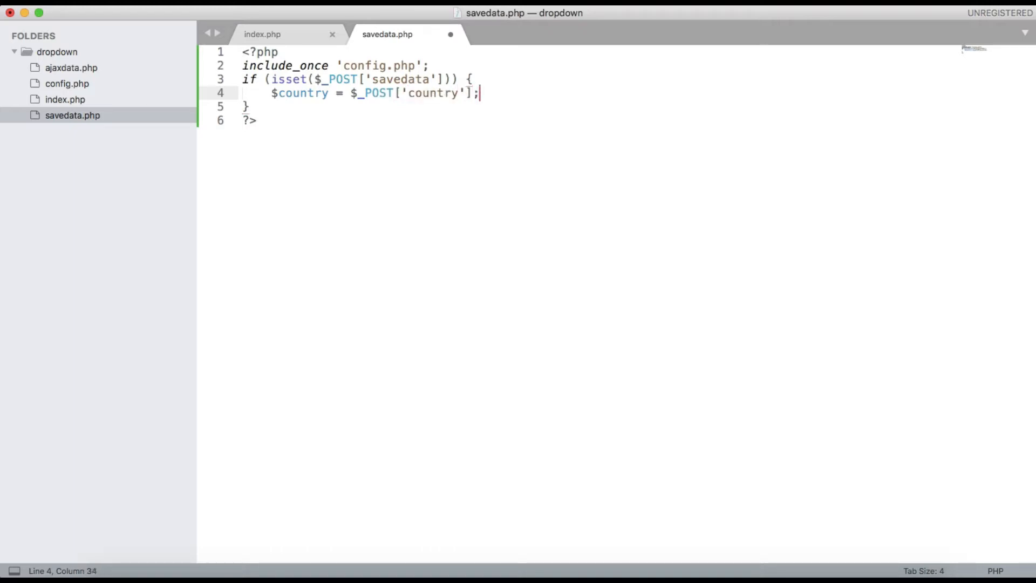
Add $state = $_POST['state']; and $city = $_POST['state'], then start another variable line.
{"action": "type", "text": "$sta"}
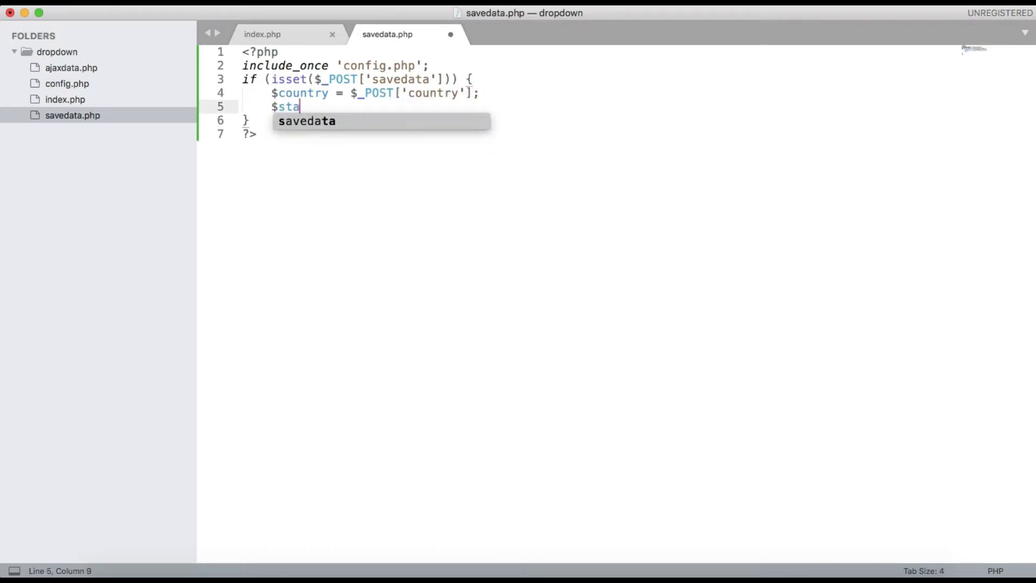
{"action": "type", "text": "te ="}
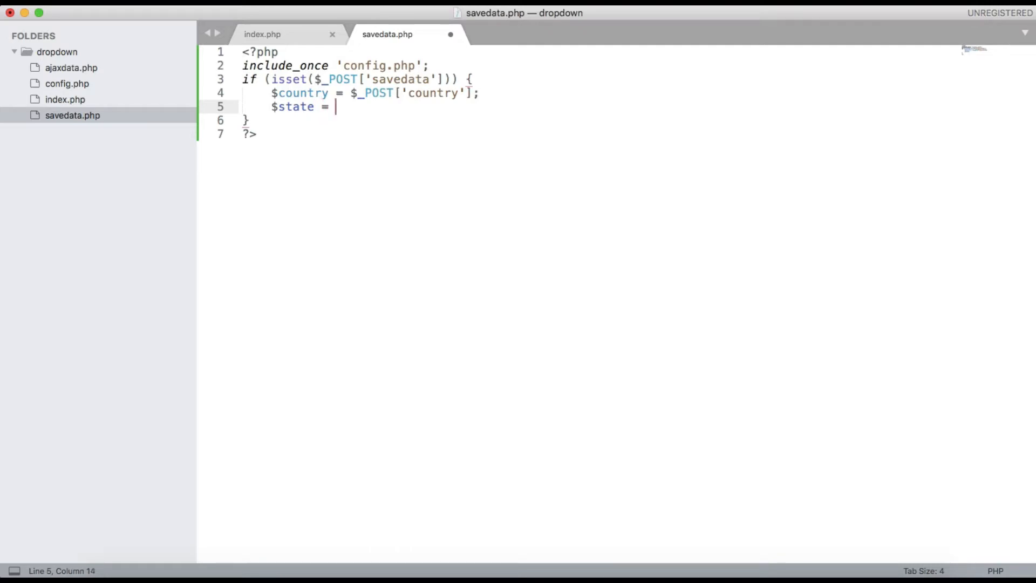
{"action": "type", "text": "$_POST['"}
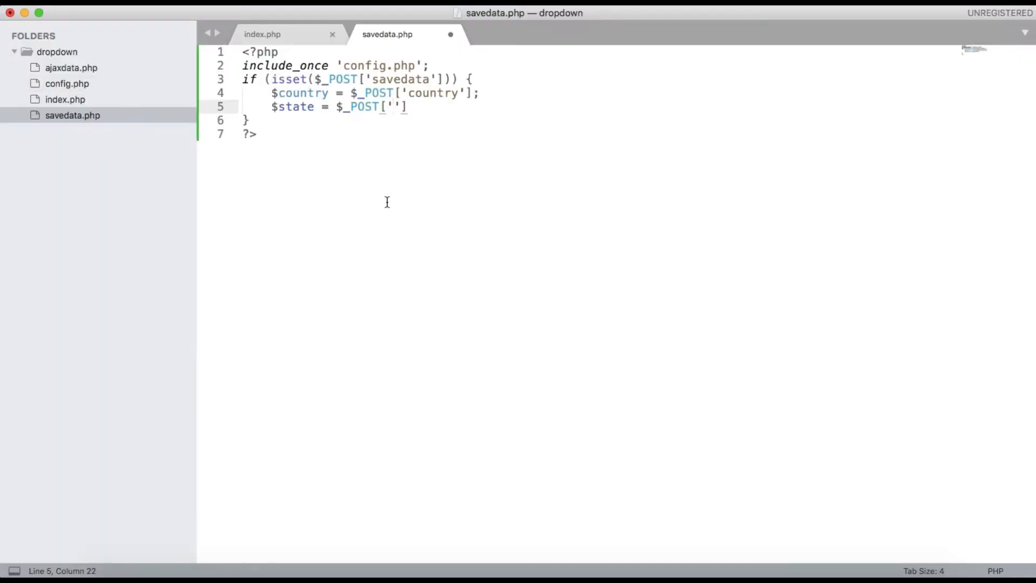
{"action": "type", "text": "state'];"}
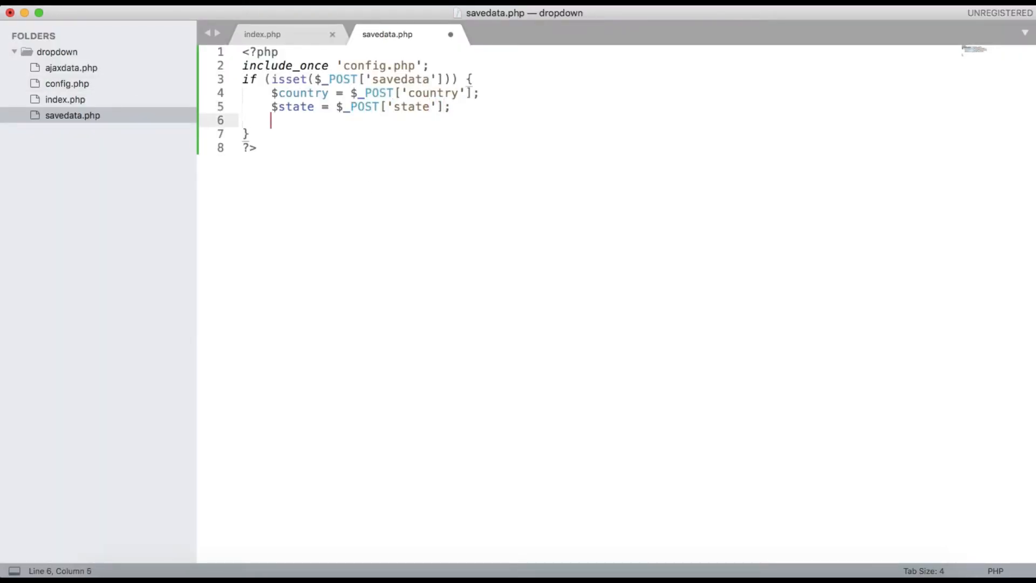
{"action": "type", "text": "$cit"}
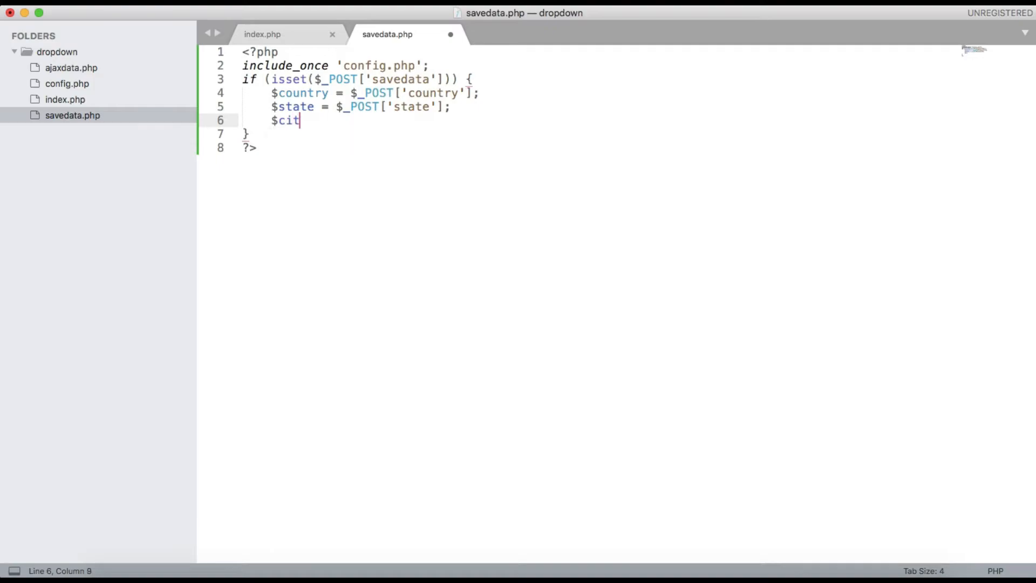
{"action": "type", "text": "y = $"}
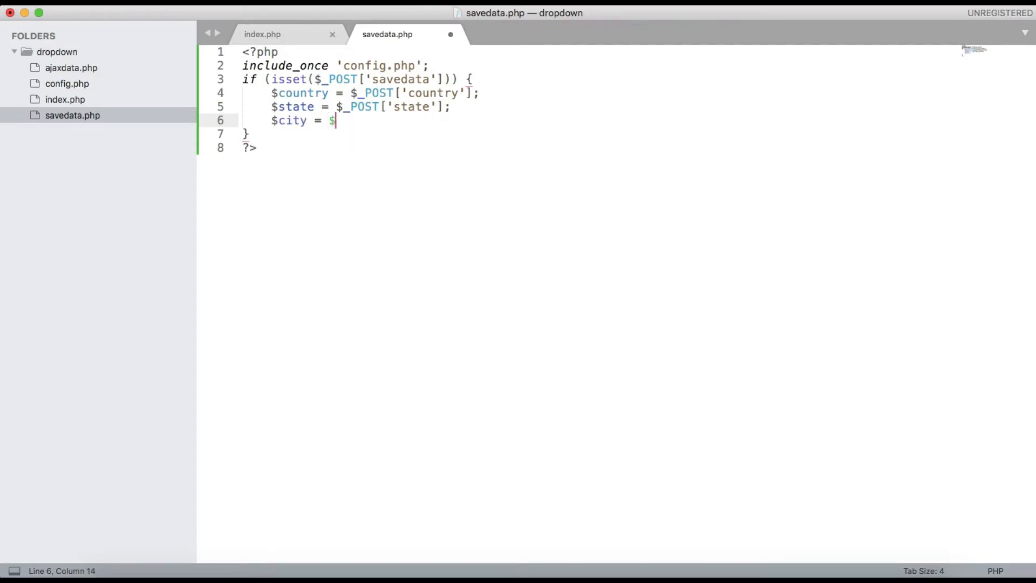
{"action": "type", "text": "_POST[]"}
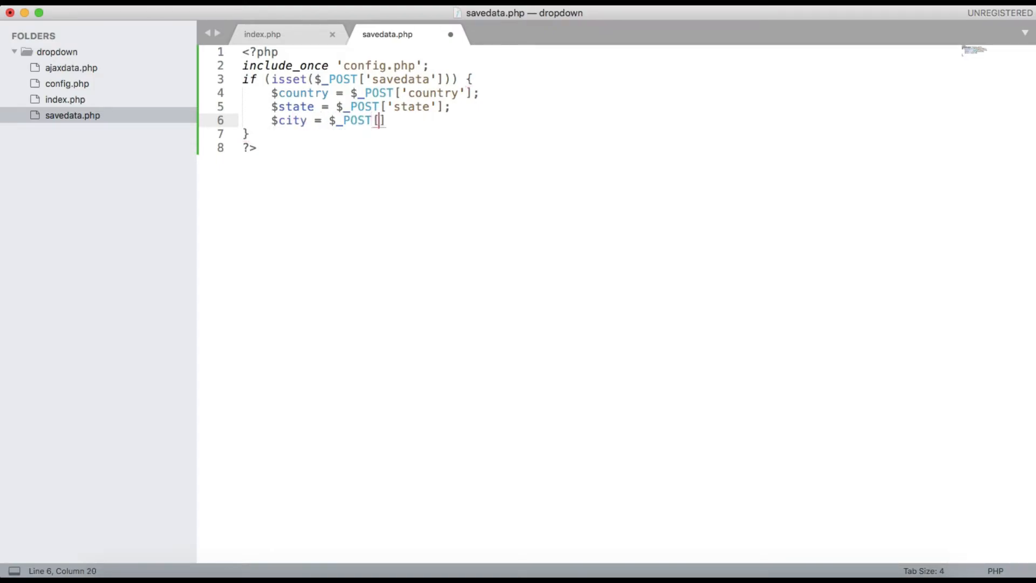
{"action": "type", "text": "'state'"}
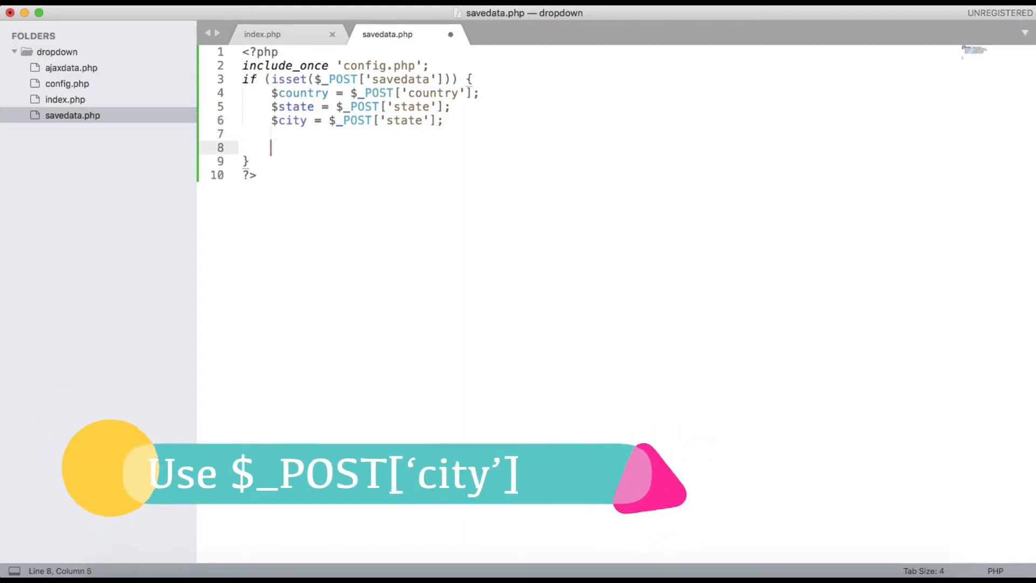
{"action": "type", "text": "$"}
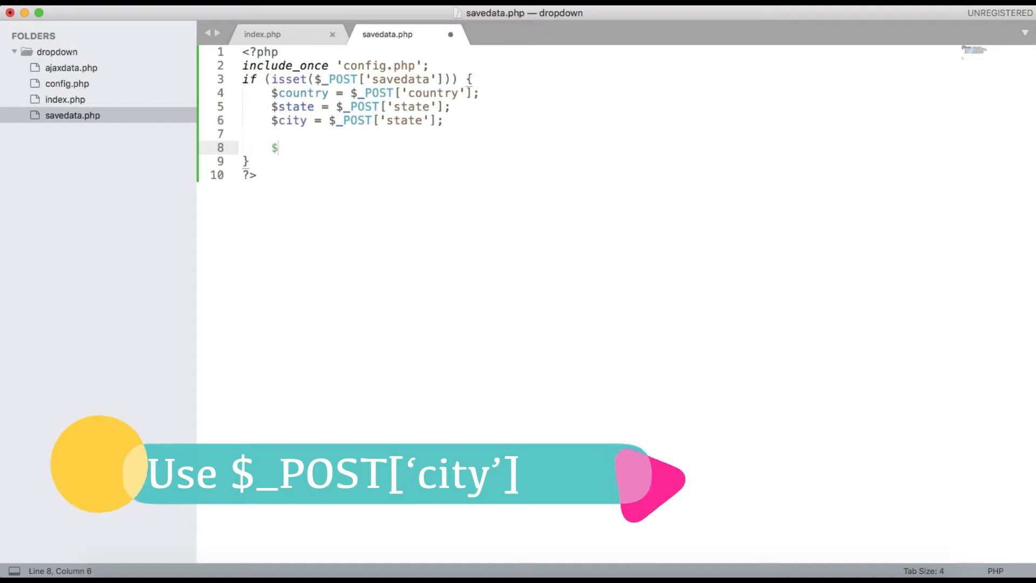
Write $sql = "INSERT INTO savedata (`country`,`state`,`city`) VALUES ()"; in savedata.php.
{"action": "type", "text": "sql ="}
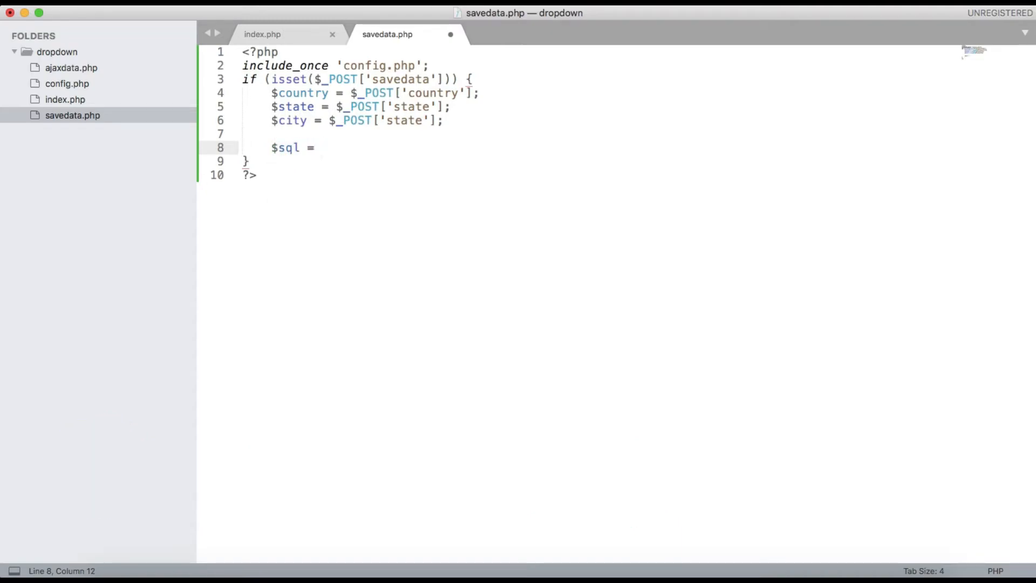
{"action": "type", "text": "IN"}
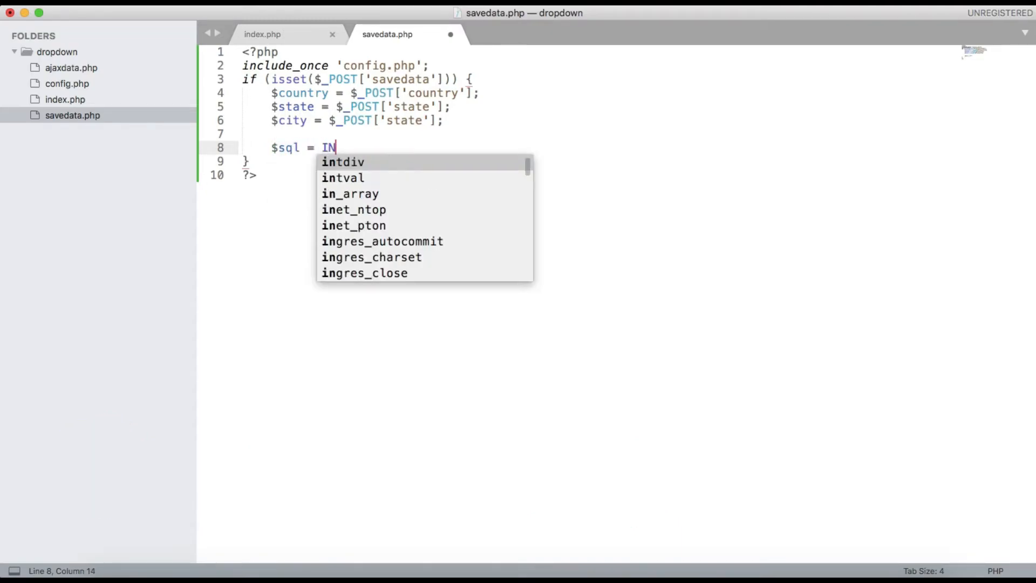
{"action": "type", "text": "\"\""}
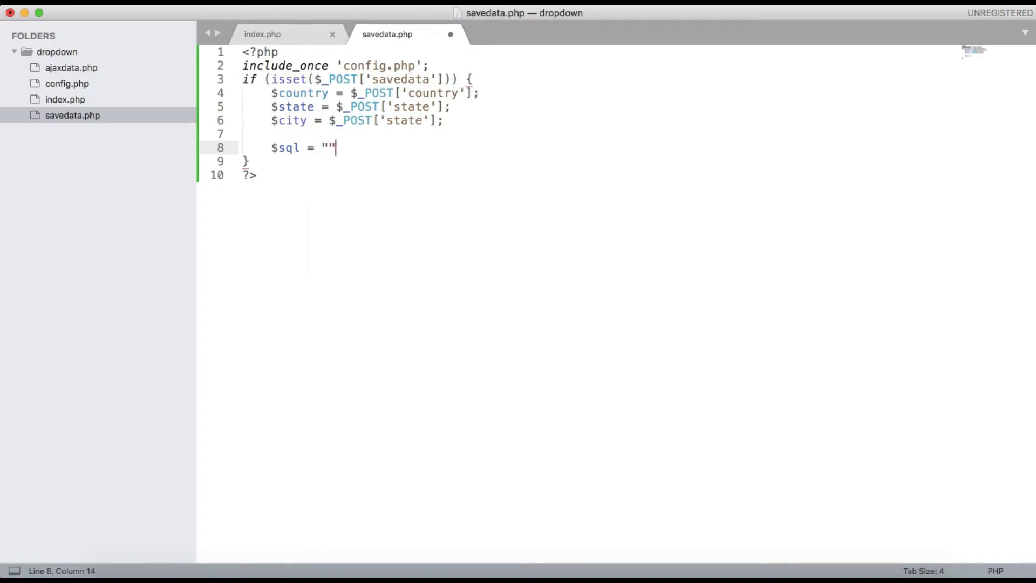
{"action": "type", "text": ";"}
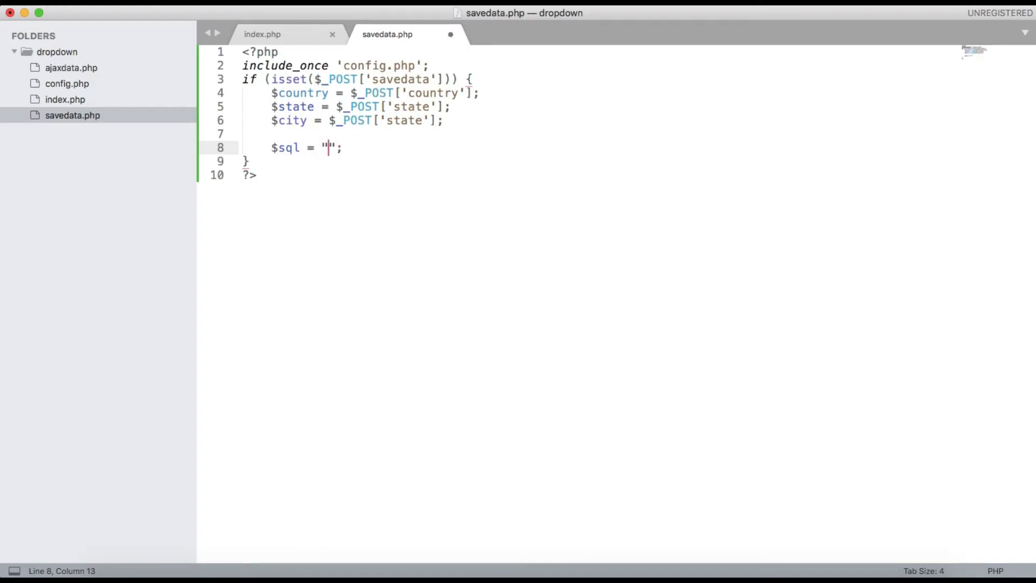
{"action": "type", "text": "INSERT INTO"}
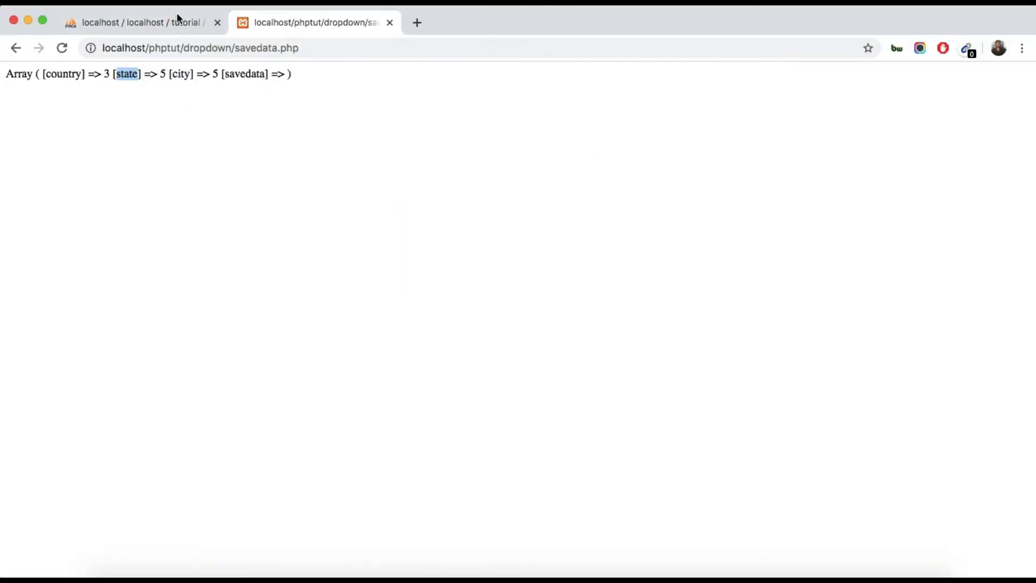
{"action": "left_click", "coordinate": [136, 22]}
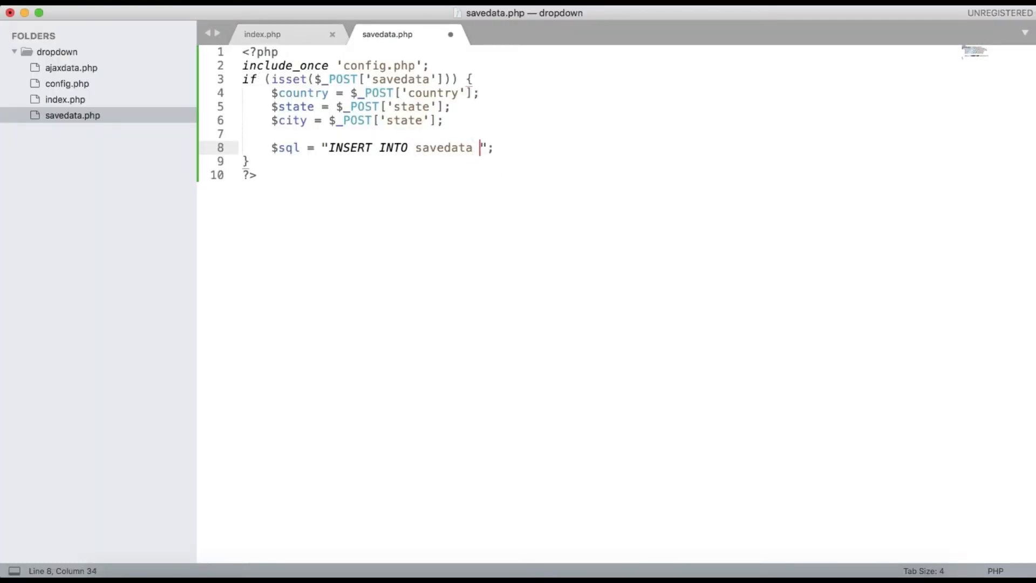
{"action": "type", "text": "()"}
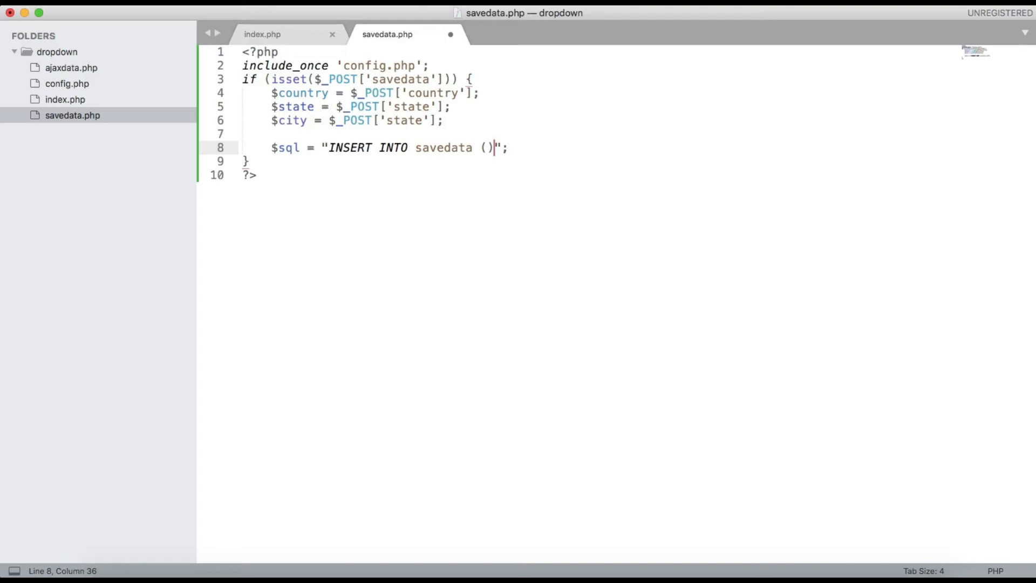
{"action": "type", "text": "VL"}
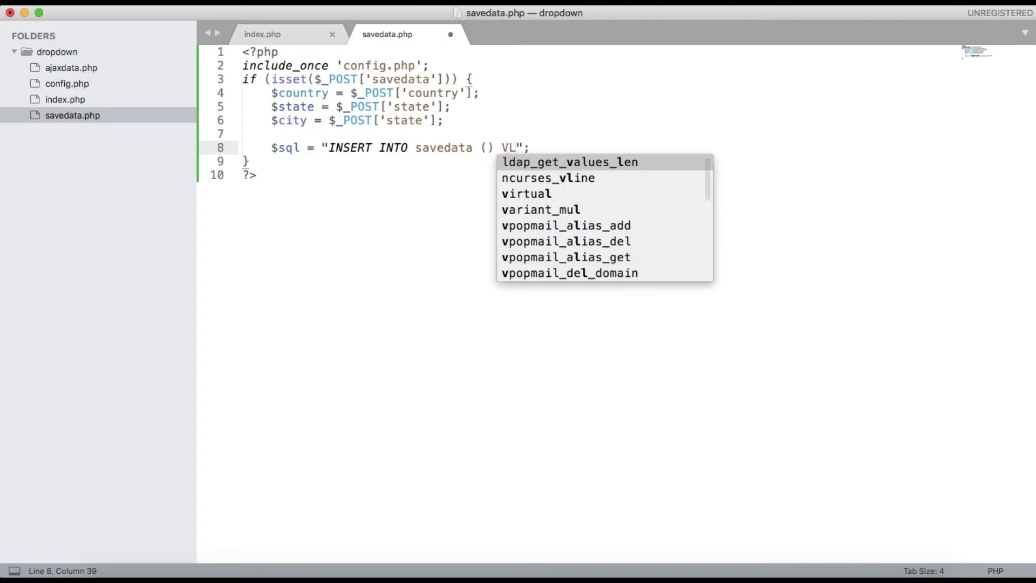
{"action": "type", "text": "ALUES ("}
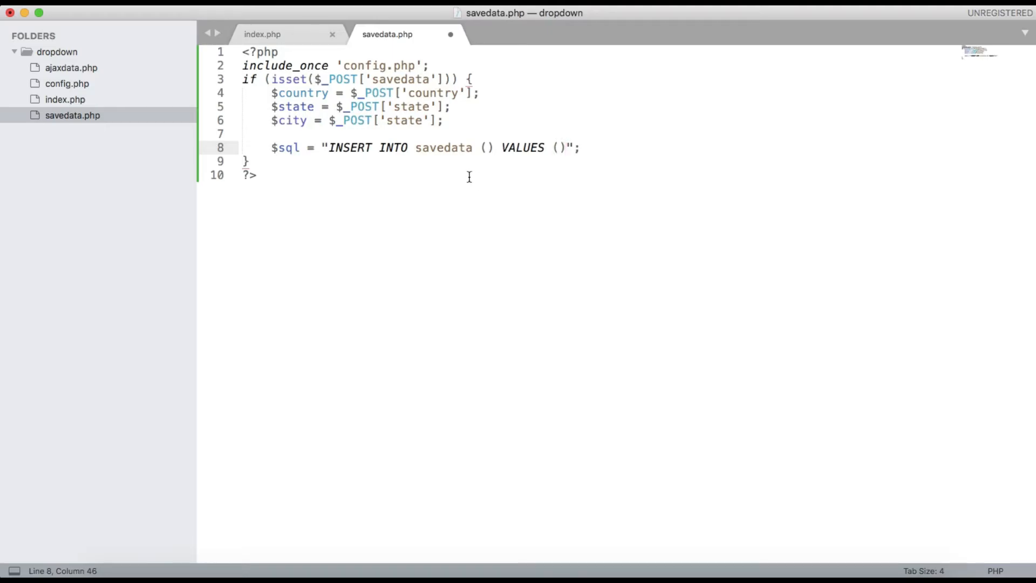
{"action": "type", "text": "`"}
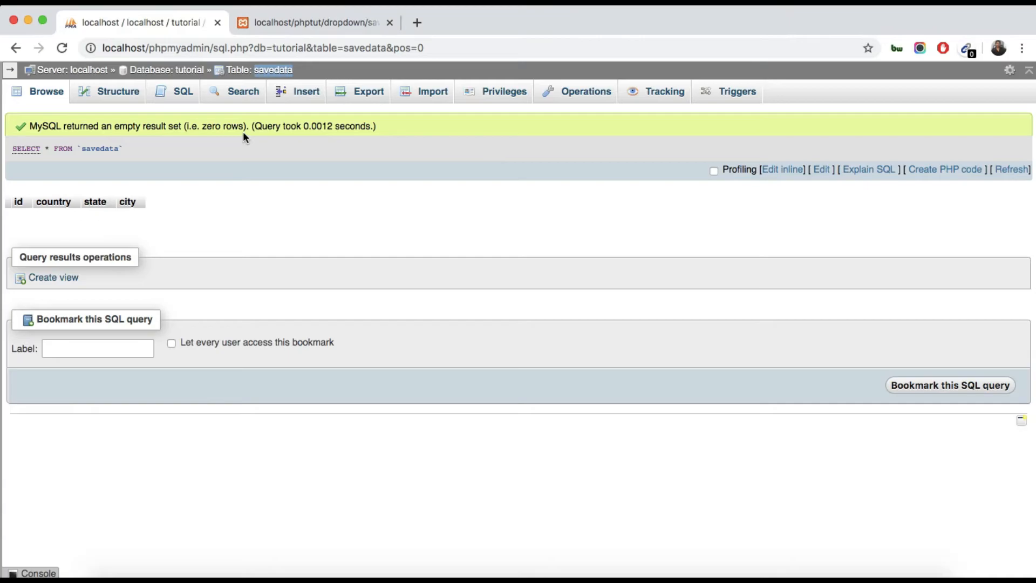
{"action": "left_click", "coordinate": [118, 91]}
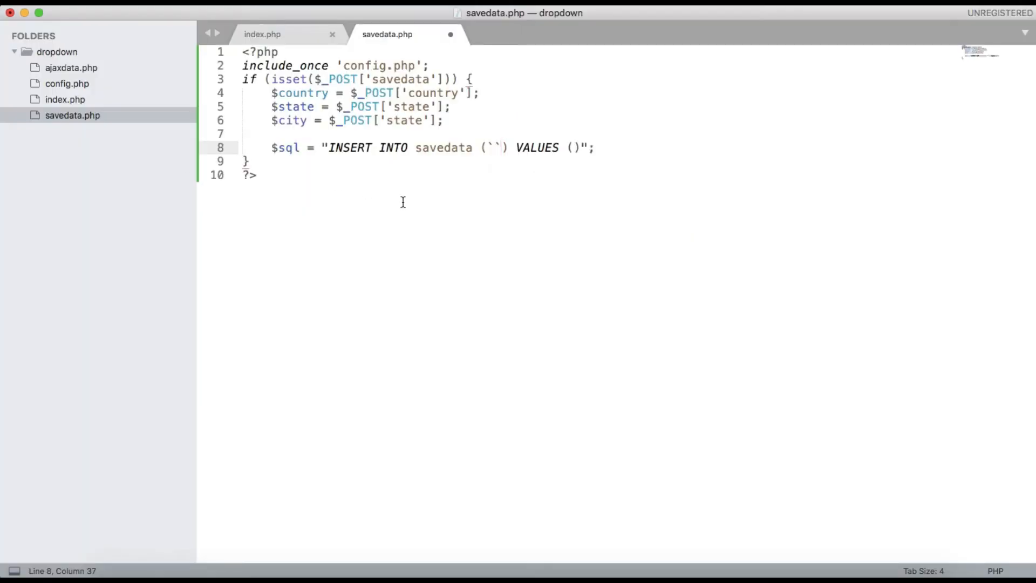
{"action": "type", "text": "country`,"}
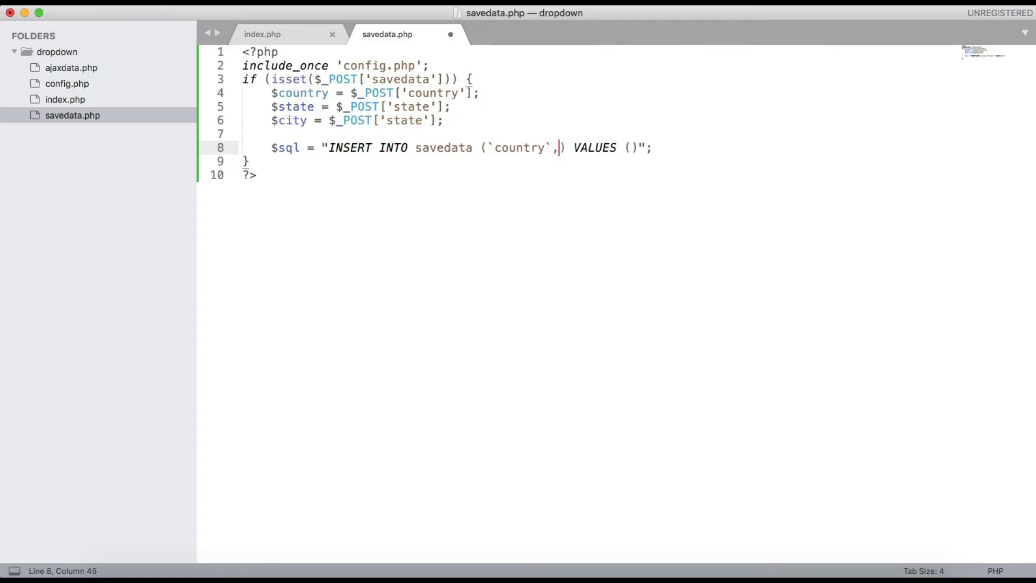
{"action": "type", "text": "`state`"}
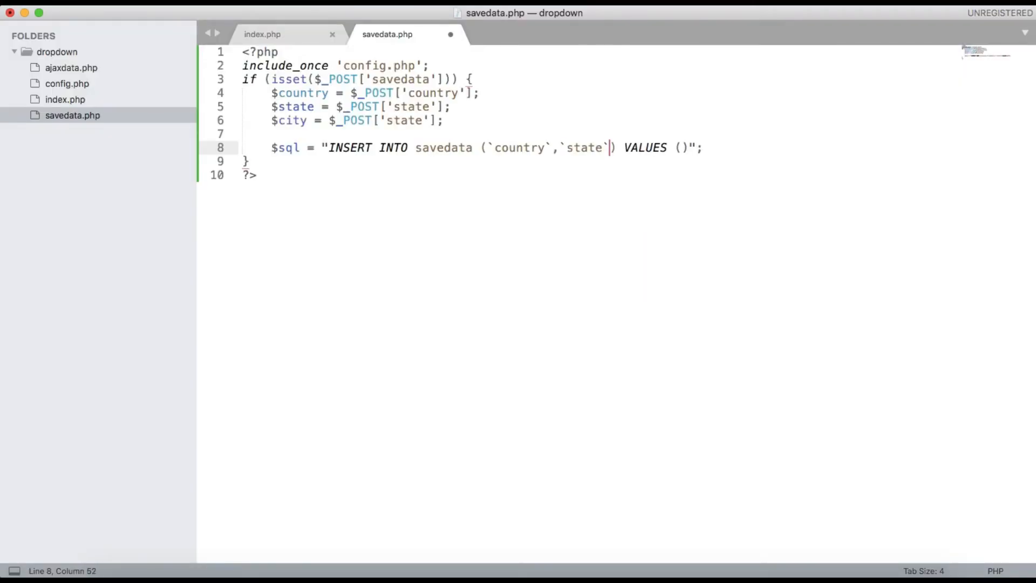
{"action": "type", "text": ",``"}
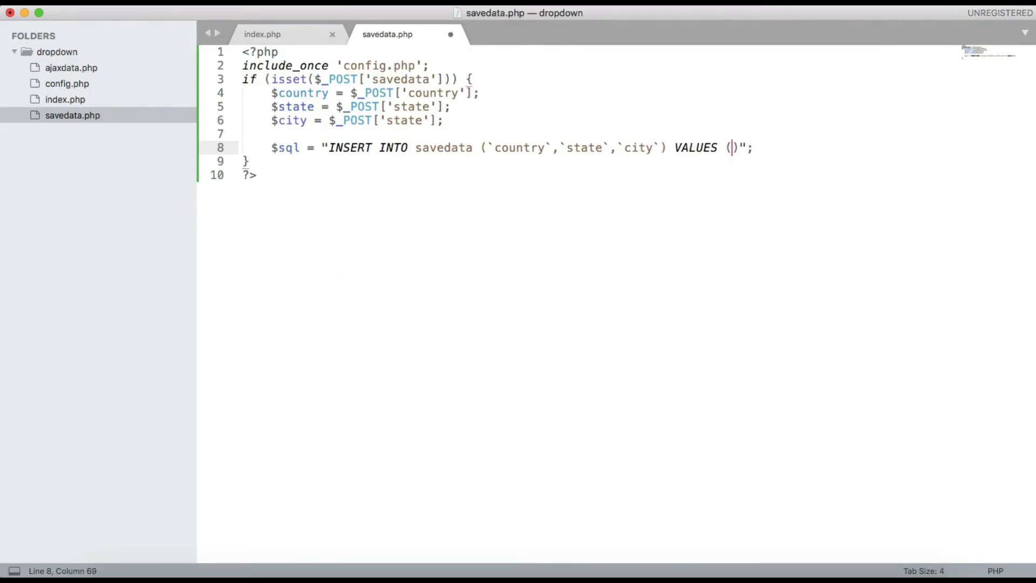
Fill the VALUES list with $country, $state and $city reused from the assignment lines.
{"action": "left_click", "coordinate": [273, 92]}
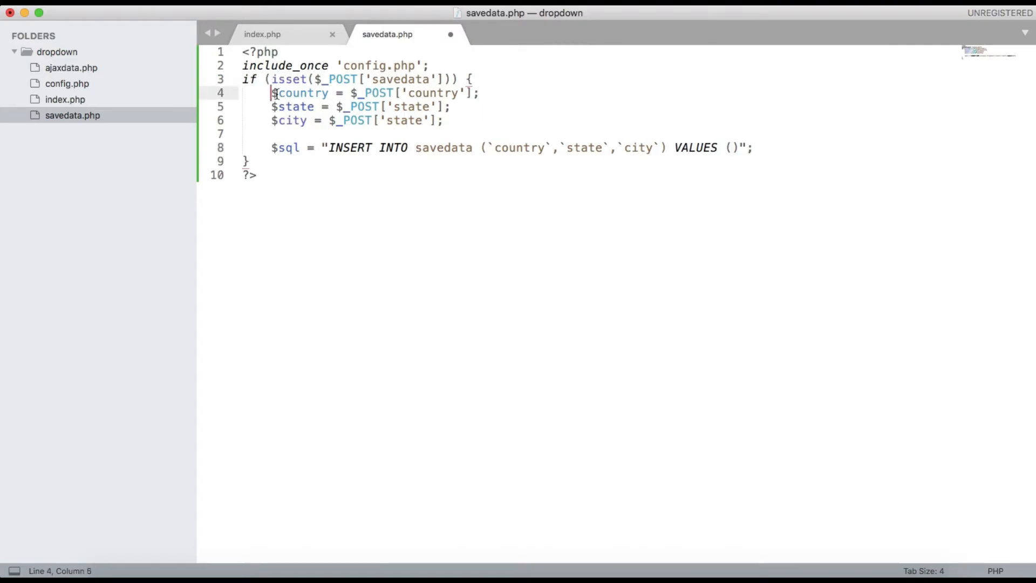
{"action": "double_click", "coordinate": [300, 93]}
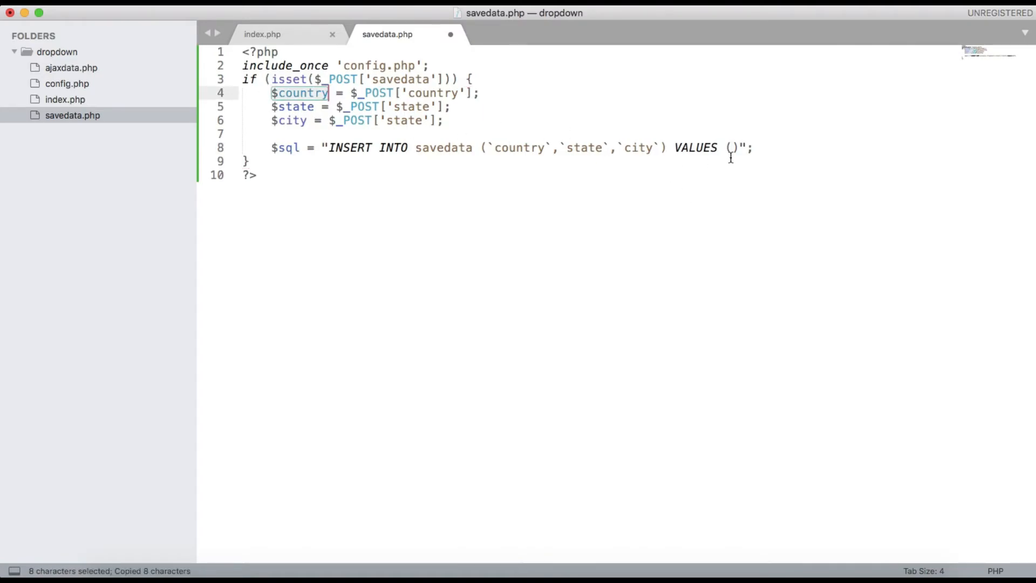
{"action": "type", "text": "$country,"}
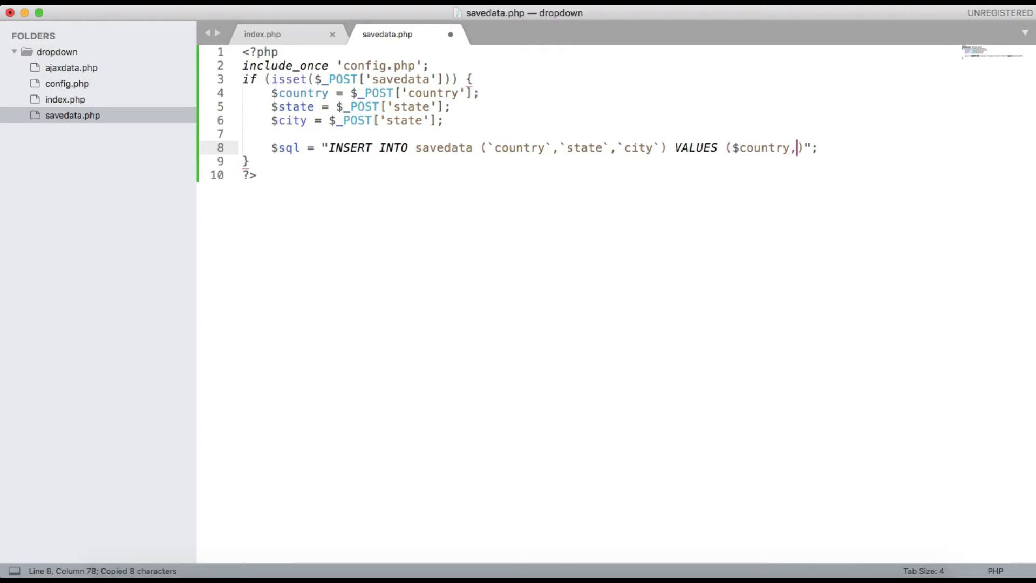
{"action": "left_click", "coordinate": [271, 107]}
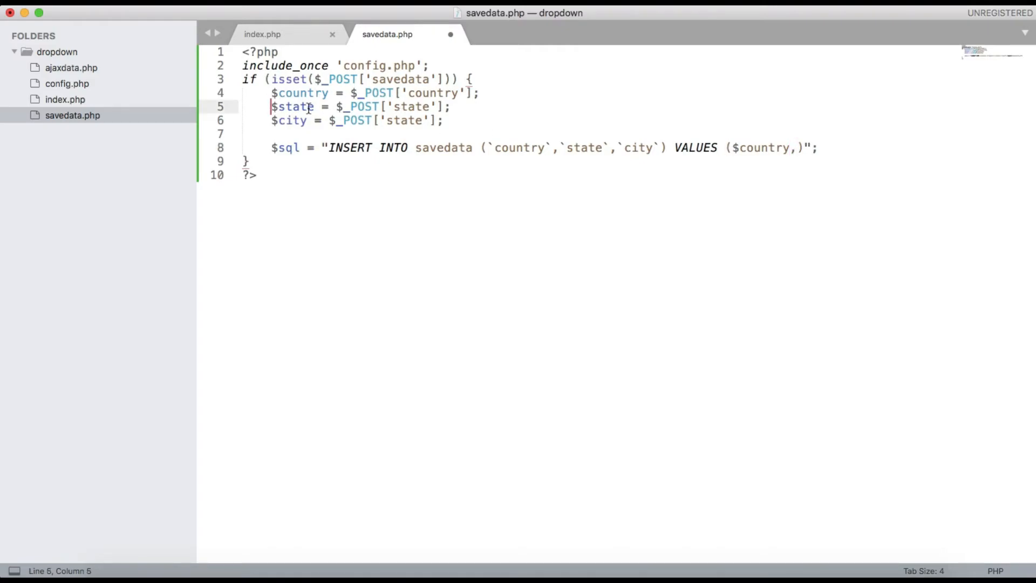
{"action": "double_click", "coordinate": [293, 106]}
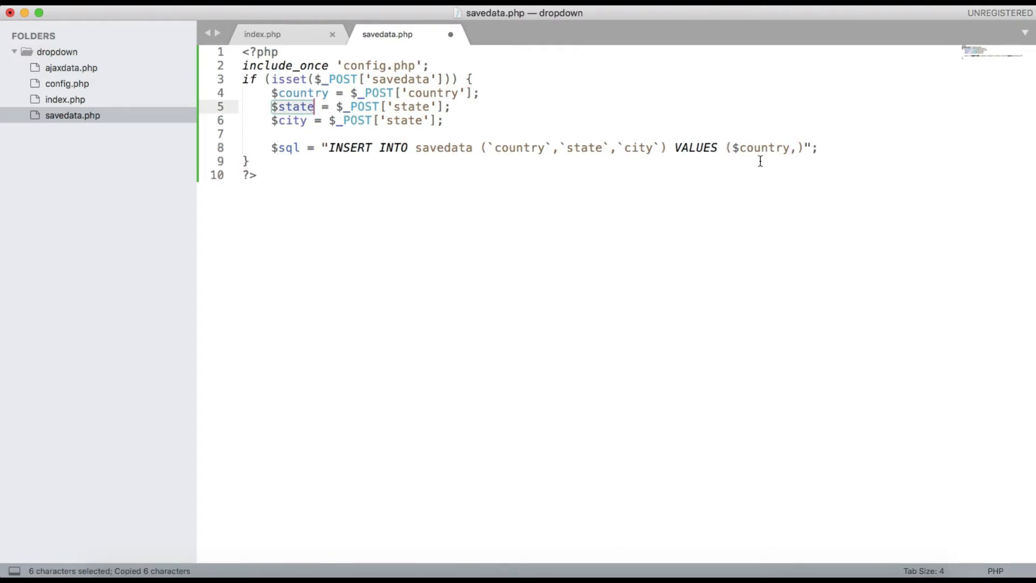
{"action": "type", "text": "$state,"}
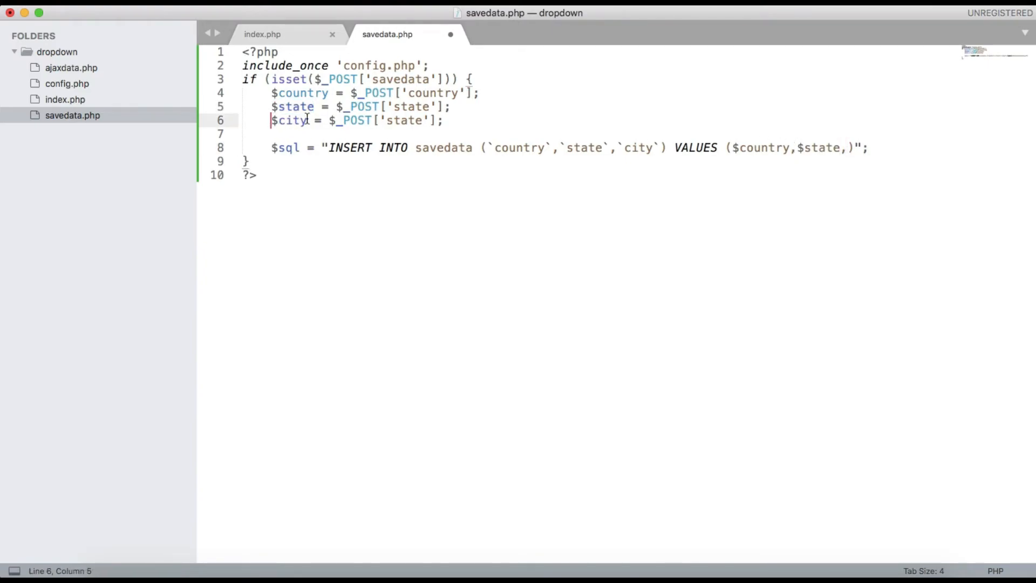
{"action": "double_click", "coordinate": [289, 119]}
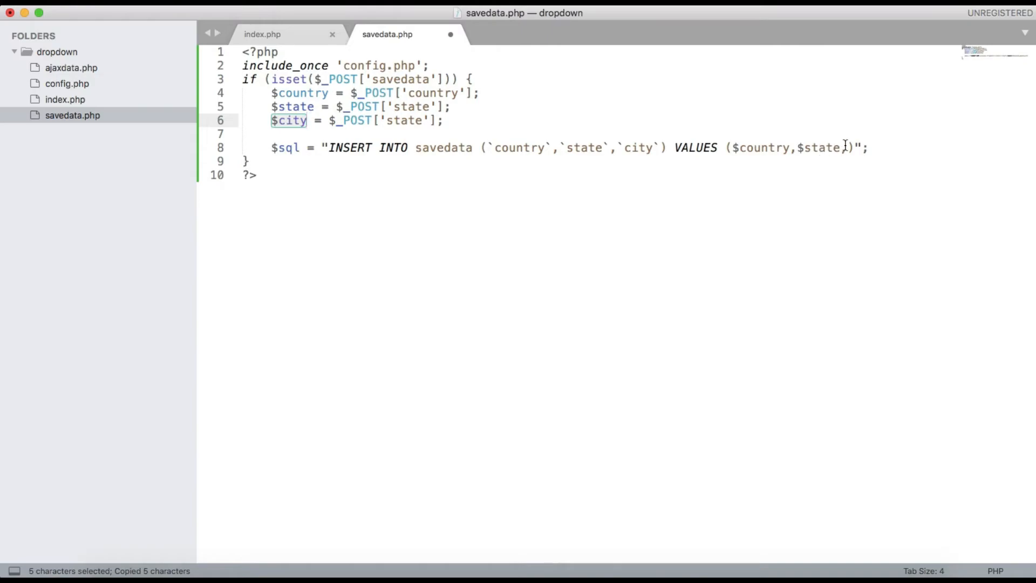
{"action": "type", "text": ",$city"}
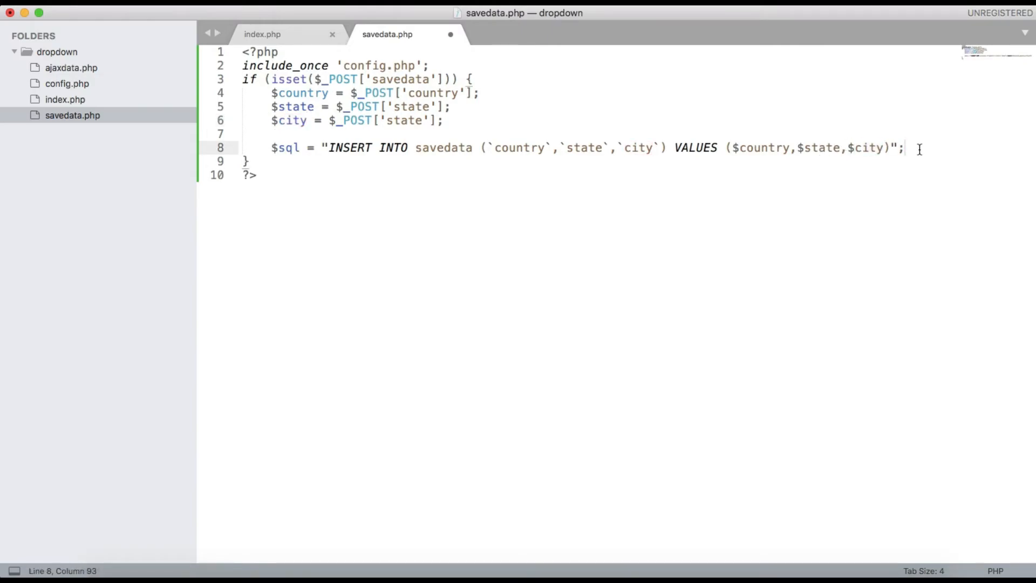
Begin $execute = mysq for the query call and go to config.php to check the connection variable.
{"action": "type", "text": "$"}
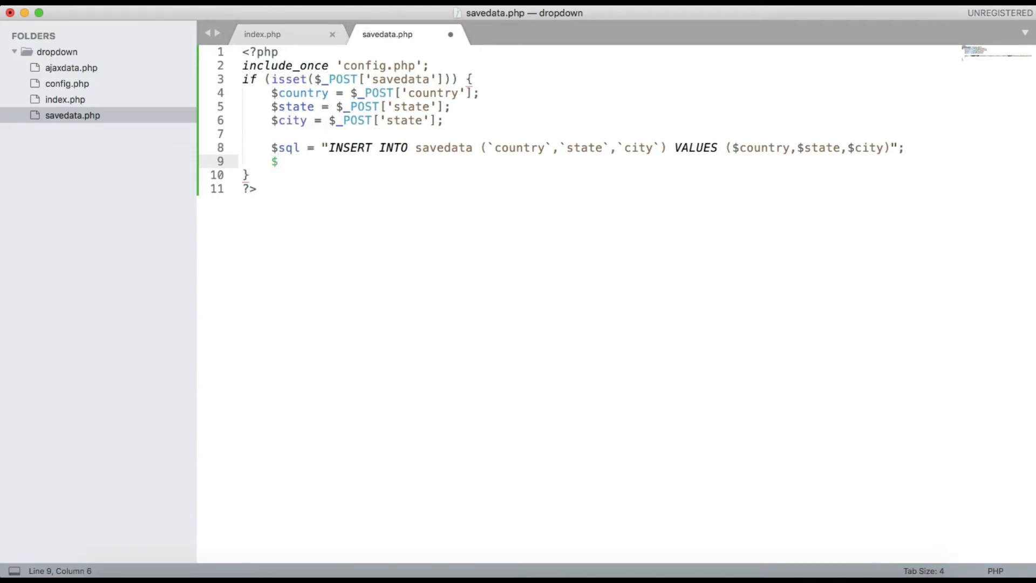
{"action": "type", "text": "e"}
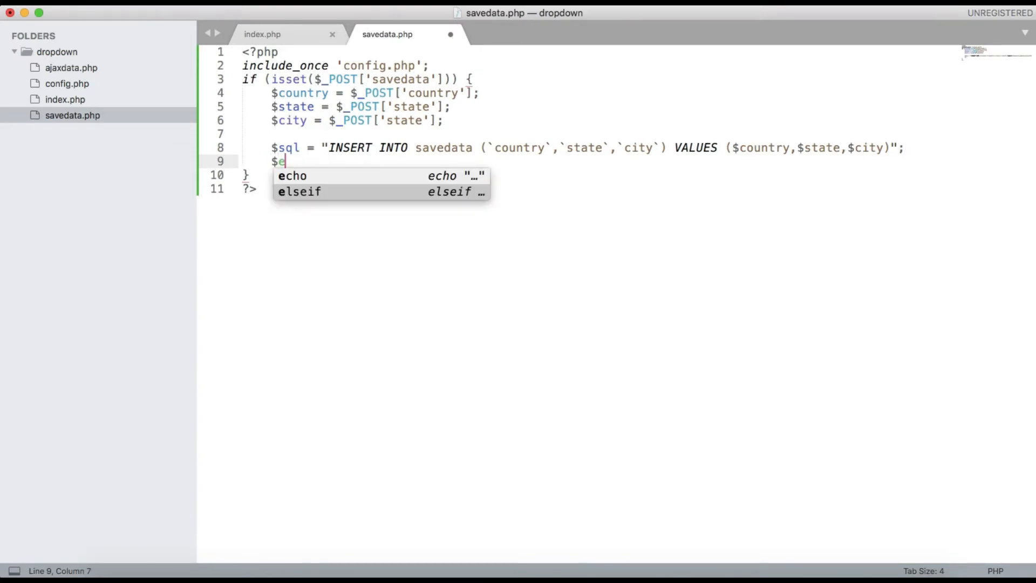
{"action": "type", "text": "xu"}
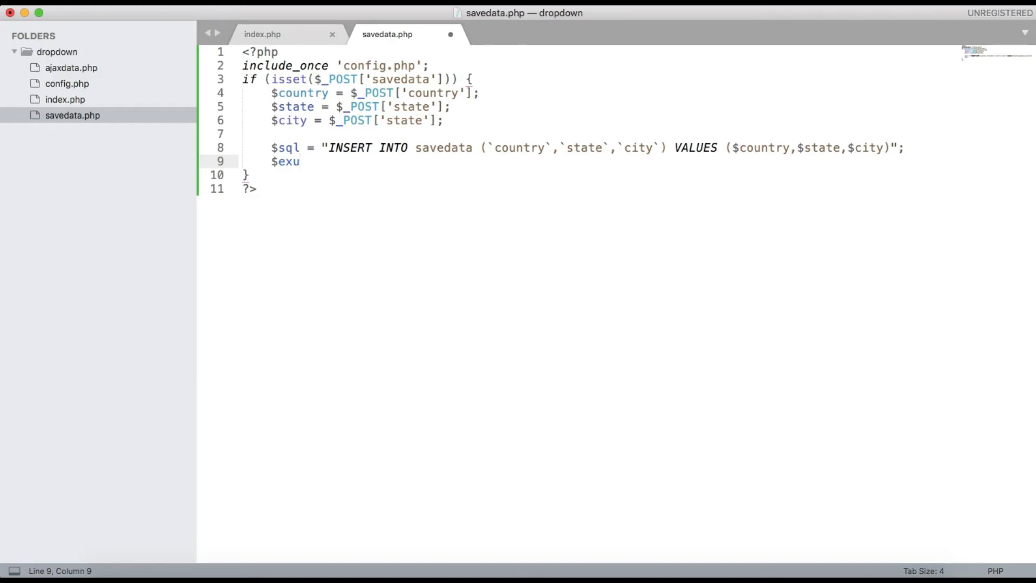
{"action": "type", "text": "cute"}
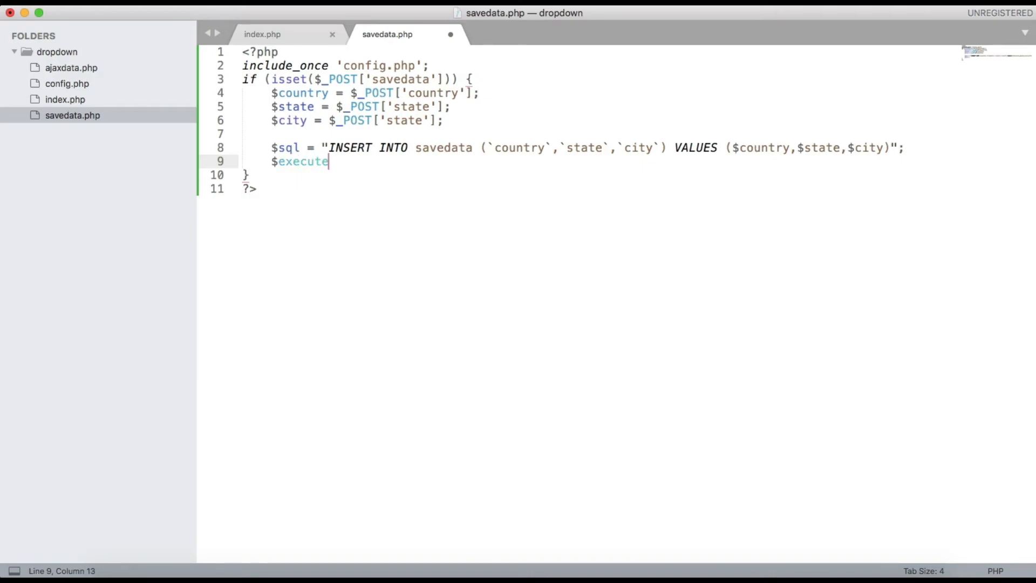
{"action": "type", "text": "= mysqli_query("}
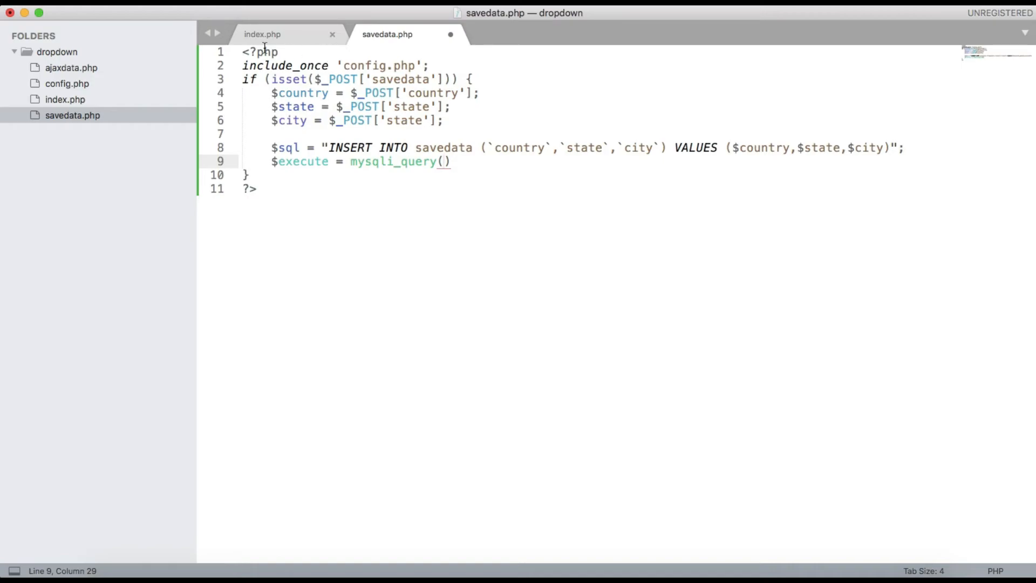
{"action": "left_click", "coordinate": [67, 83]}
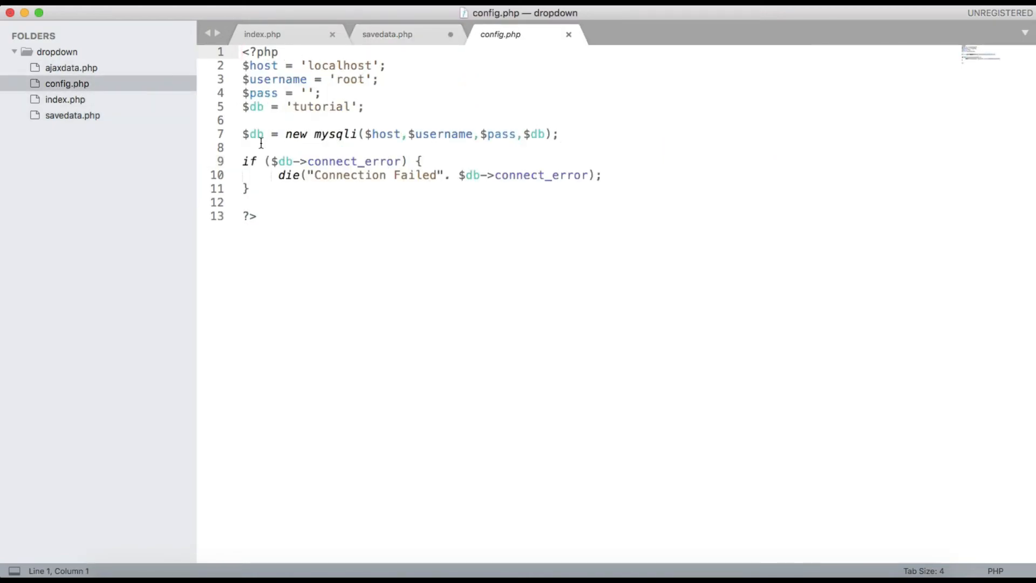
Rename the connection variable from $db to $conn in the assignment and the error check.
{"action": "left_click", "coordinate": [260, 134]}
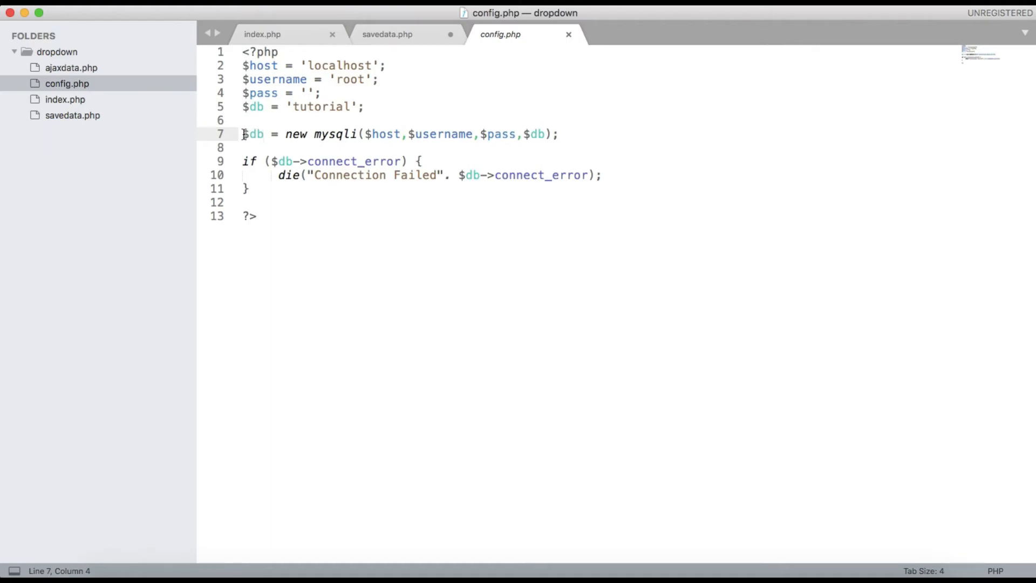
{"action": "double_click", "coordinate": [252, 134]}
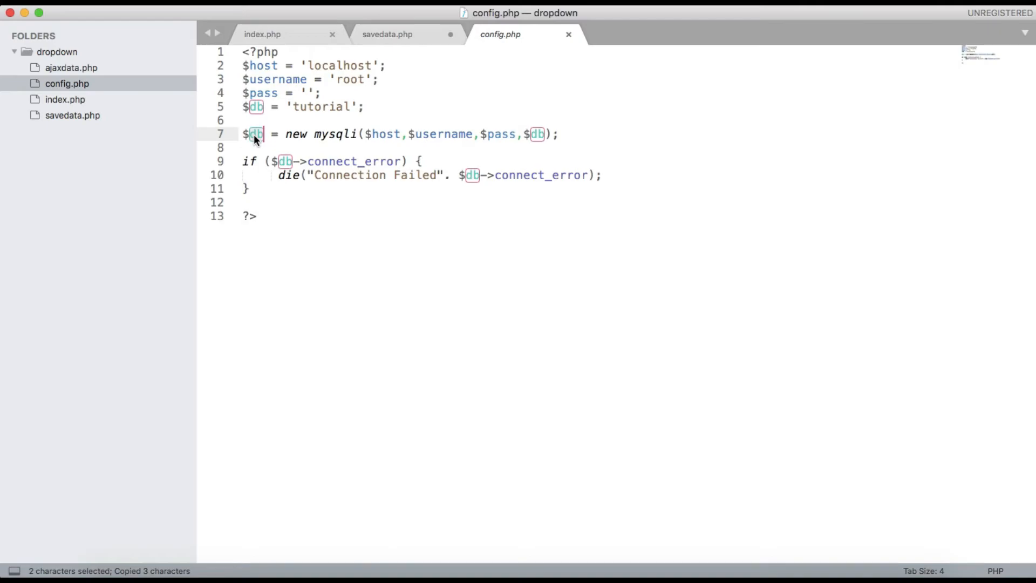
{"action": "type", "text": "conn"}
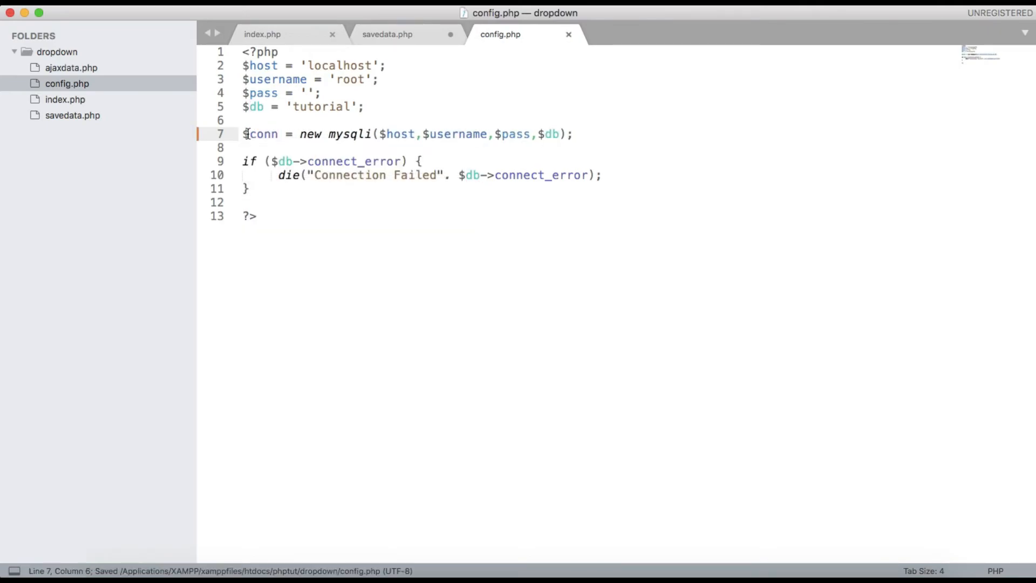
{"action": "double_click", "coordinate": [263, 134]}
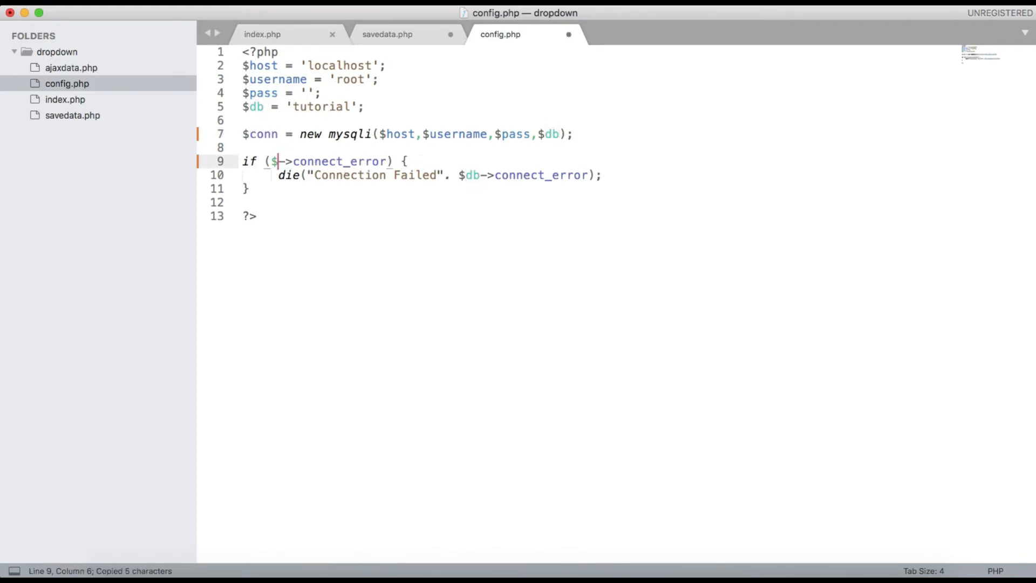
{"action": "type", "text": "conn"}
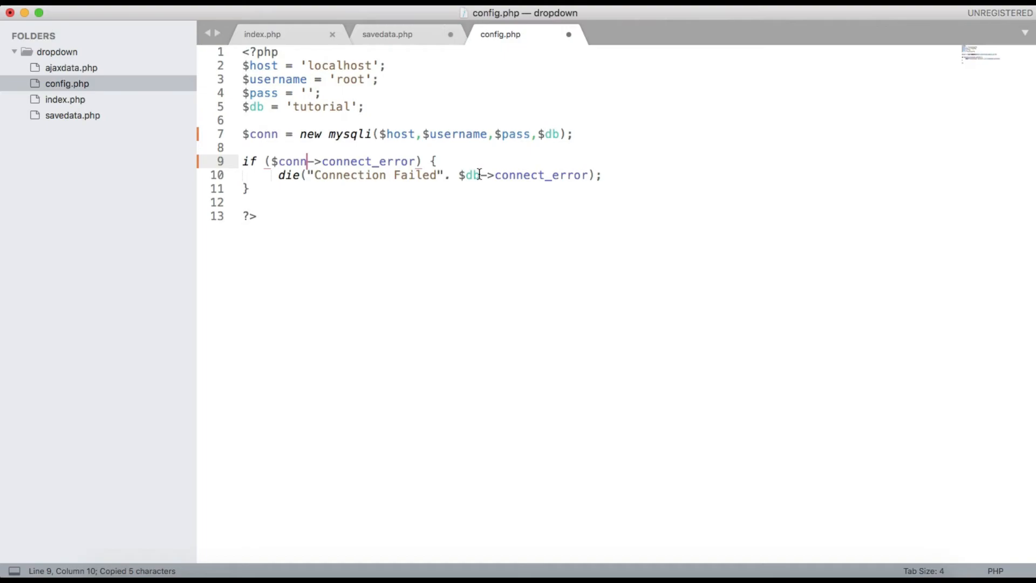
{"action": "type", "text": "$conn"}
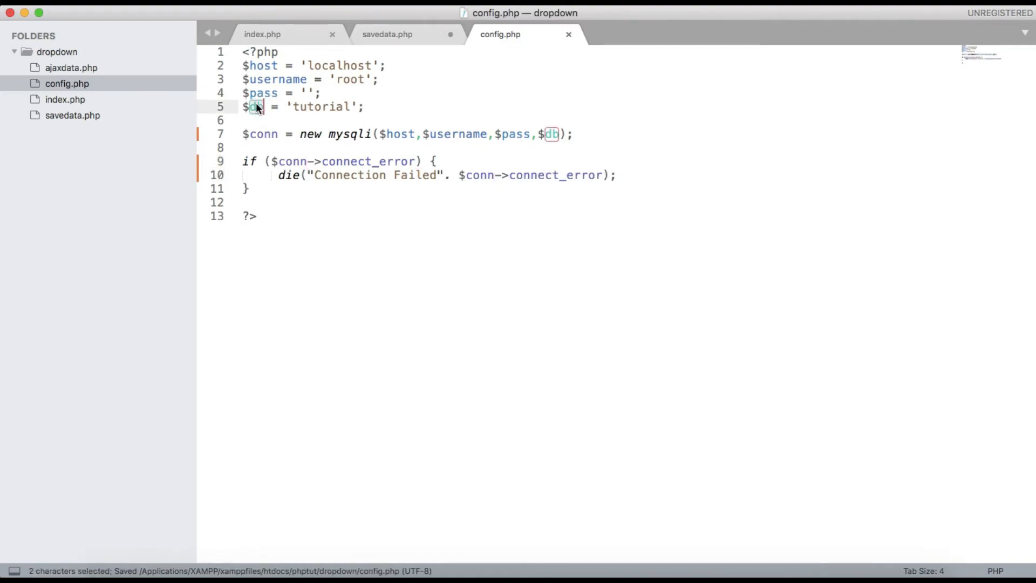
Review the db name, copy $conn and return to savedata.php.
{"action": "double_click", "coordinate": [322, 107]}
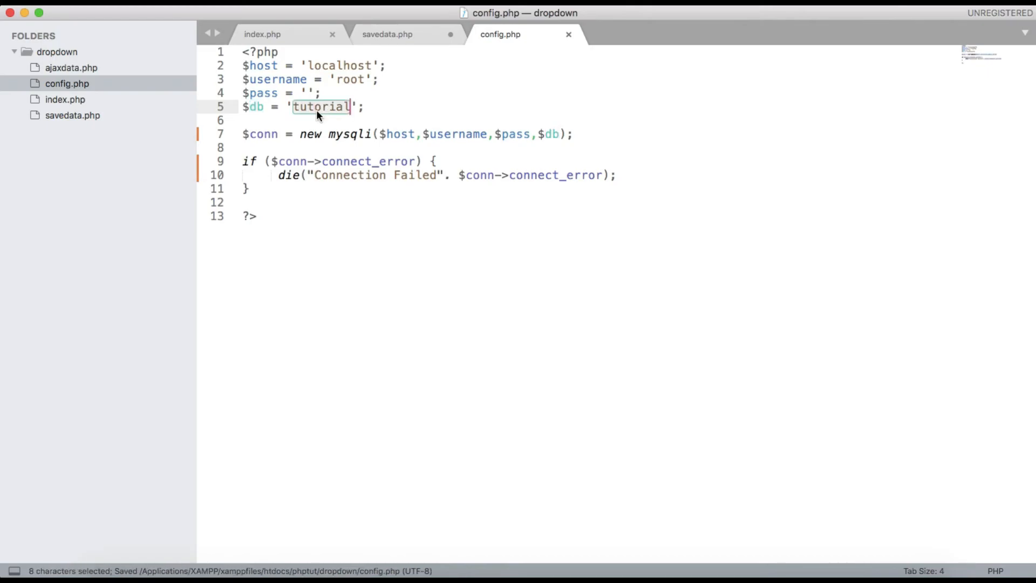
{"action": "double_click", "coordinate": [263, 134]}
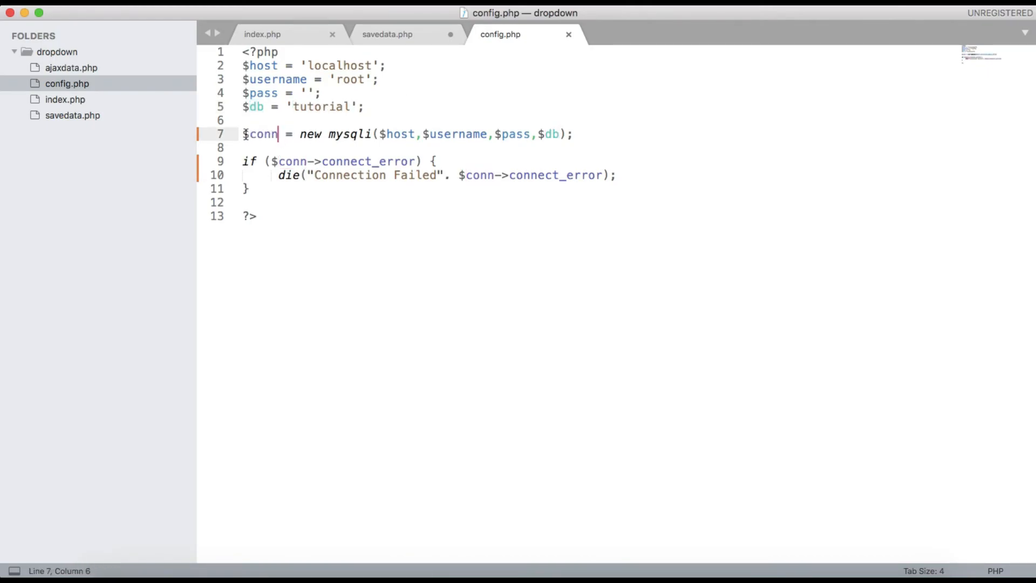
{"action": "double_click", "coordinate": [260, 133]}
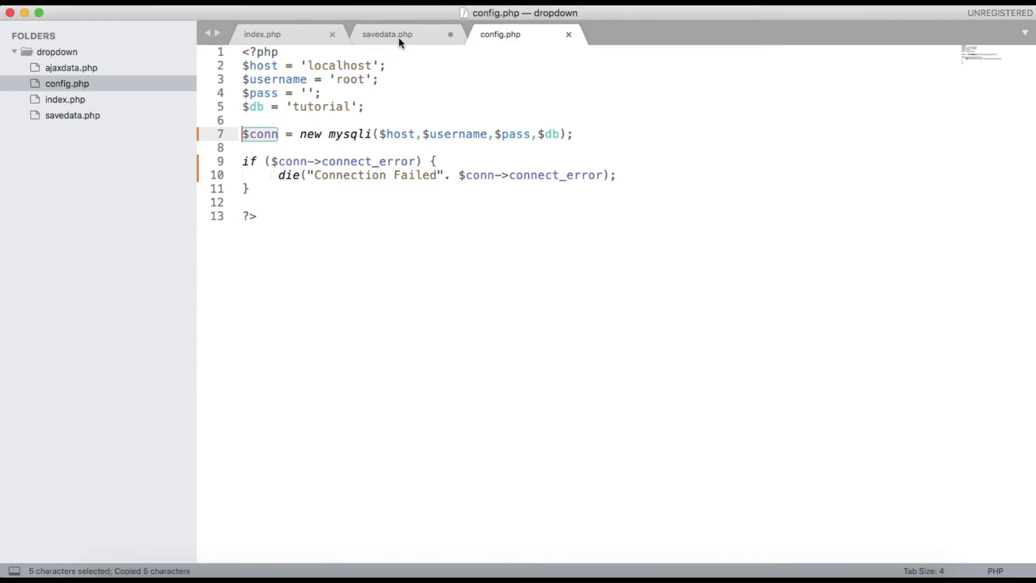
{"action": "left_click", "coordinate": [387, 33]}
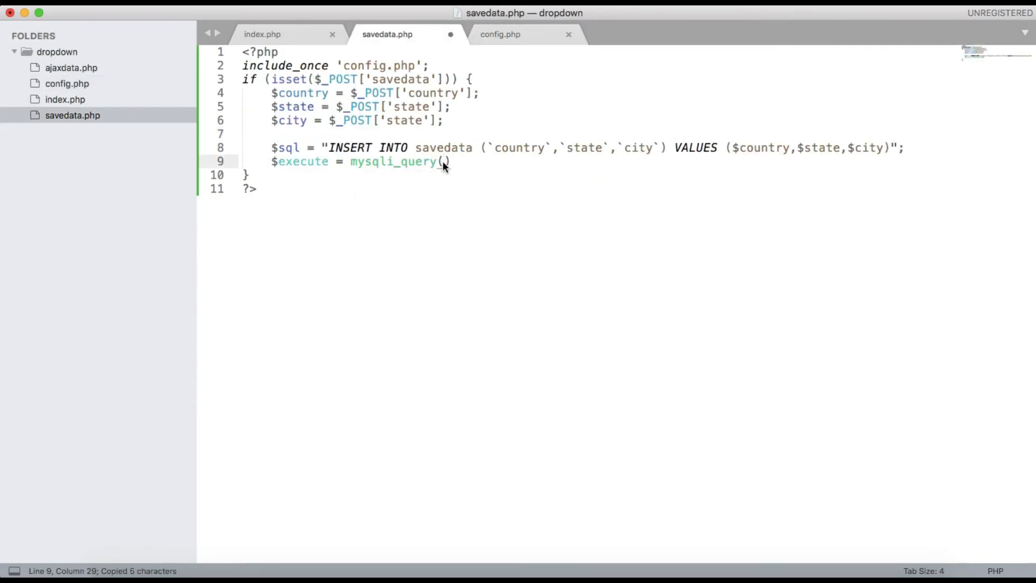
Pass $conn and $sql to mysqli_query and start an if statement.
{"action": "type", "text": "$conn,"}
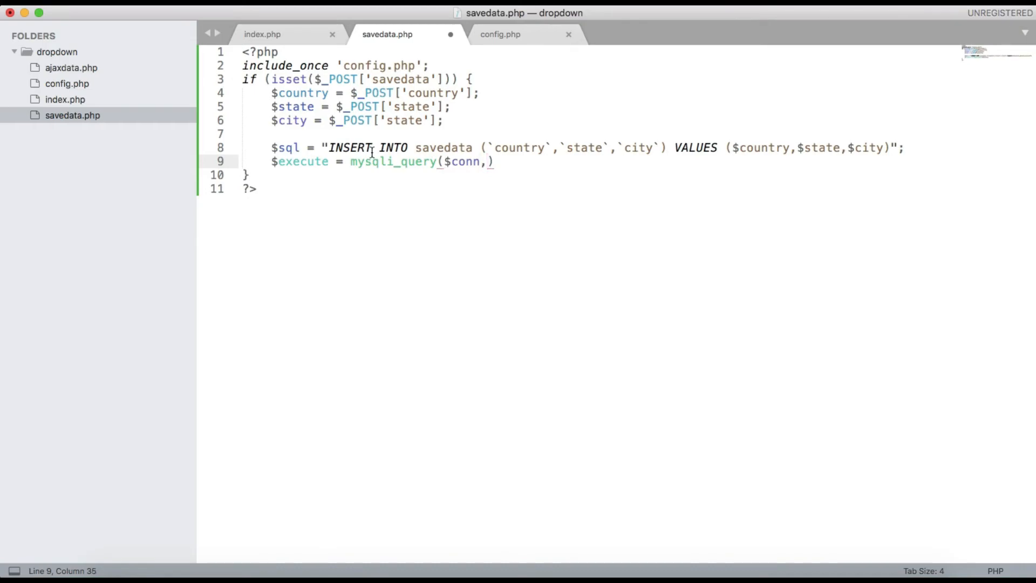
{"action": "left_click", "coordinate": [305, 148]}
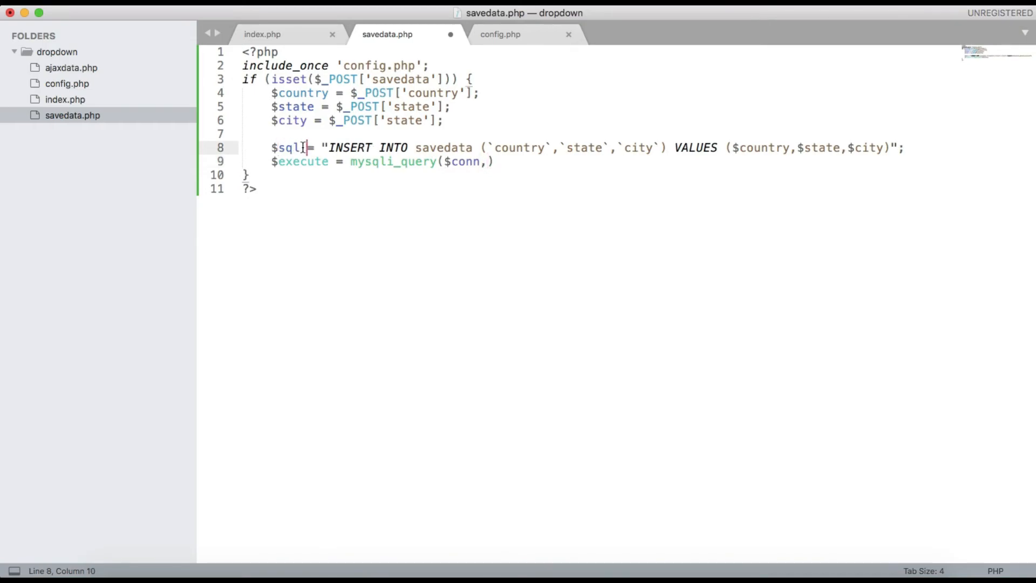
{"action": "double_click", "coordinate": [285, 147]}
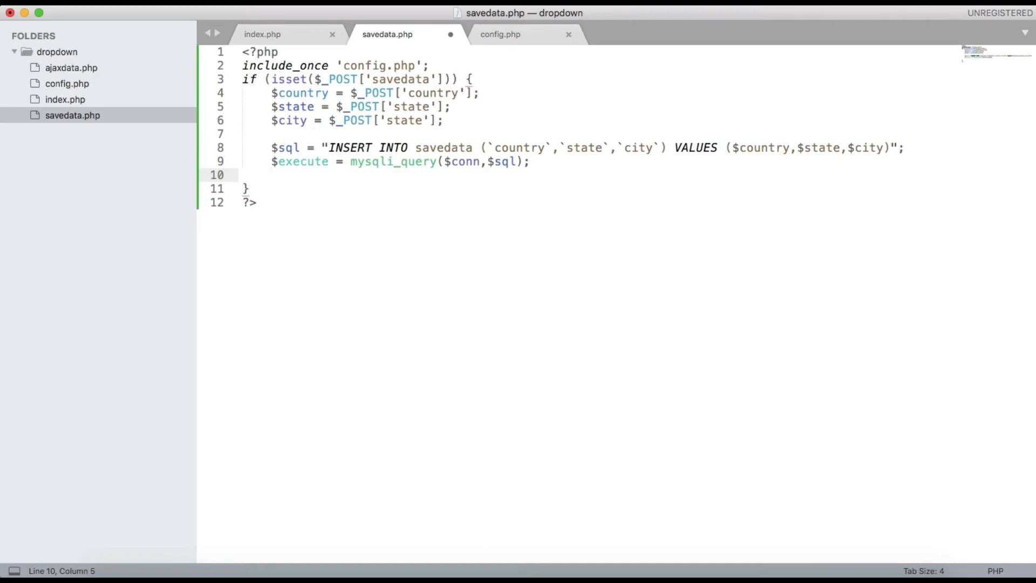
{"action": "type", "text": "if (condition) {"}
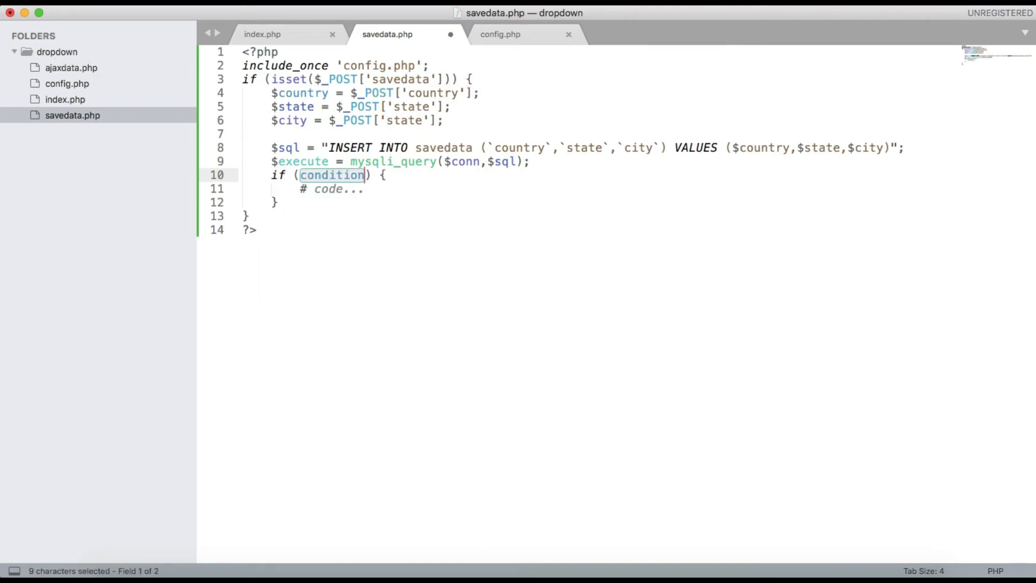
Test $execute in the if block and echo 'Data Saved Successfully' on success.
{"action": "type", "text": "$execute"}
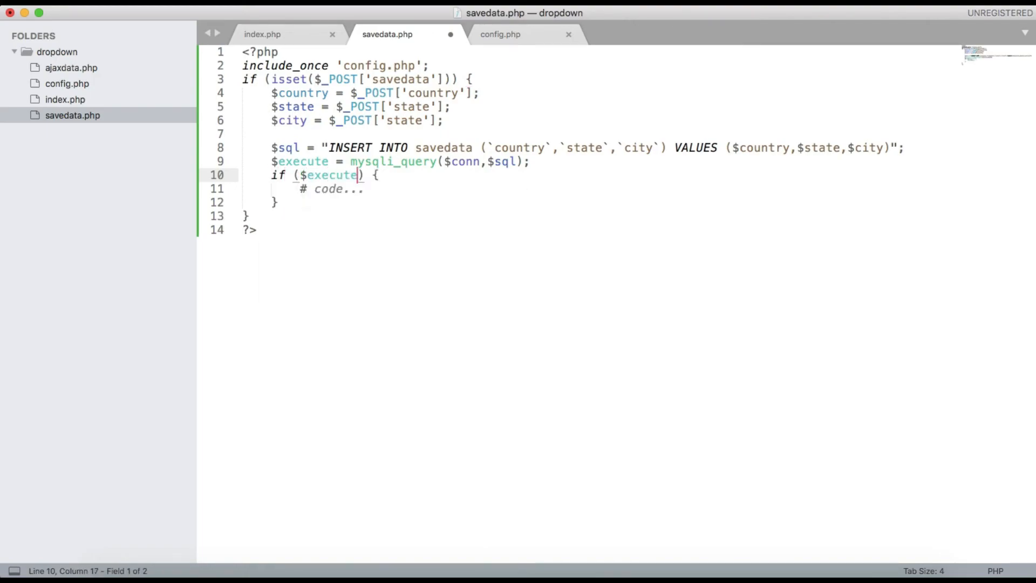
{"action": "double_click", "coordinate": [330, 189]}
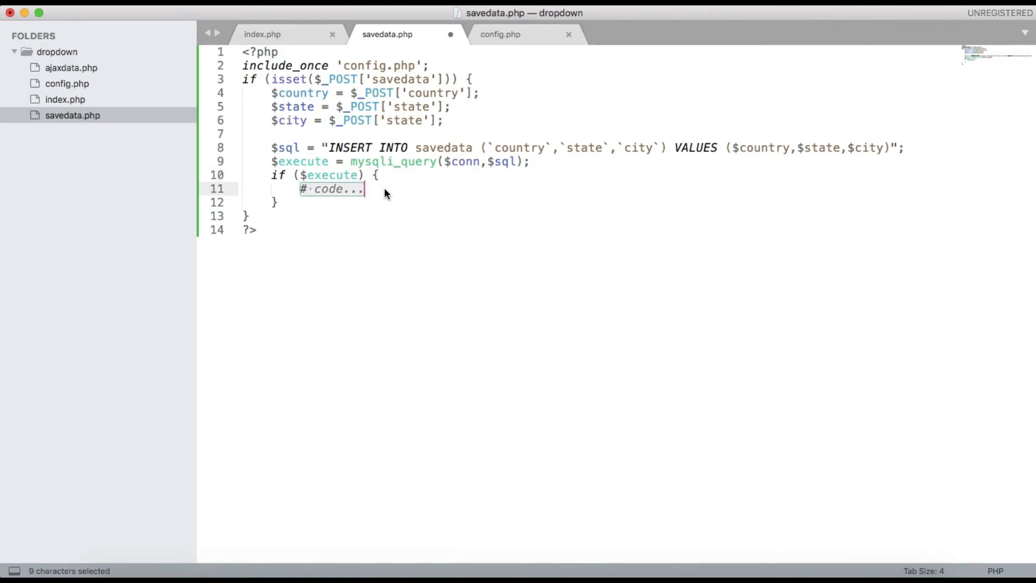
{"action": "type", "text": "echo 'D"}
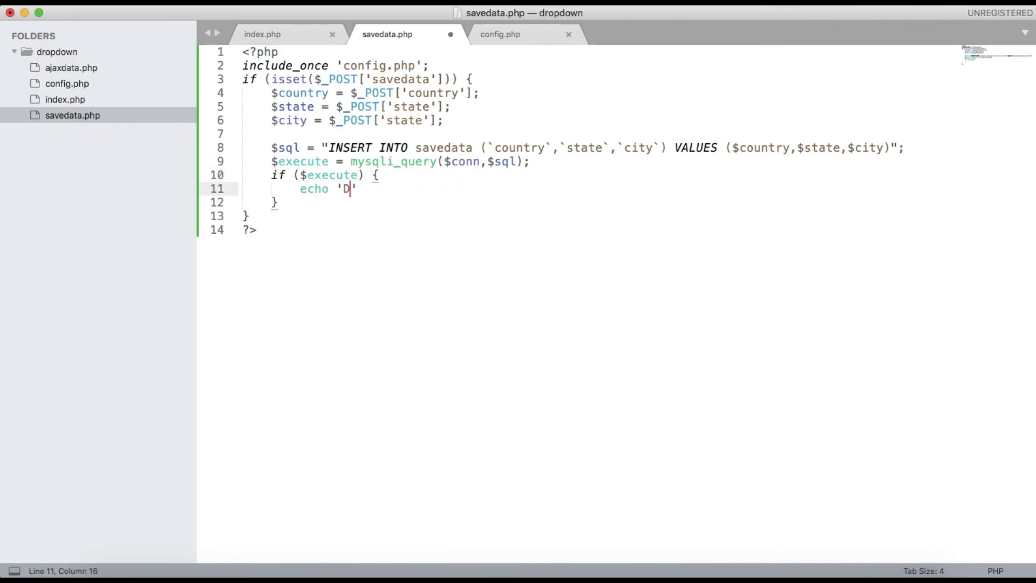
{"action": "key", "text": "Backspace"}
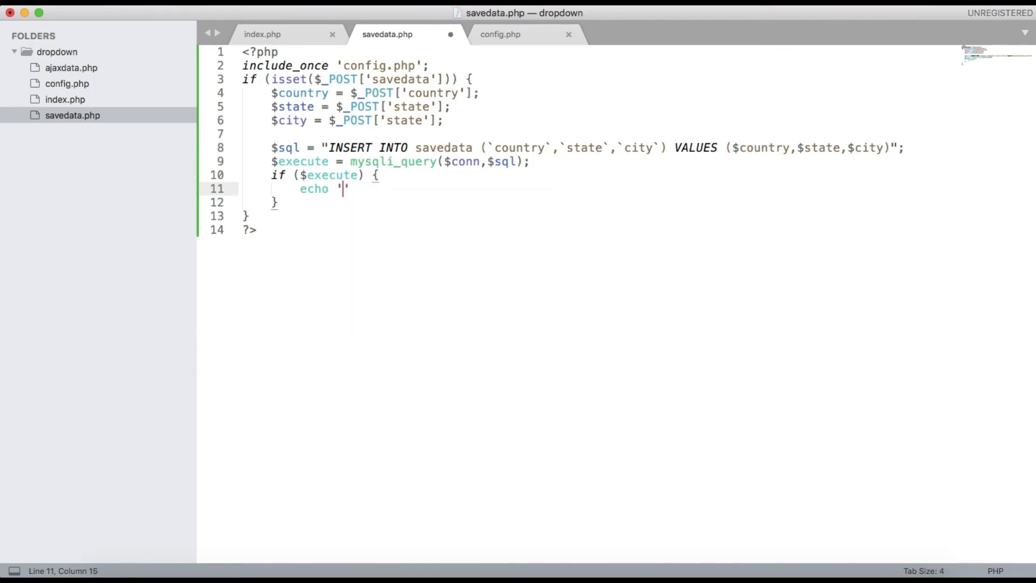
{"action": "type", "text": "Data Save"}
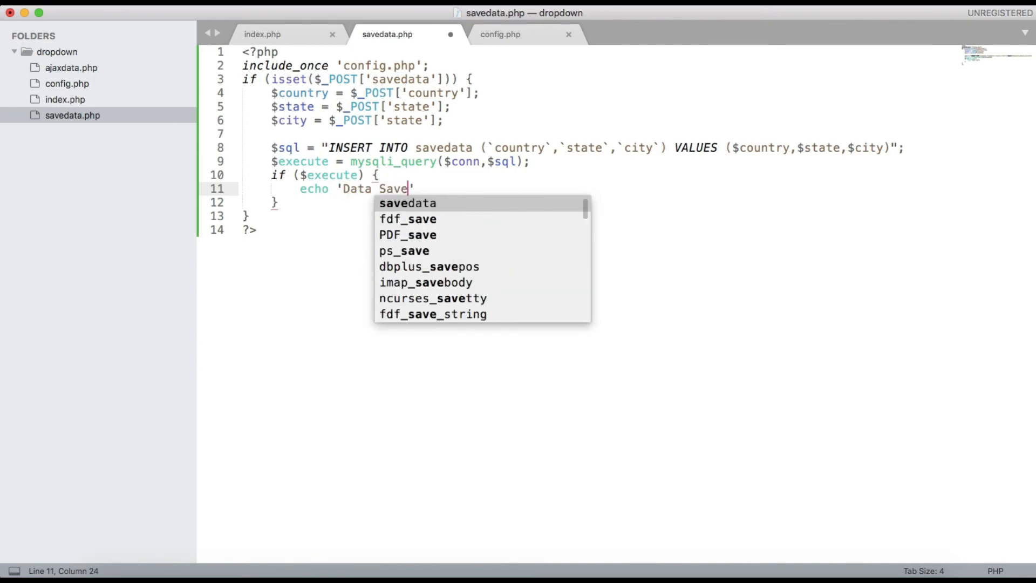
{"action": "type", "text": "d Successfu"}
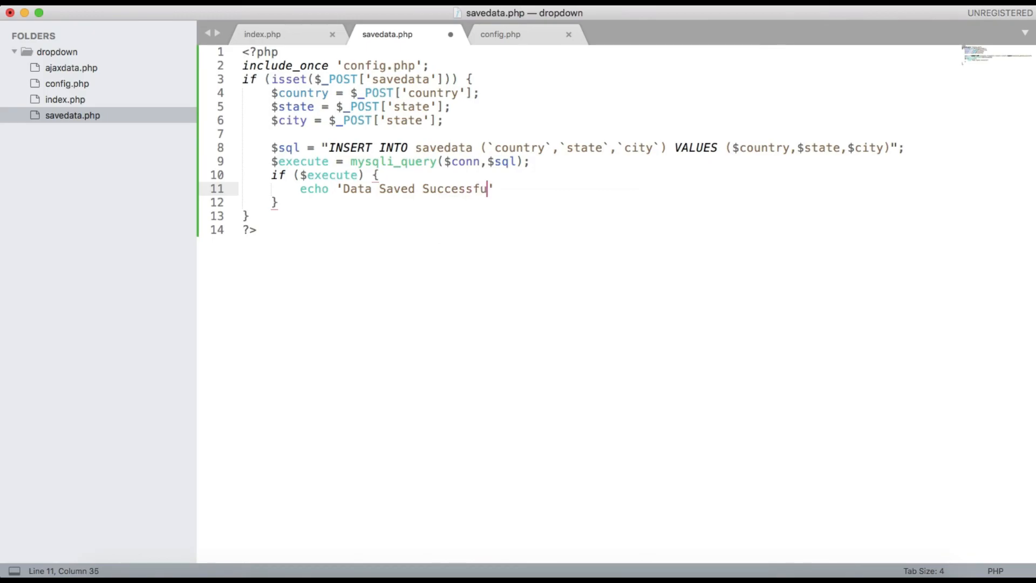
{"action": "type", "text": "lly';"}
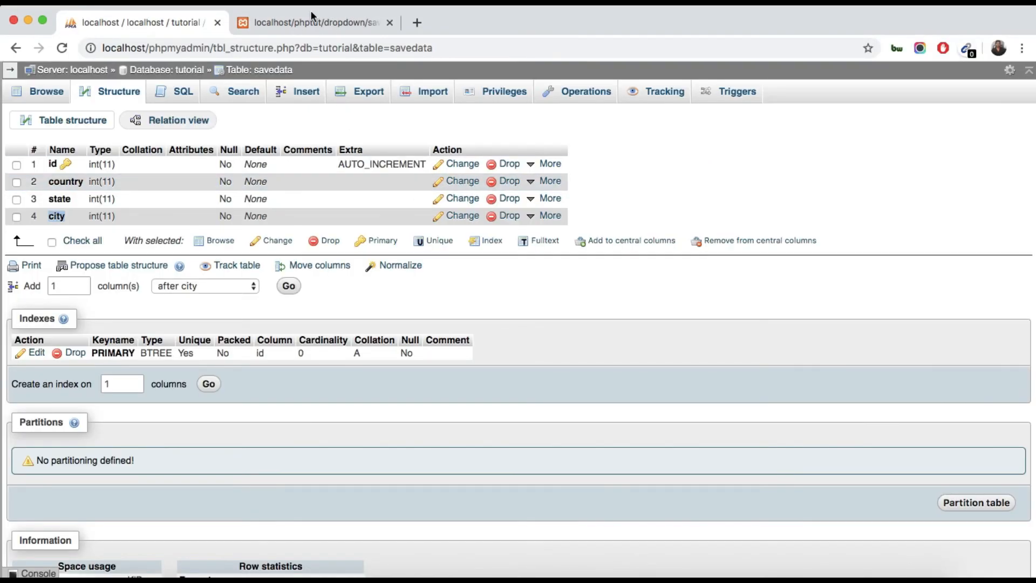
Reload savedata.php to see the success message, browse the saved row in phpMyAdmin, then return to the editor.
{"action": "left_click", "coordinate": [316, 22]}
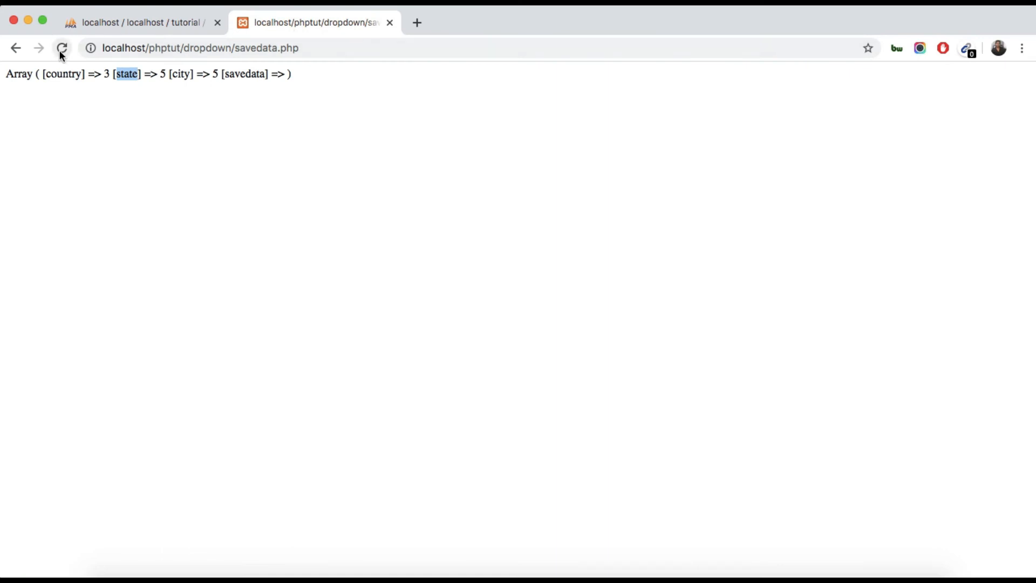
{"action": "left_click", "coordinate": [61, 48]}
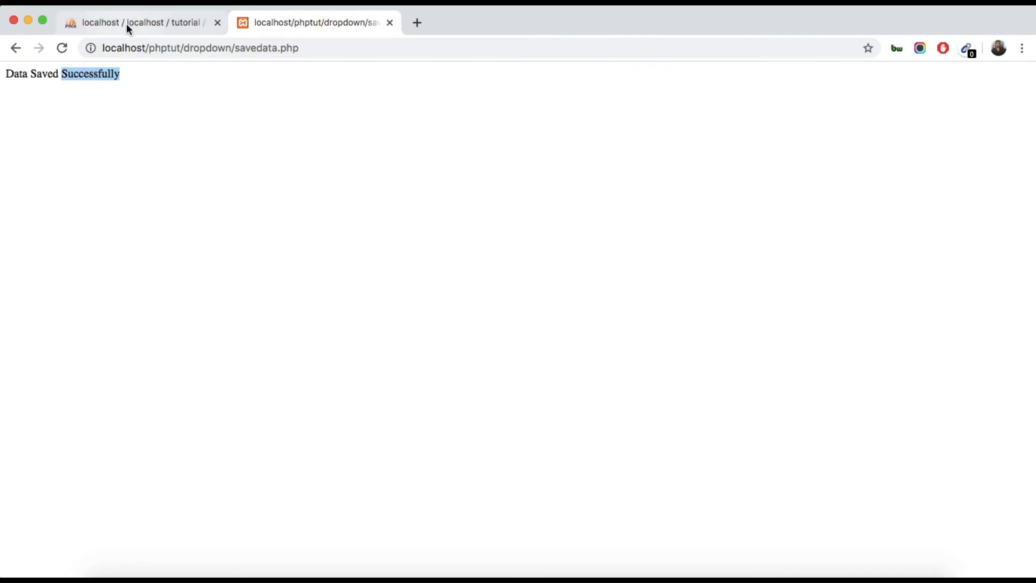
{"action": "left_click", "coordinate": [131, 21]}
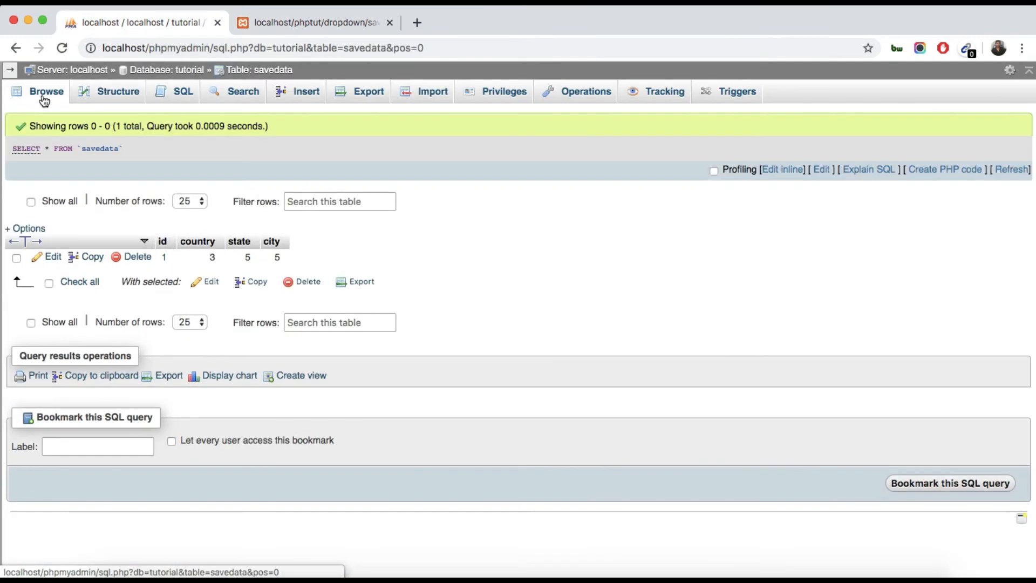
{"action": "mouse_move", "coordinate": [238, 264]}
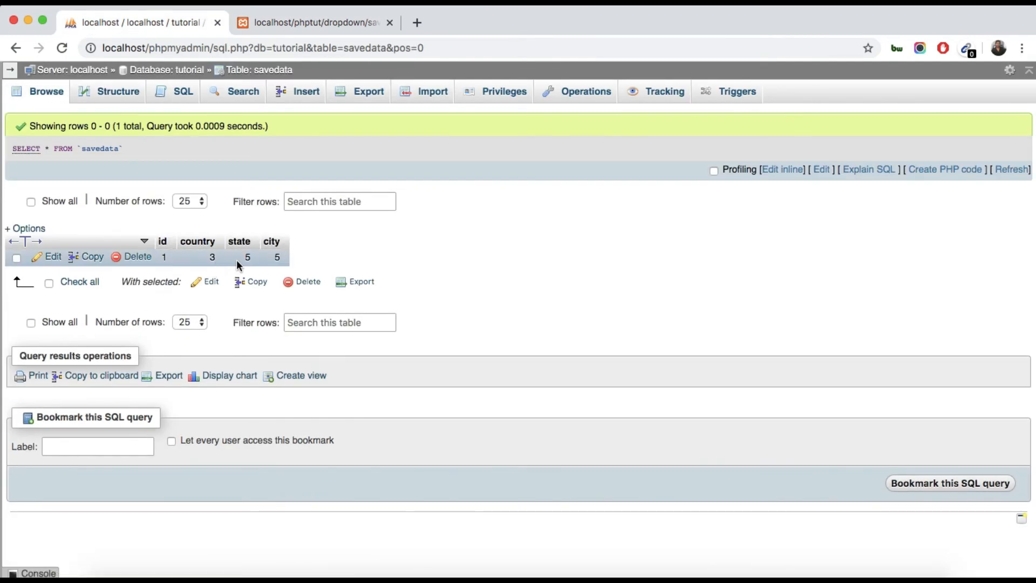
{"action": "mouse_move", "coordinate": [325, 273]}
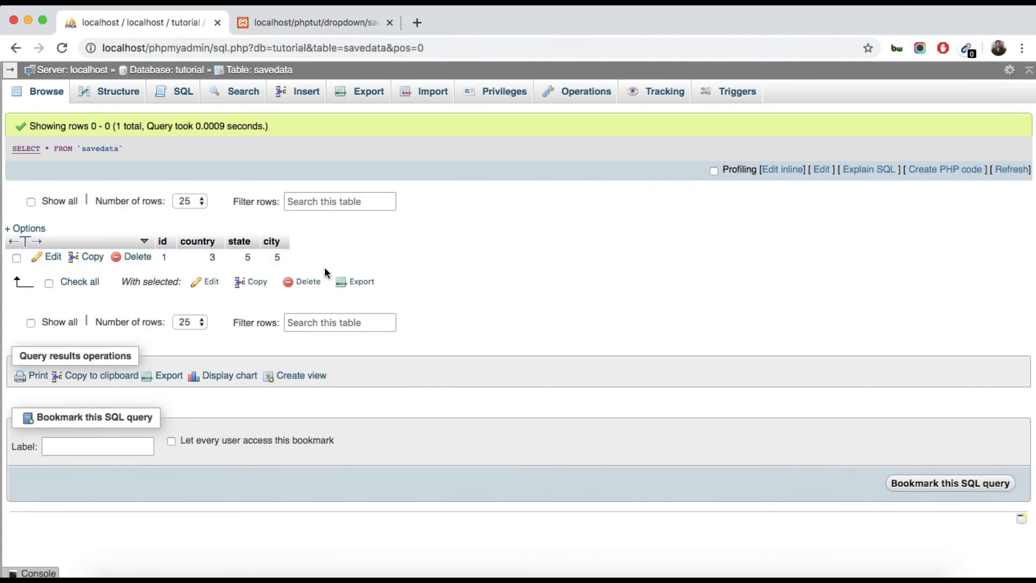
{"action": "mouse_move", "coordinate": [319, 74]}
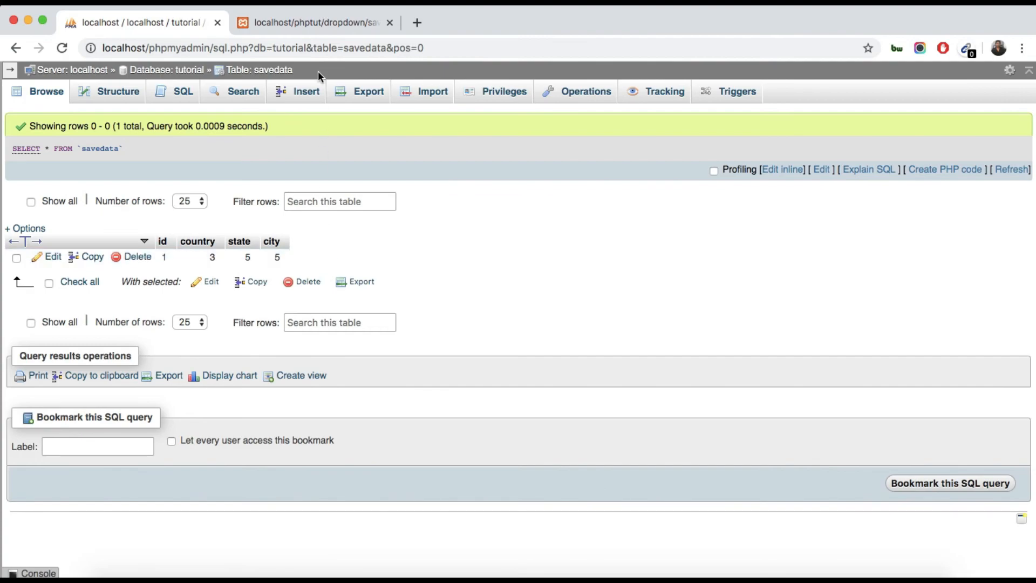
{"action": "left_click", "coordinate": [316, 21]}
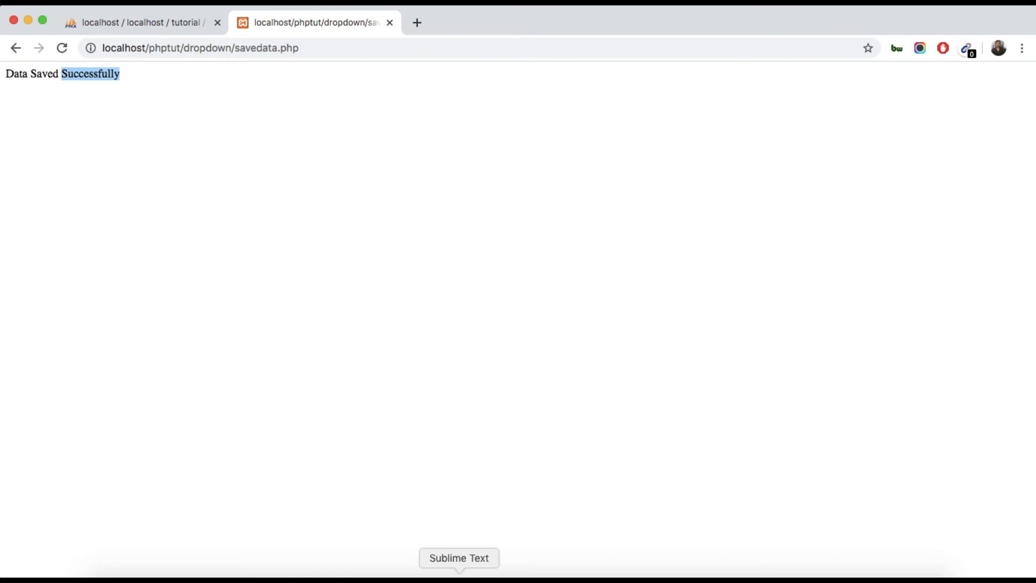
{"action": "left_click", "coordinate": [458, 558]}
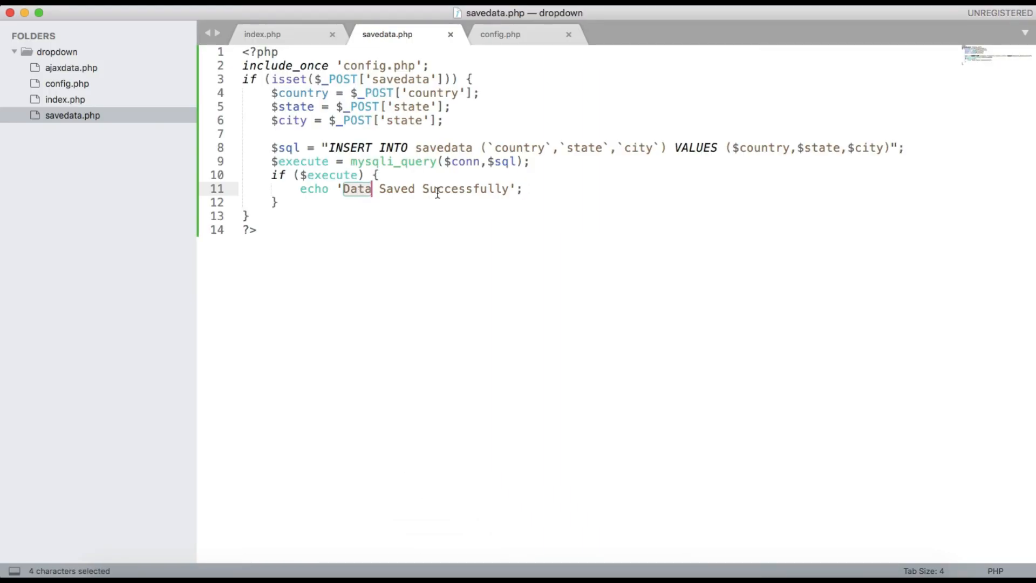
{"action": "left_click", "coordinate": [526, 189]}
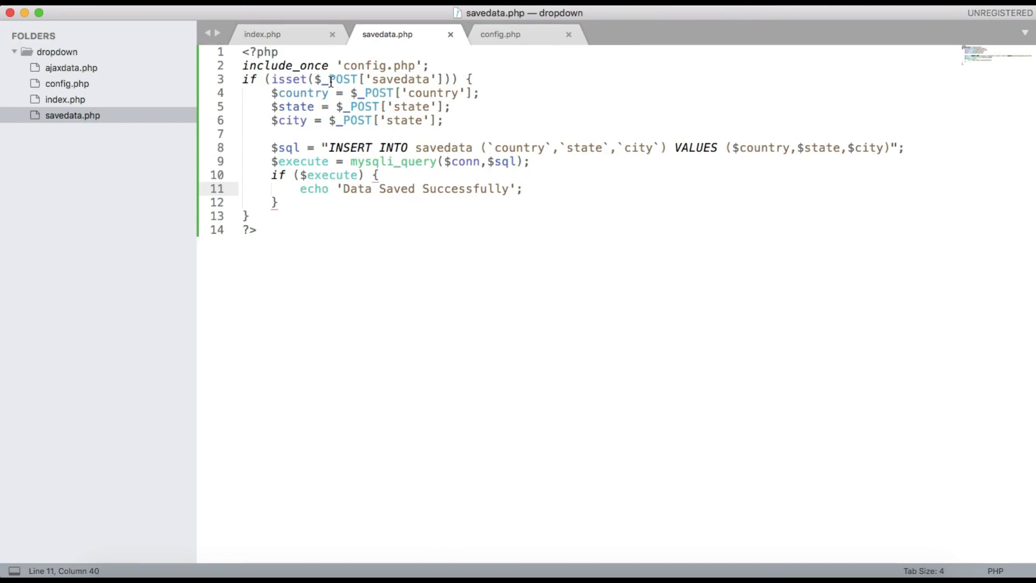
{"action": "double_click", "coordinate": [399, 78]}
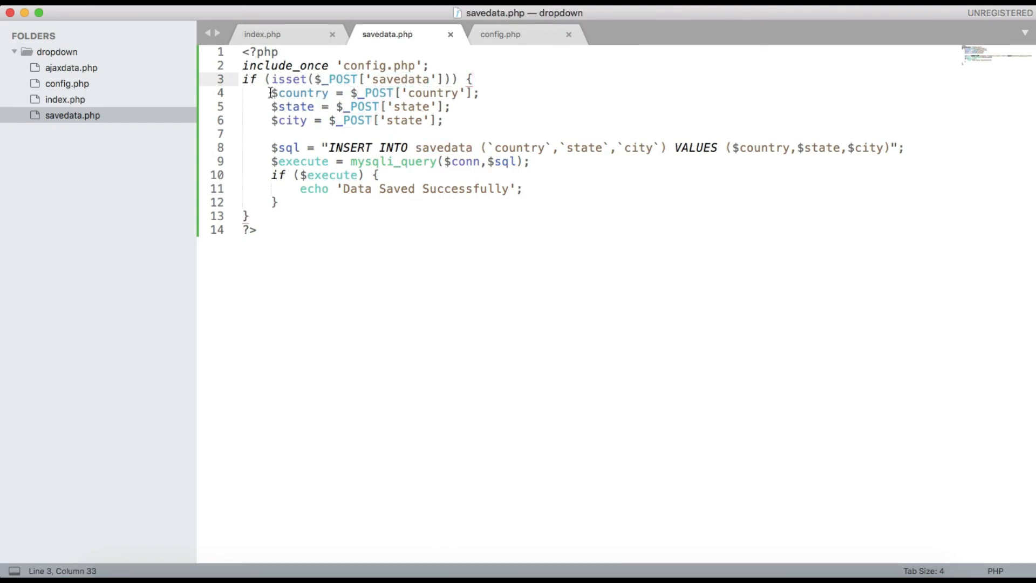
{"action": "left_click_drag", "start_coordinate": [271, 93], "coordinate": [445, 120]}
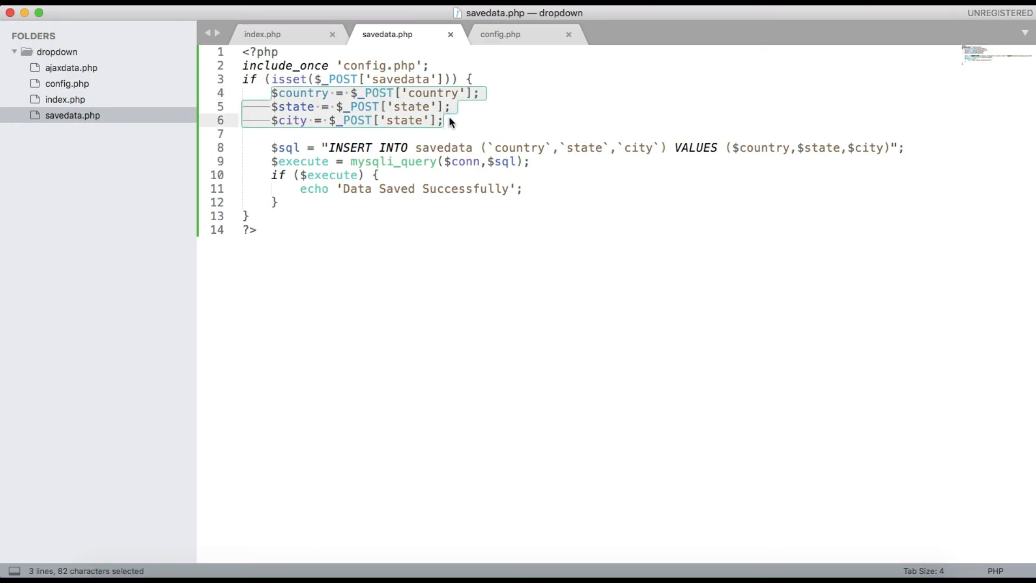